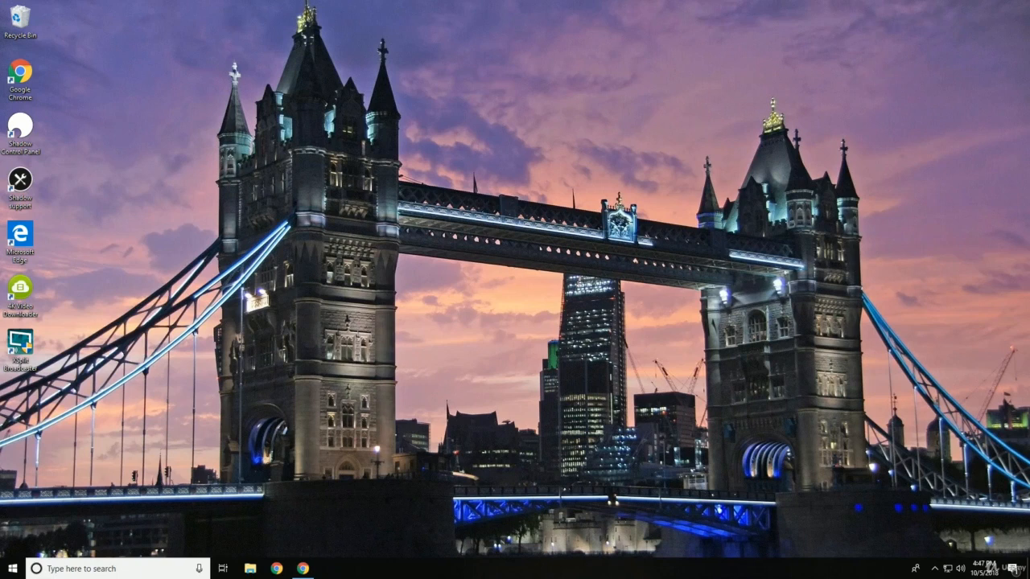
pyautogui.moveTo(328, 539)
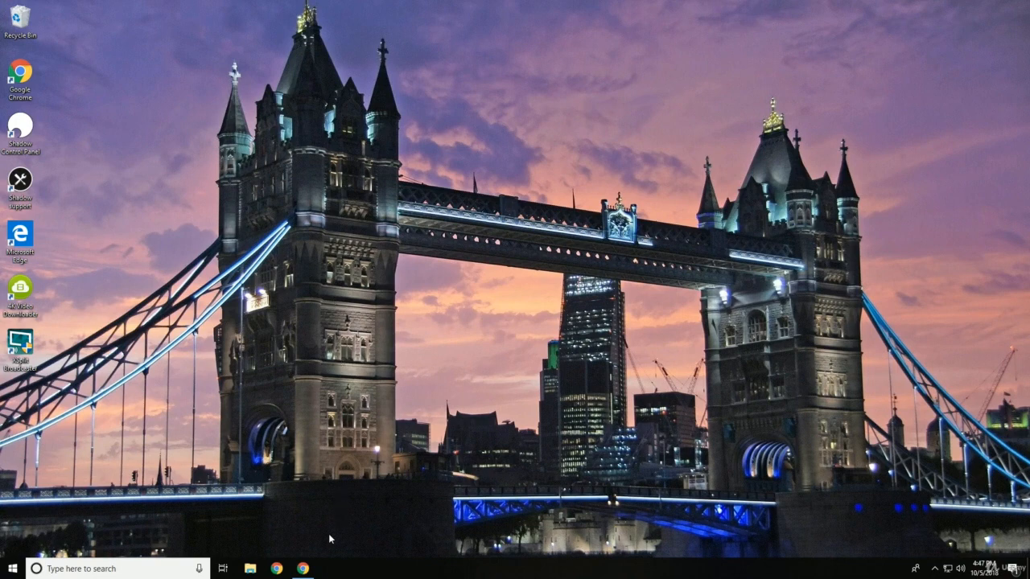
# Bring the Chrome window with the godotengine.org home page into view.
pyautogui.click(277, 570)
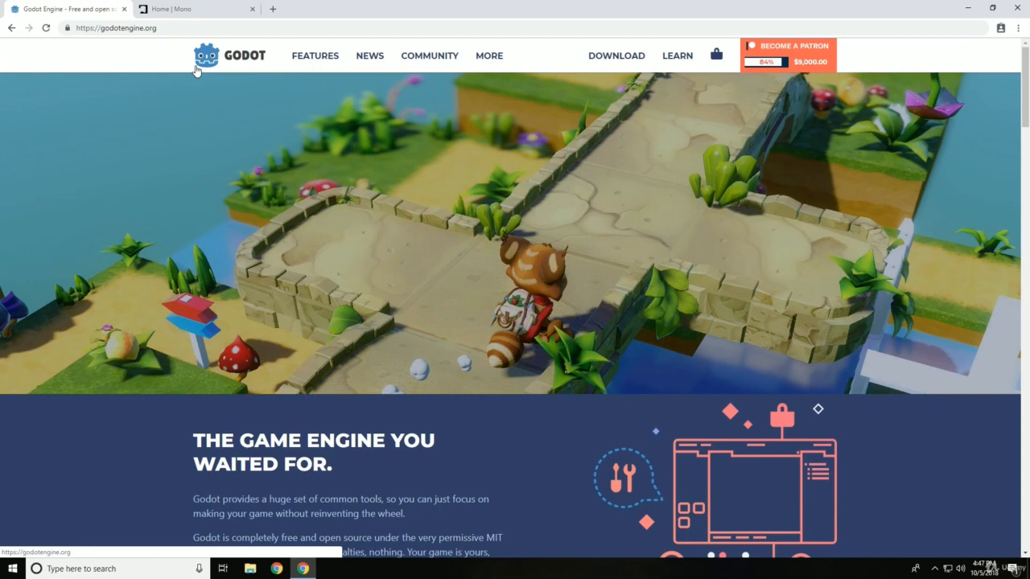
pyautogui.moveTo(617, 55)
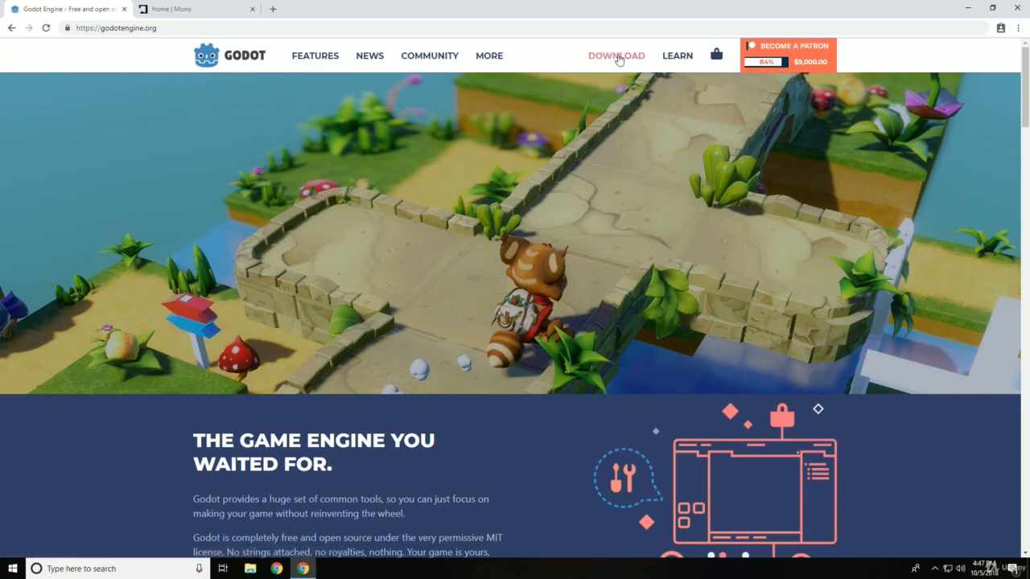
# Go to the Godot 3.0.6 downloads, glance at Linux, and settle on the Windows builds with the Mono version section.
pyautogui.click(614, 55)
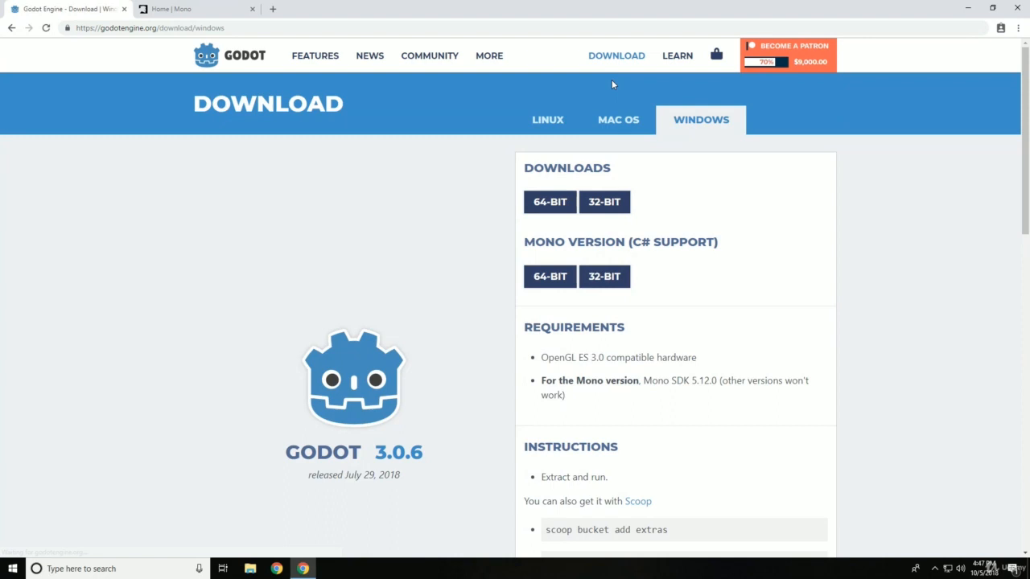
pyautogui.scroll(-3)
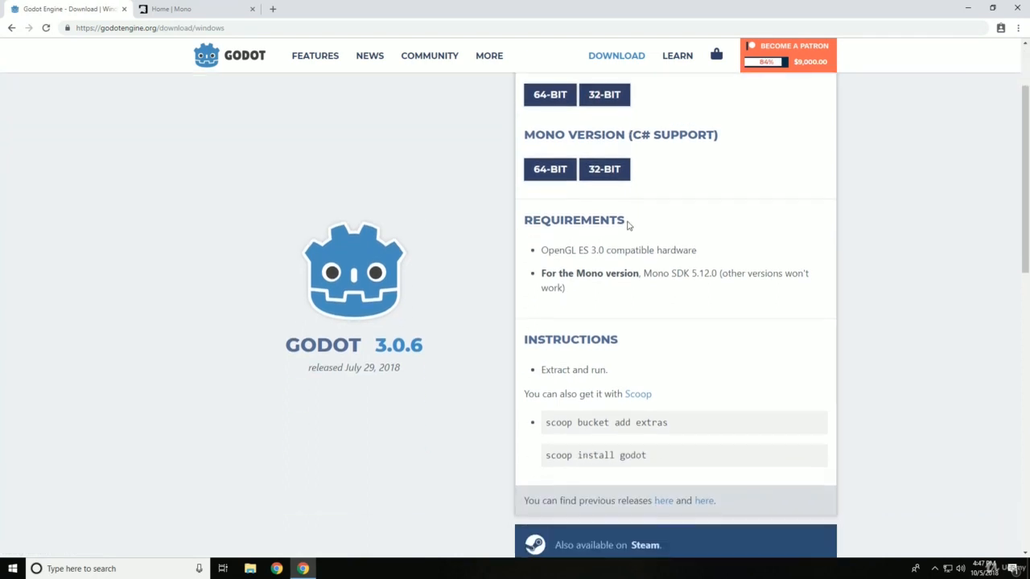
pyautogui.scroll(3)
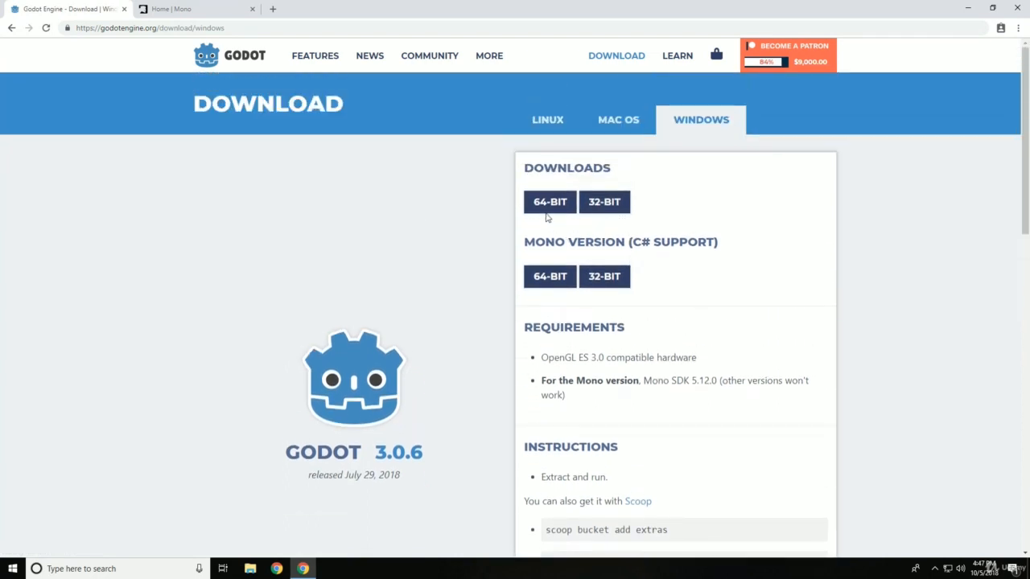
pyautogui.click(547, 119)
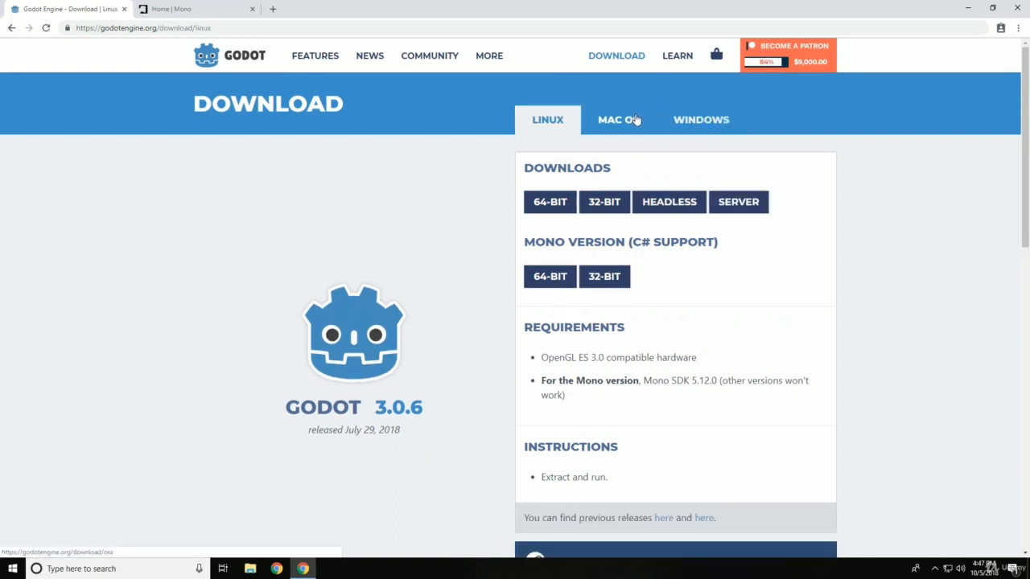
pyautogui.click(702, 119)
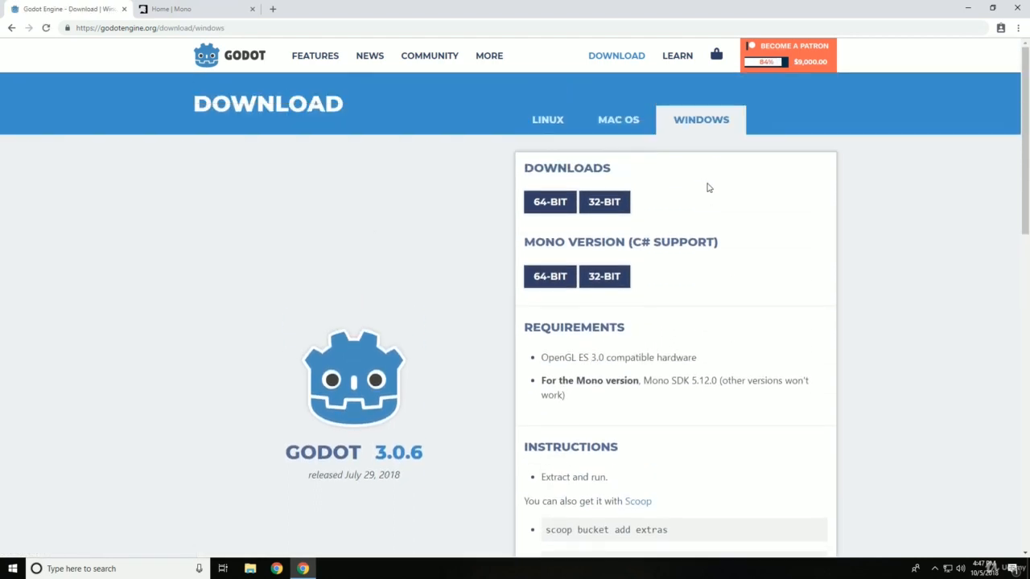
pyautogui.moveTo(608, 159)
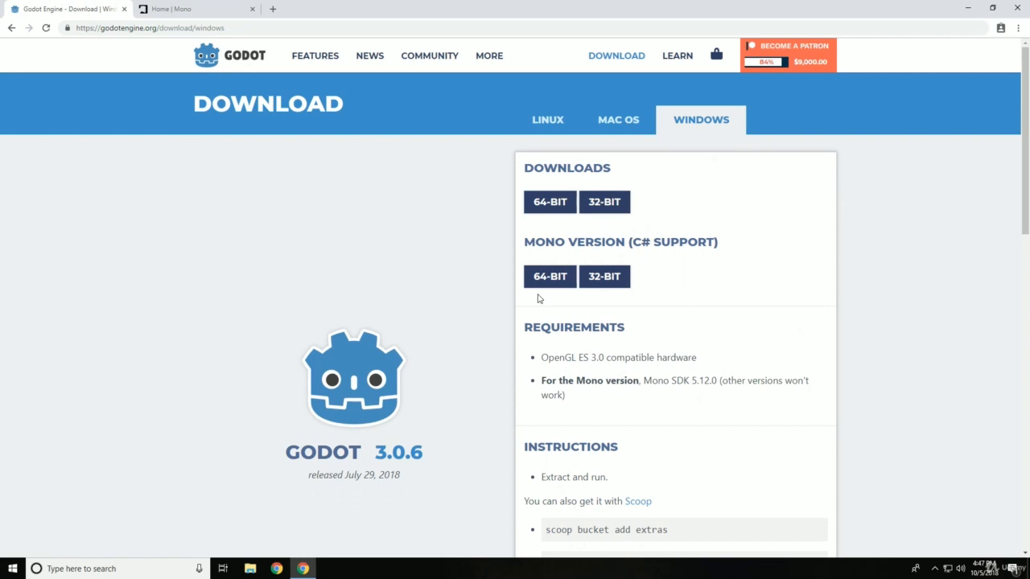
pyautogui.moveTo(539, 248)
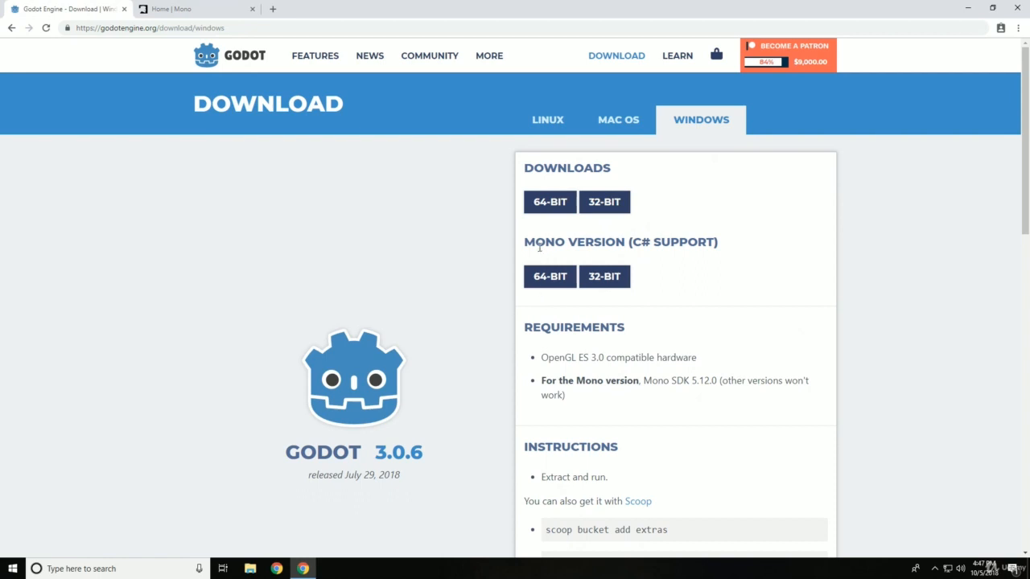
pyautogui.moveTo(547, 243)
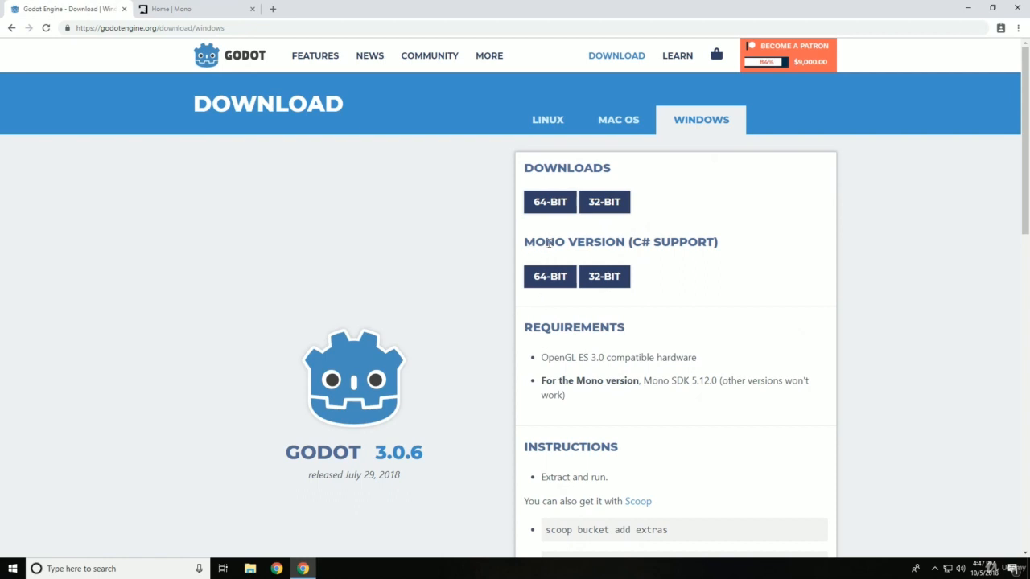
pyautogui.moveTo(560, 239)
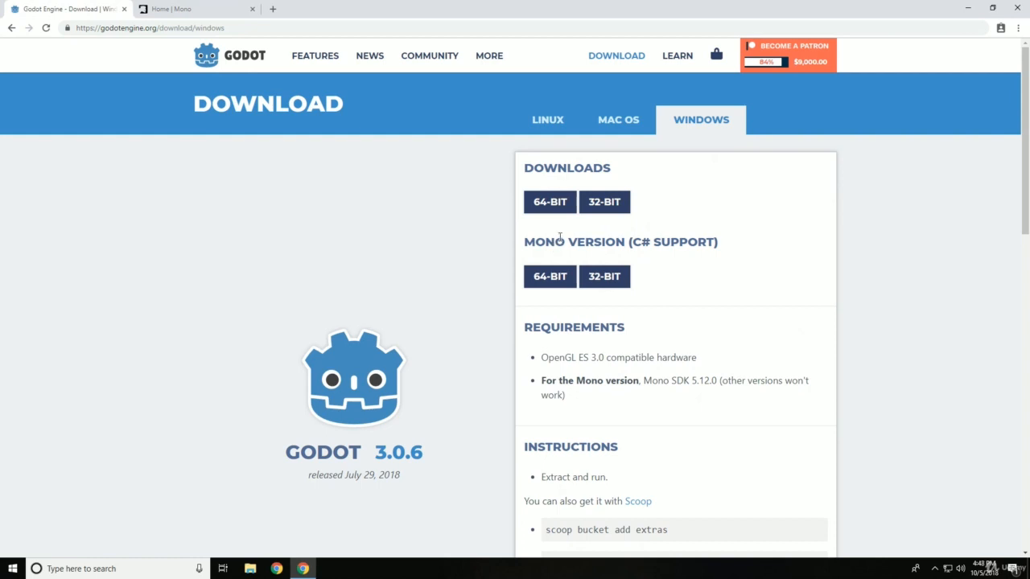
pyautogui.tripleClick(621, 242)
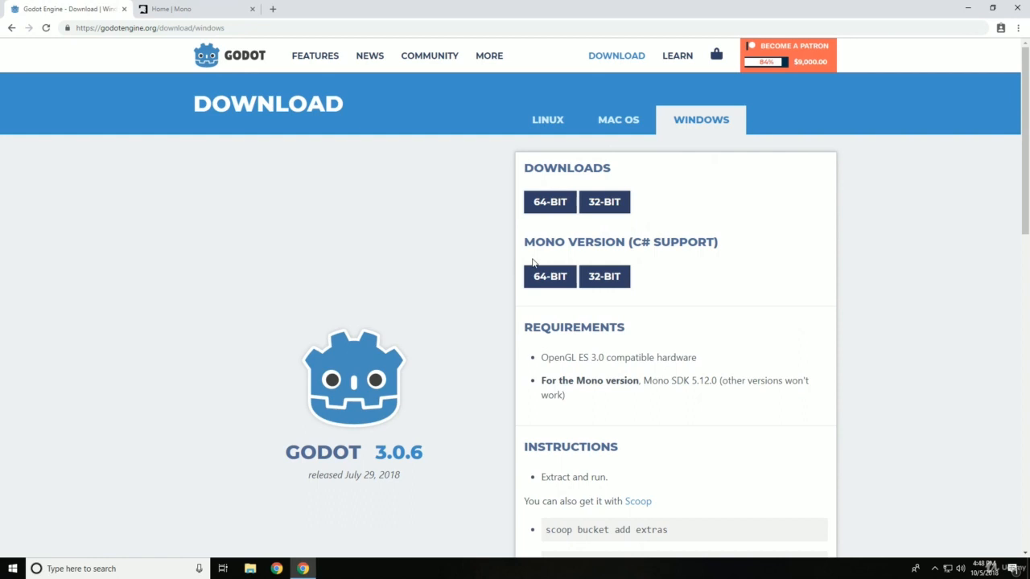
pyautogui.moveTo(550, 277)
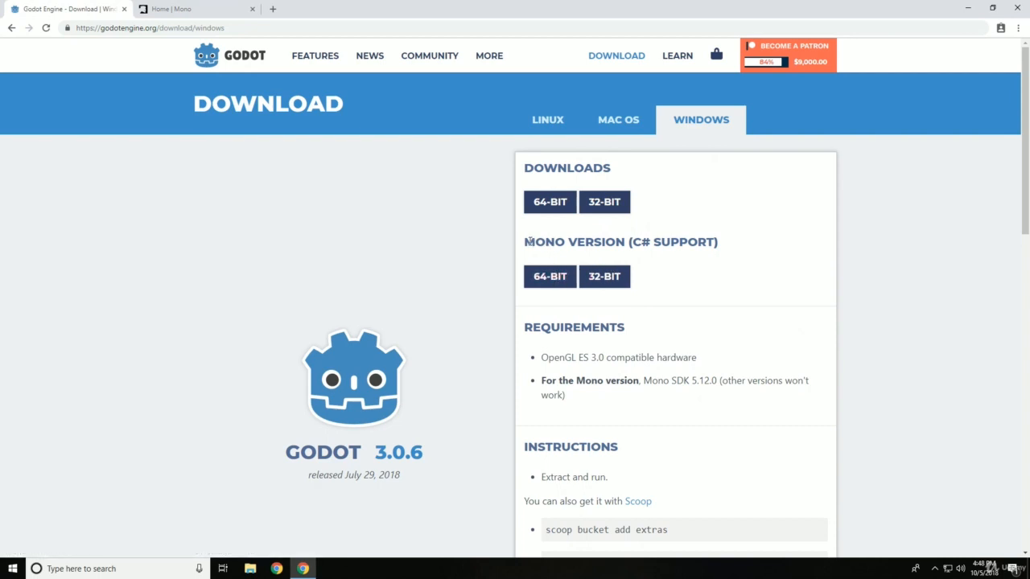
pyautogui.moveTo(587, 174)
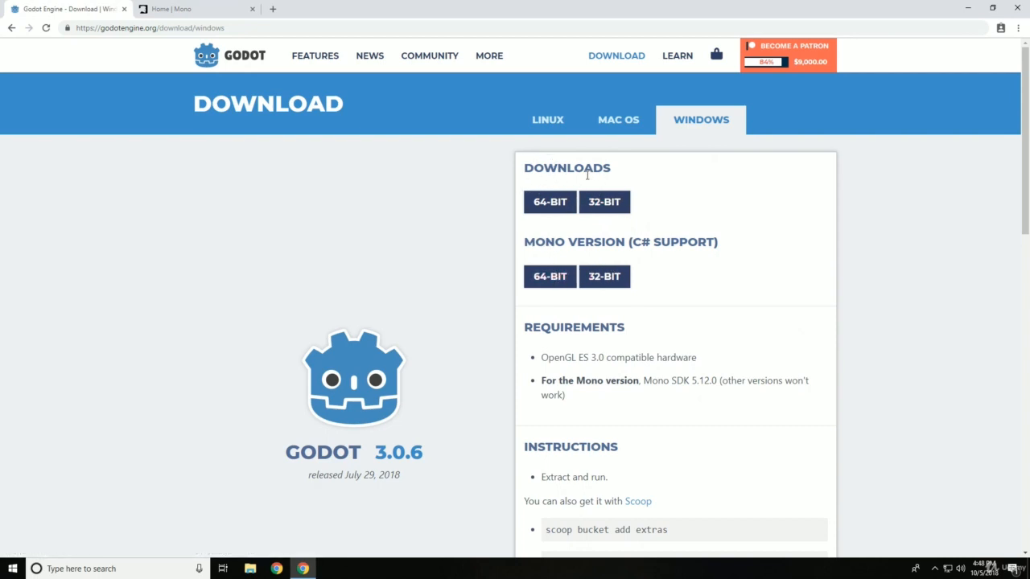
pyautogui.moveTo(619, 242)
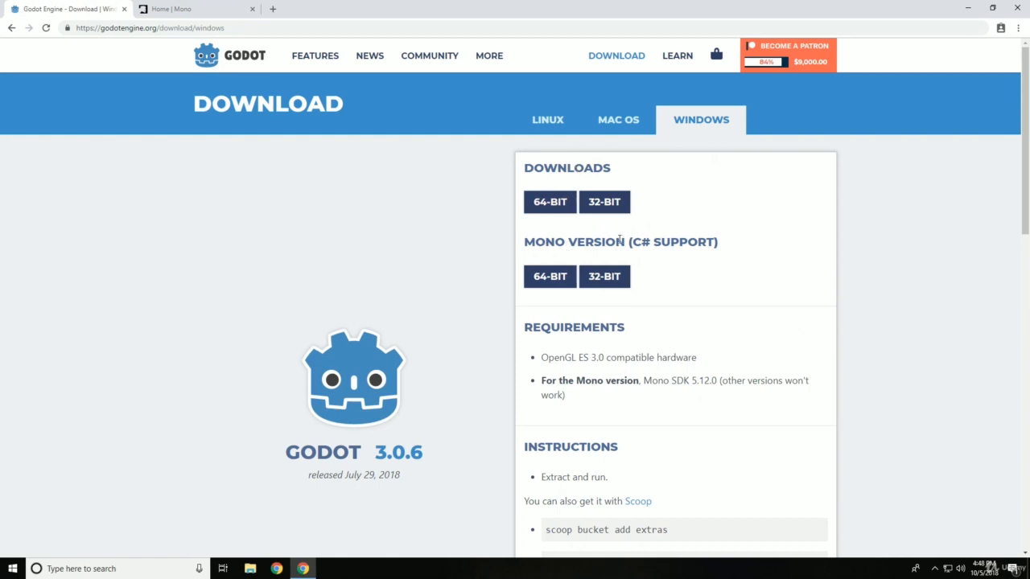
pyautogui.moveTo(637, 243)
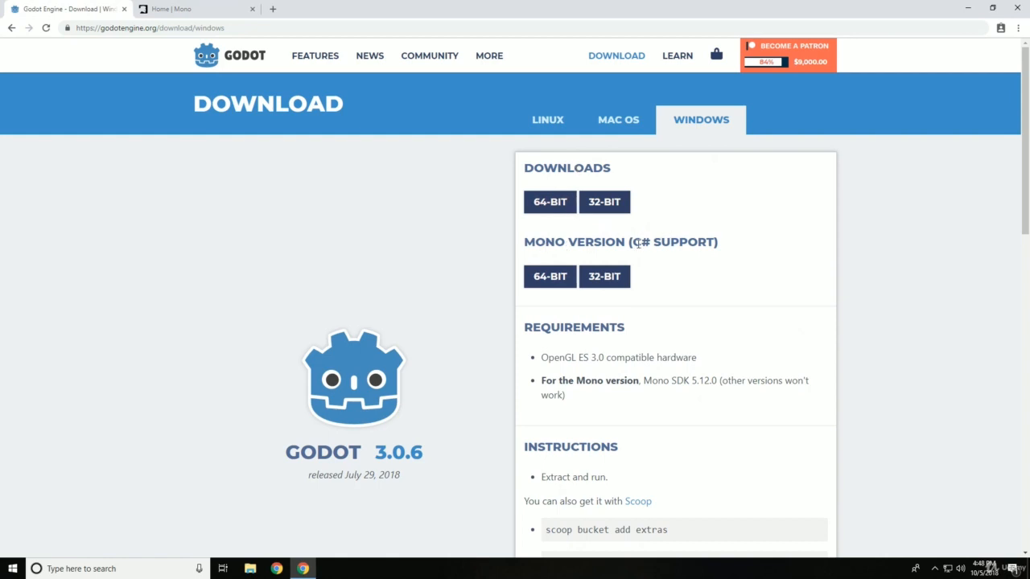
pyautogui.moveTo(550, 277)
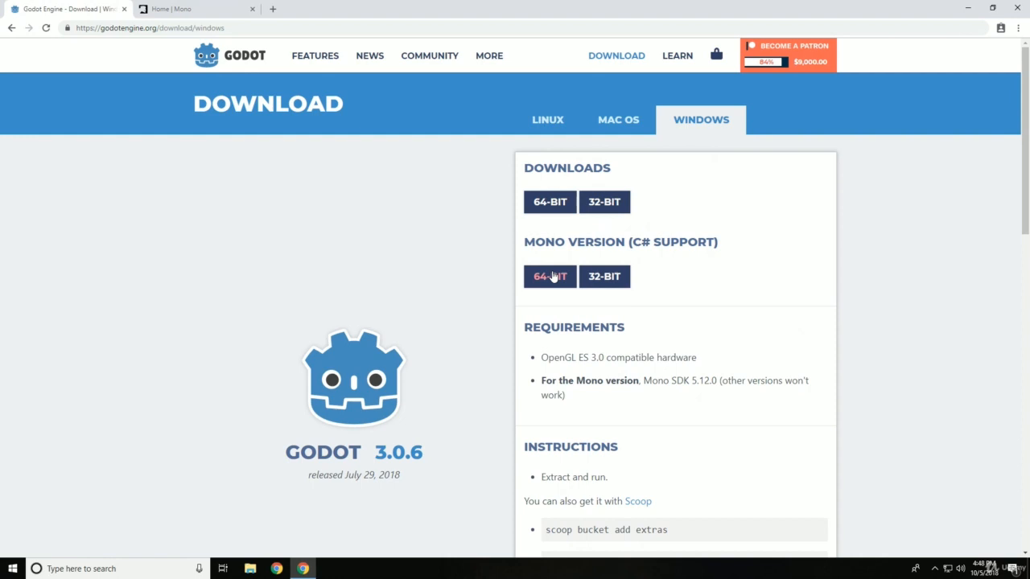
pyautogui.moveTo(550, 276)
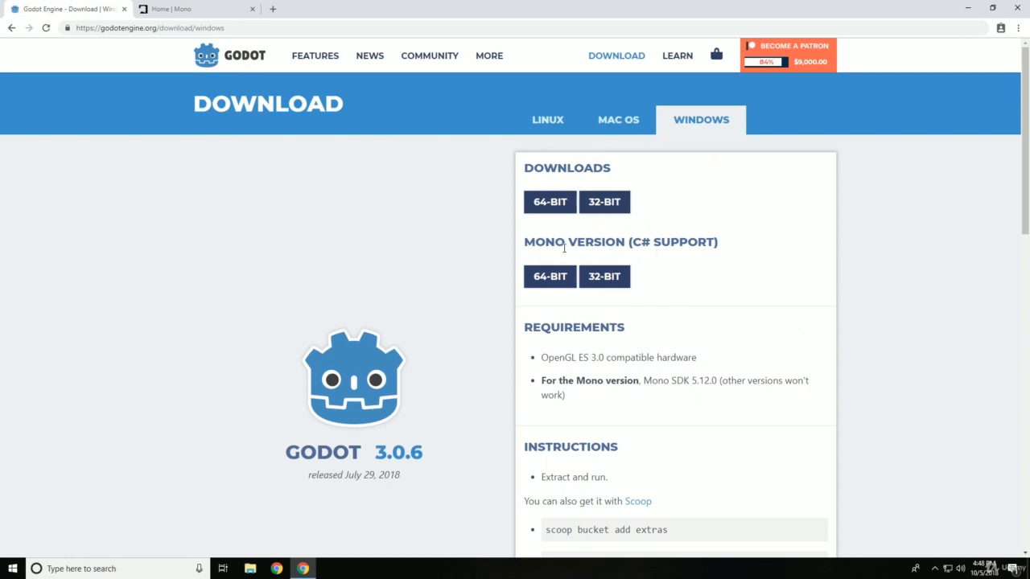
# Download the 64-bit Mono (C# support) Godot 3.0.6 zip for Windows.
pyautogui.click(550, 277)
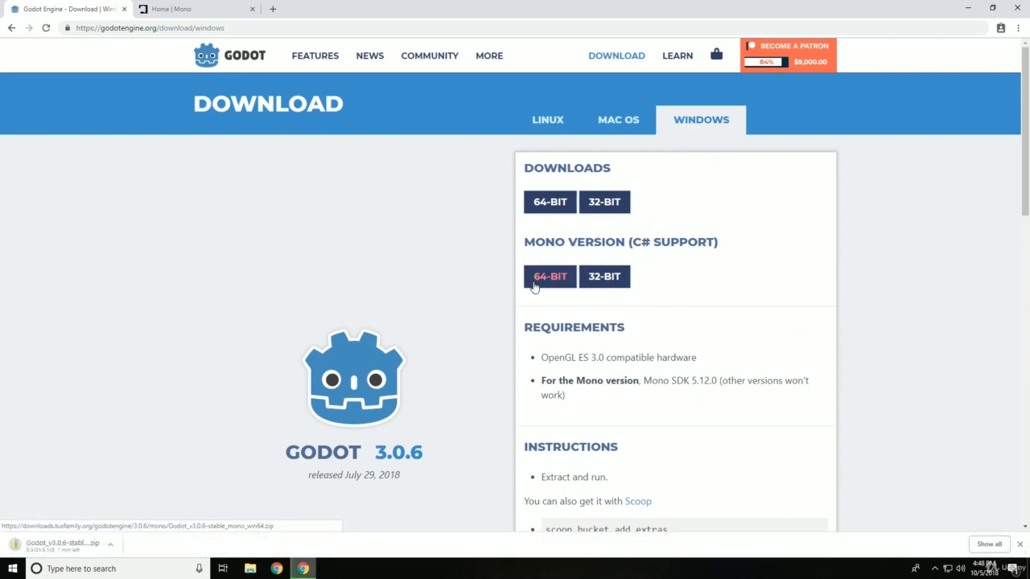
pyautogui.click(550, 277)
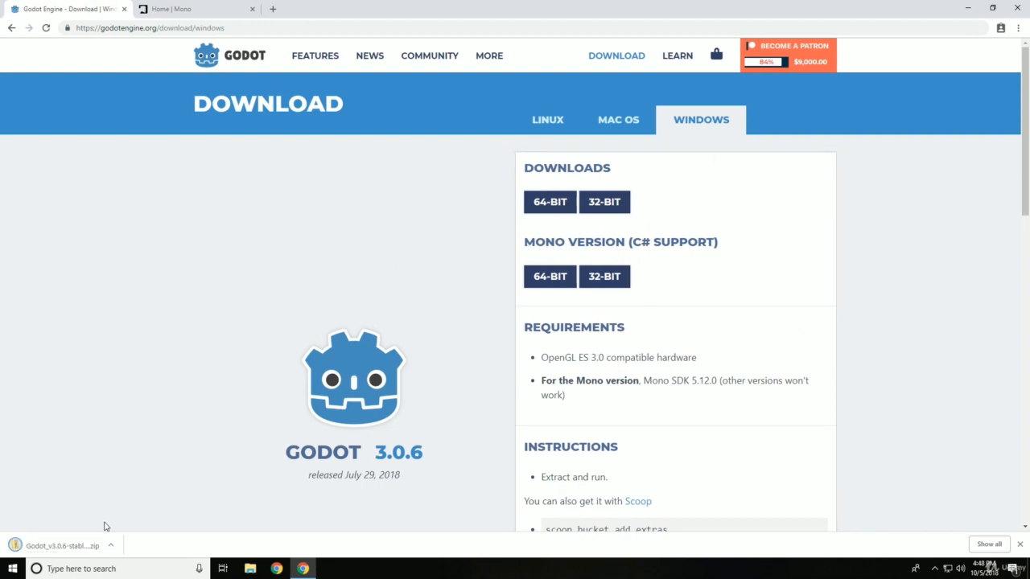
pyautogui.moveTo(284, 425)
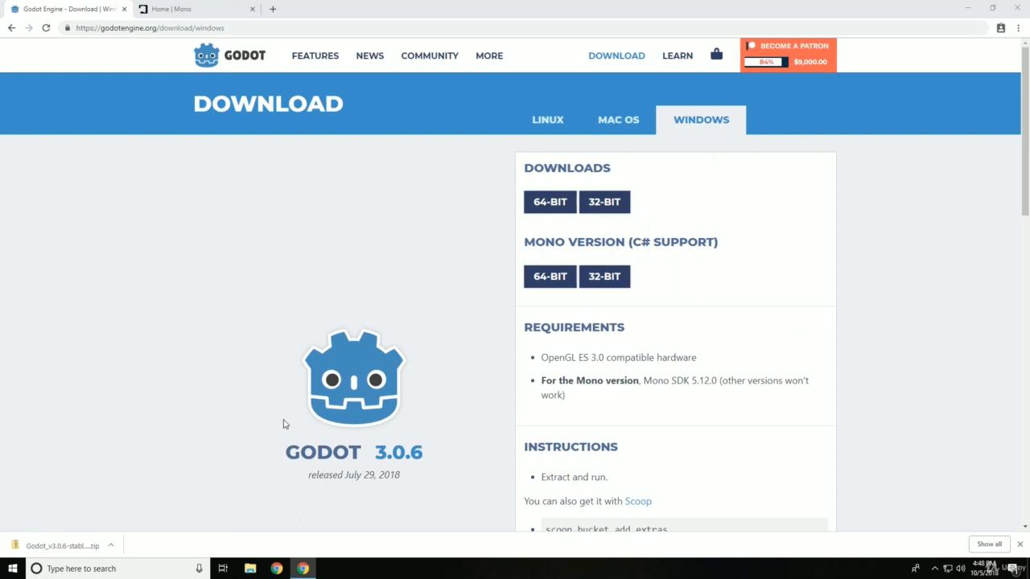
# Extract the Godot 3.0.6 Mono win64 zip into its suggested folder in Downloads.
pyautogui.rightClick(270, 161)
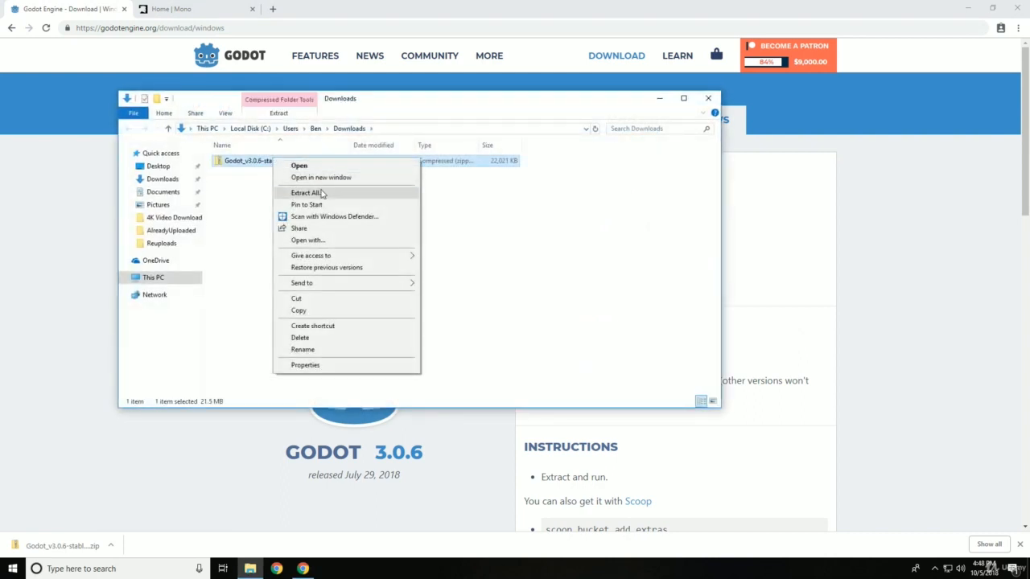
pyautogui.click(306, 194)
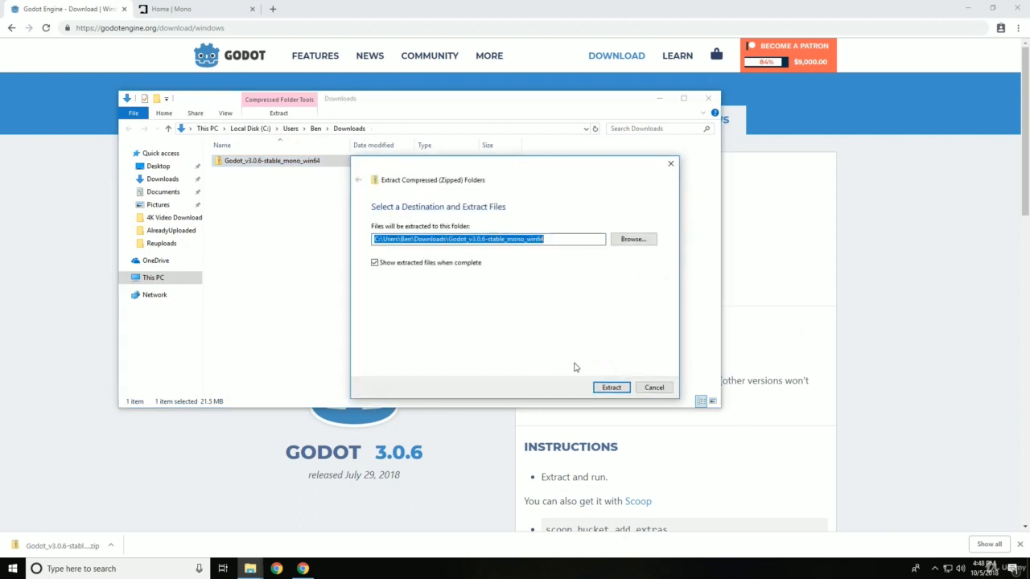
pyautogui.click(612, 387)
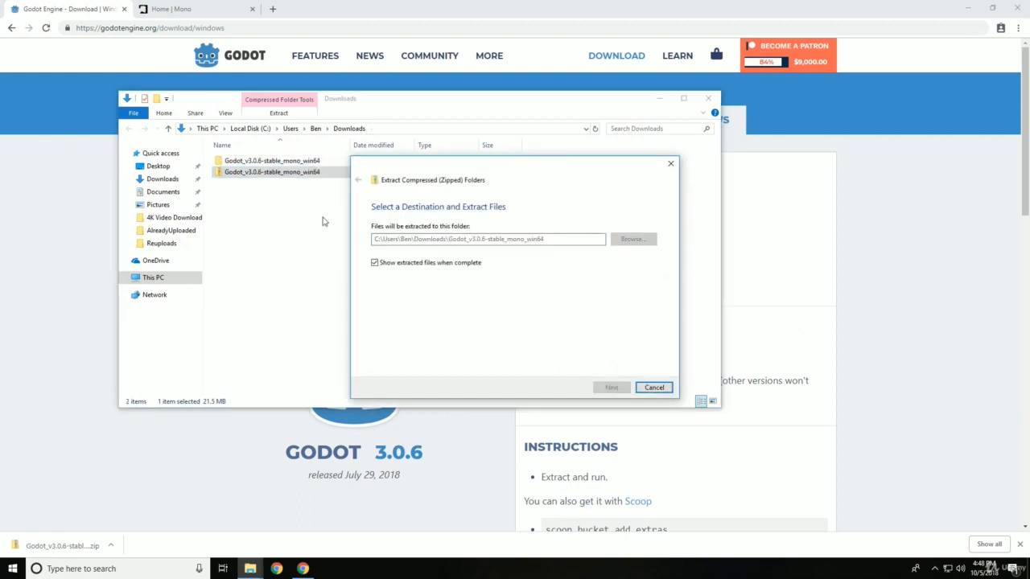
pyautogui.click(611, 388)
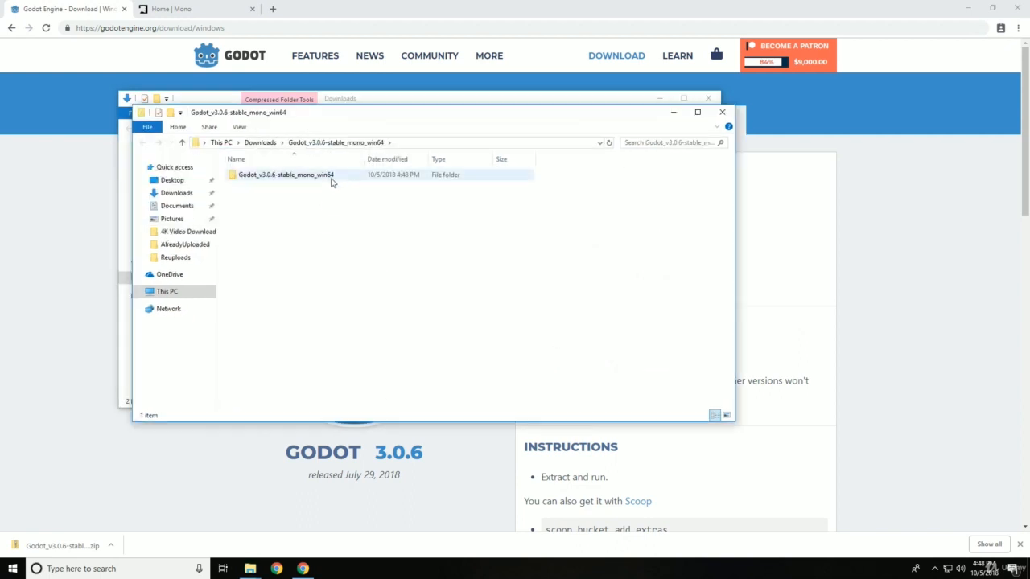
# Look inside the extracted Godot Mono folder and its nested folder, then return to Downloads.
pyautogui.doubleClick(287, 174)
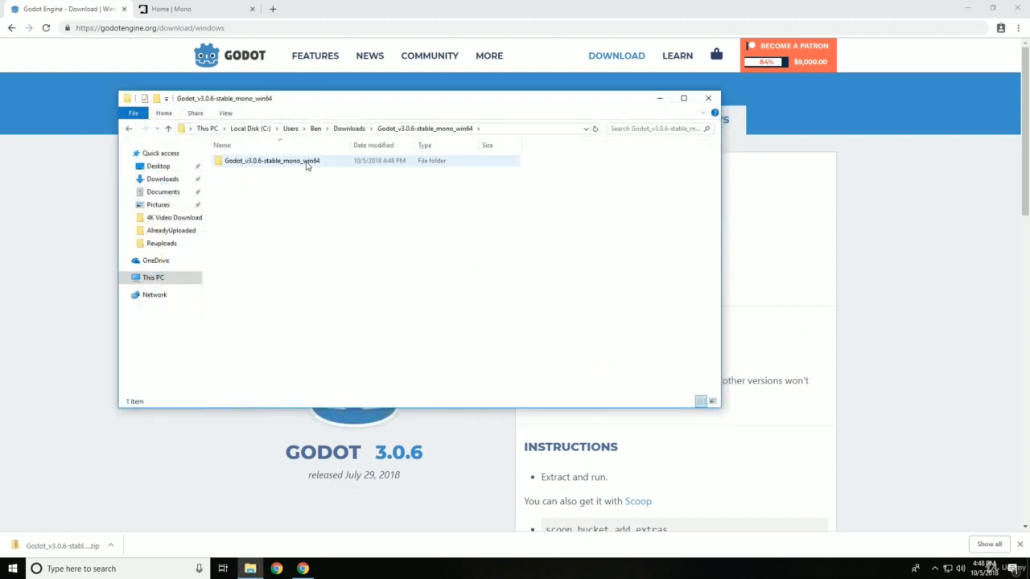
pyautogui.doubleClick(271, 161)
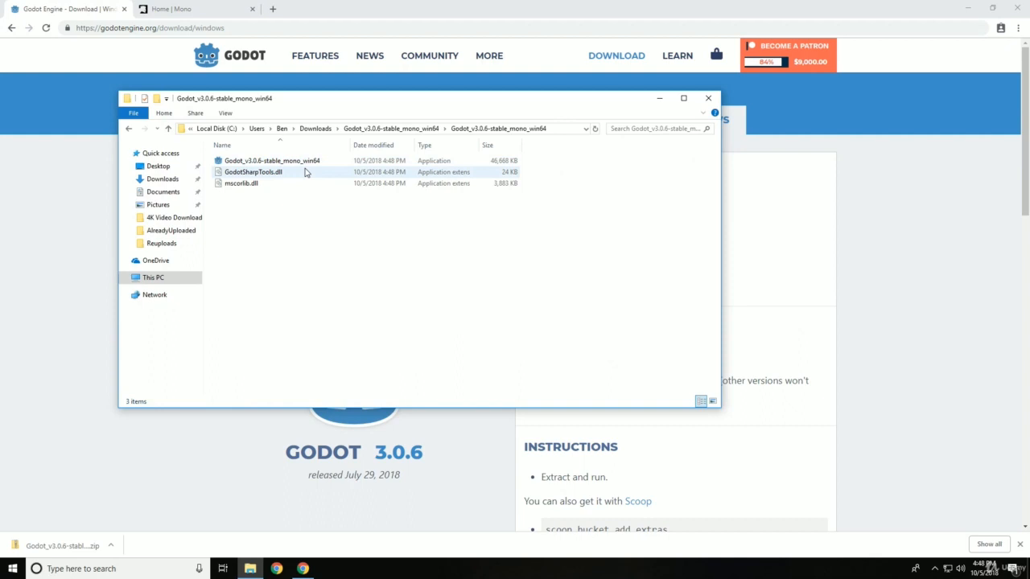
pyautogui.moveTo(402, 137)
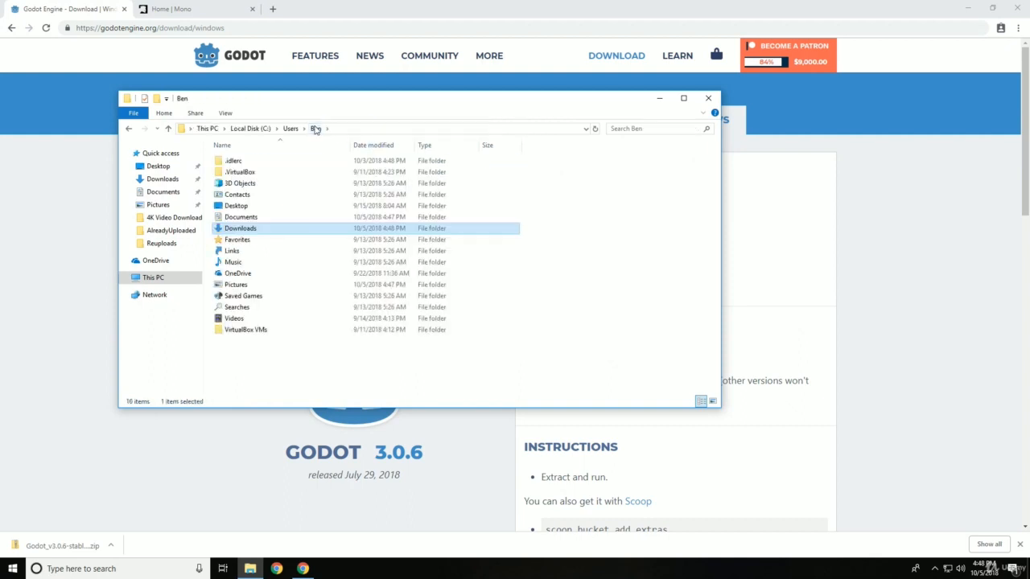
pyautogui.moveTo(129, 129)
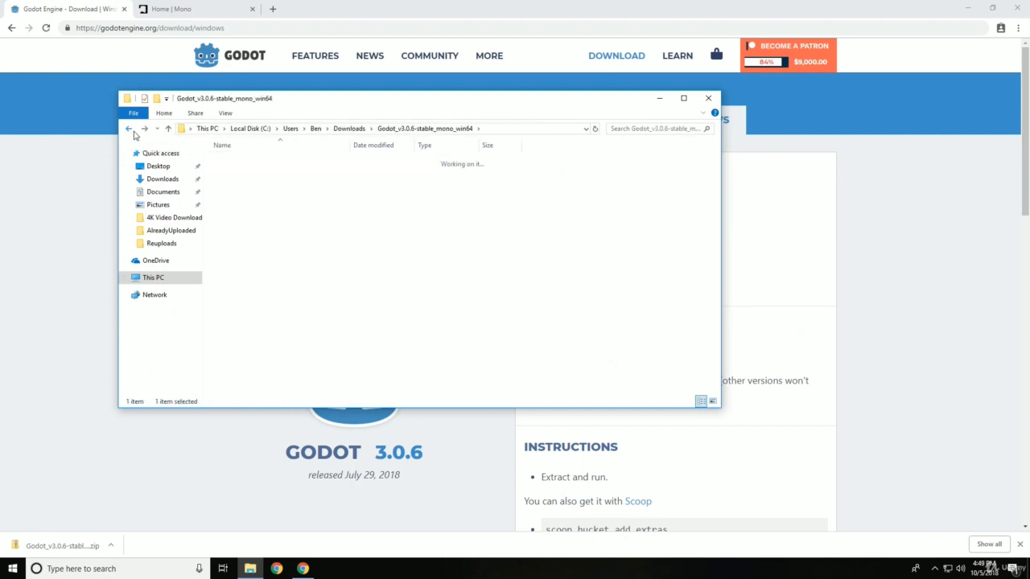
pyautogui.click(128, 128)
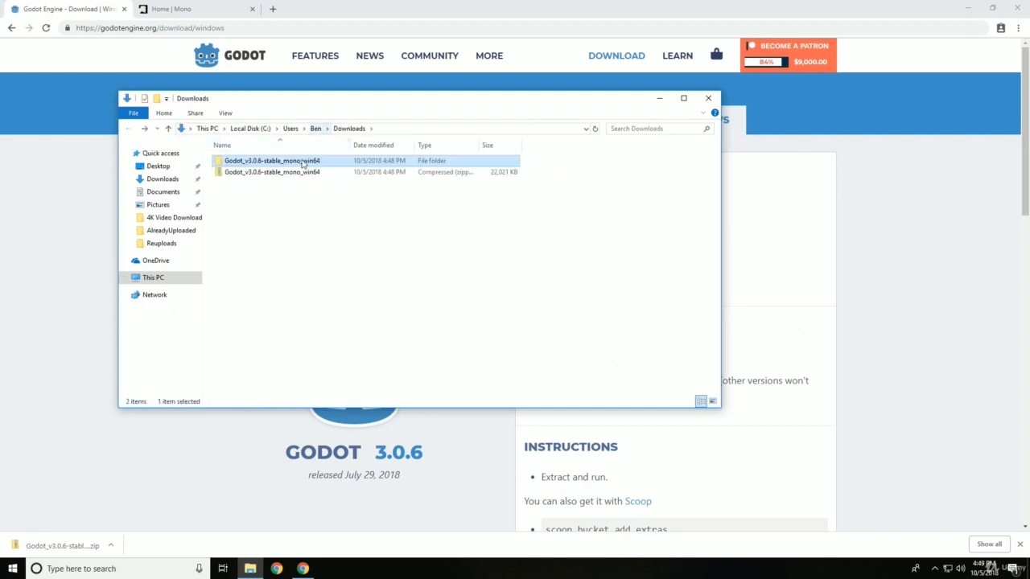
# Check the extracted folder's Properties and reopen it to show the executable and two DLLs.
pyautogui.rightClick(272, 161)
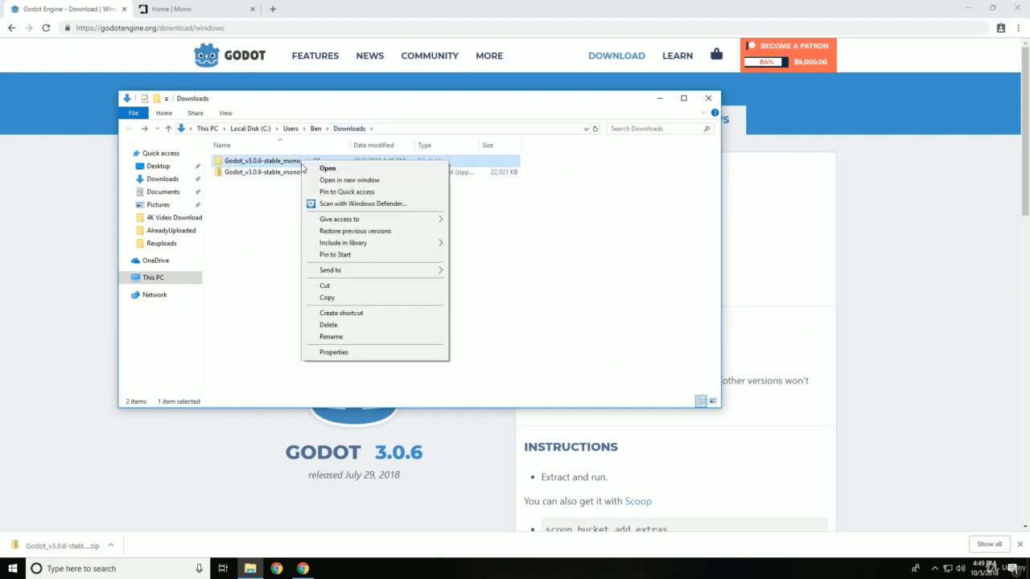
pyautogui.click(333, 353)
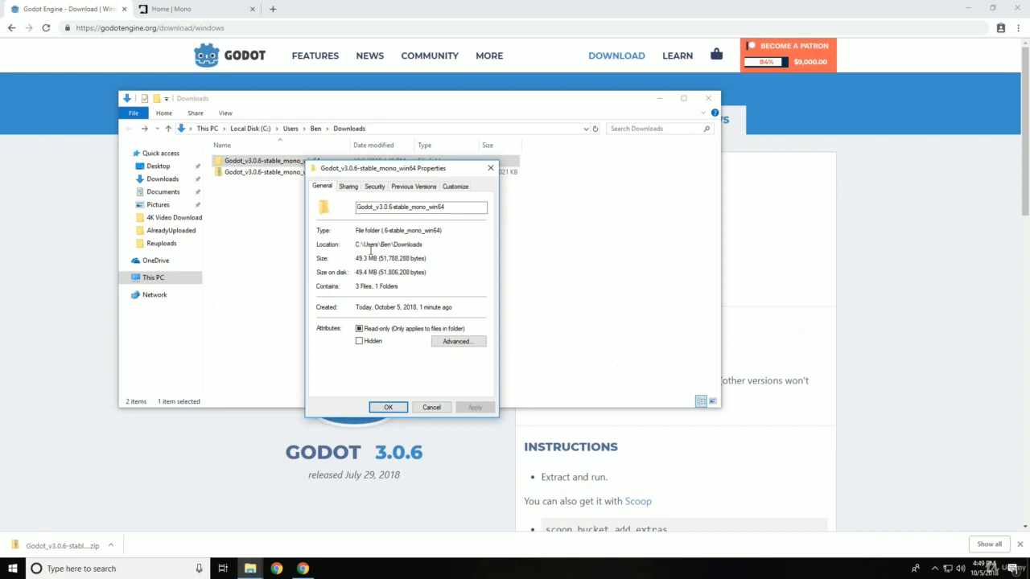
pyautogui.click(388, 407)
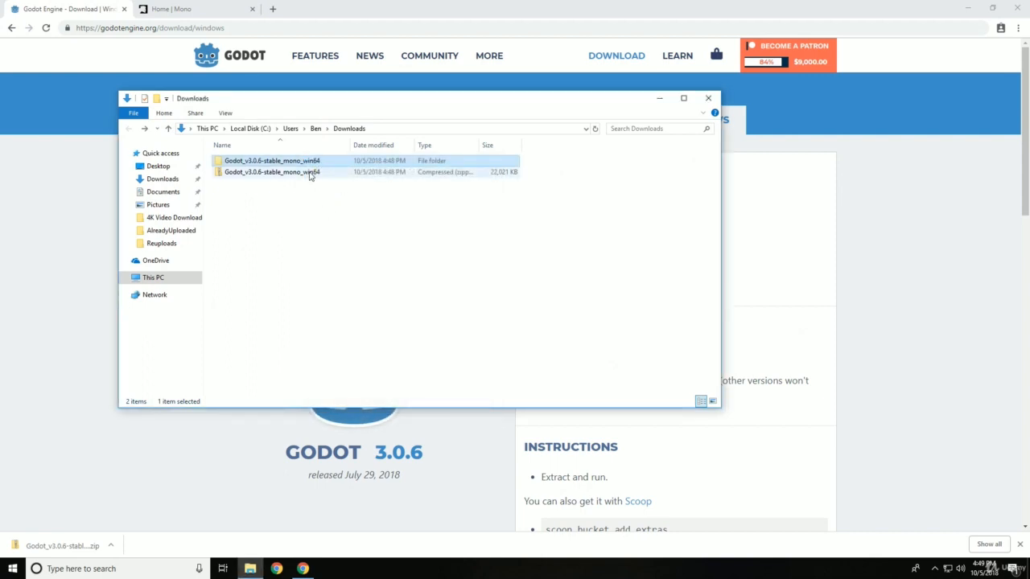
pyautogui.doubleClick(270, 161)
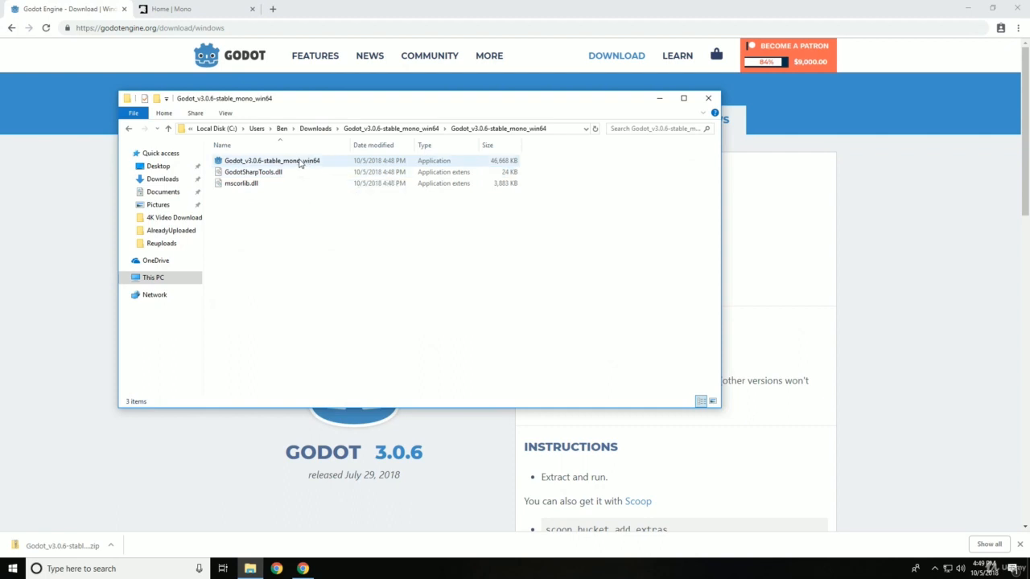
# Get the Godot Windows download page in Chrome back to the front over File Explorer.
pyautogui.rightClick(272, 161)
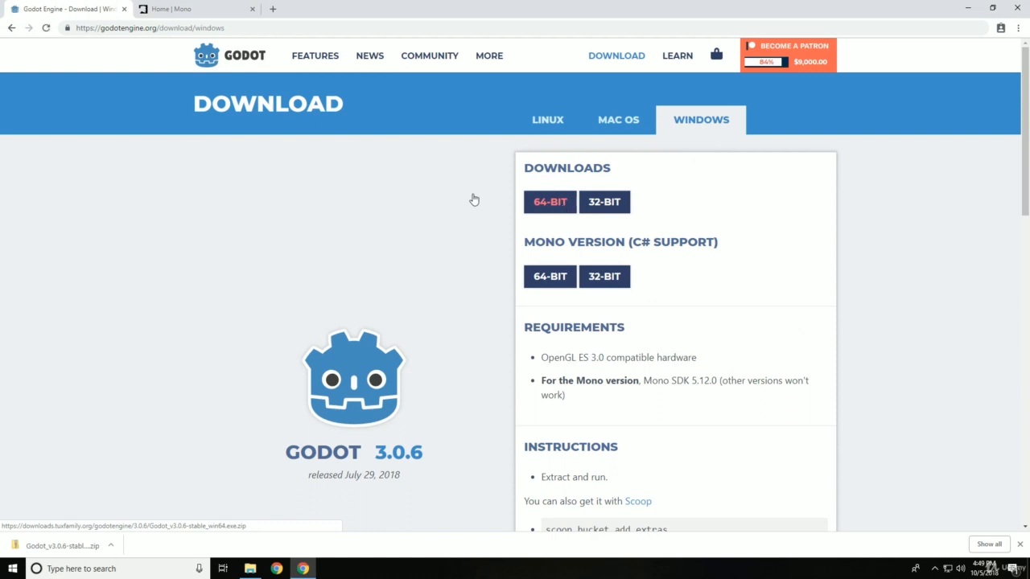
# Download the standard 64-bit Godot 3.0.6 zip and extract it into Downloads.
pyautogui.click(551, 202)
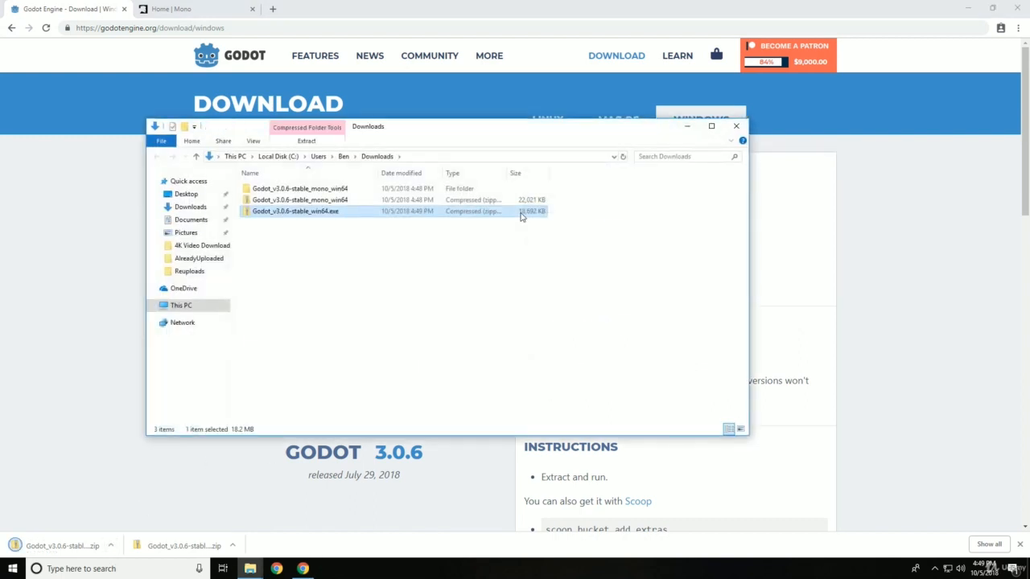
pyautogui.rightClick(297, 211)
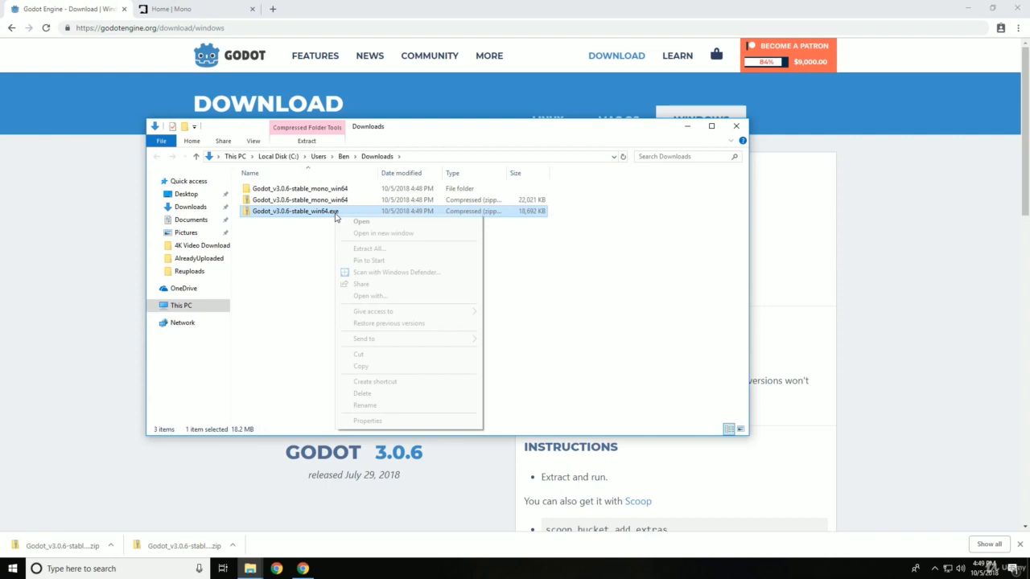
pyautogui.click(369, 248)
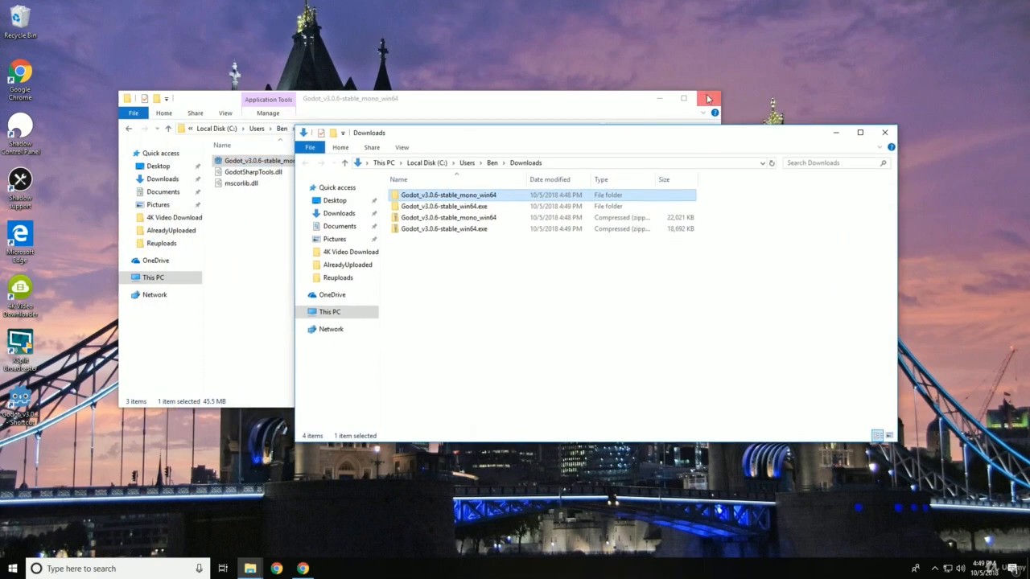
# Close the Mono and Downloads folder windows and reach the Godot Mono shortcut on the desktop.
pyautogui.click(708, 98)
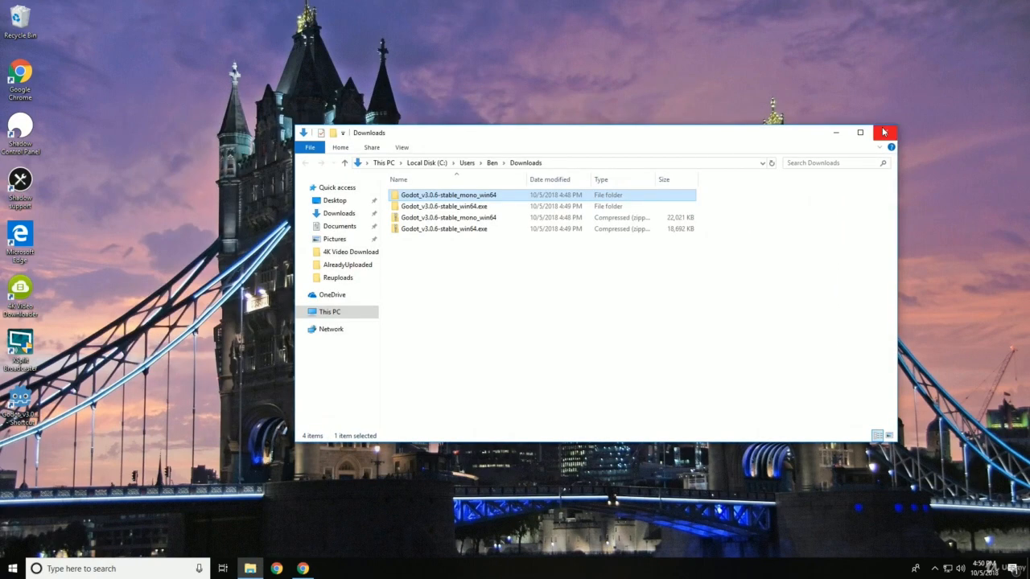
pyautogui.click(885, 132)
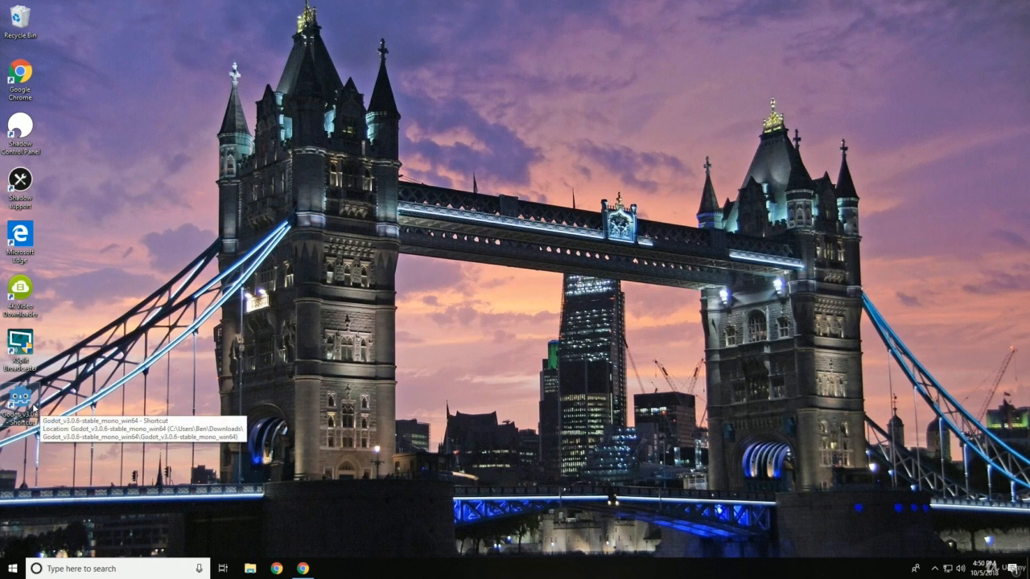
pyautogui.moveTo(34, 411)
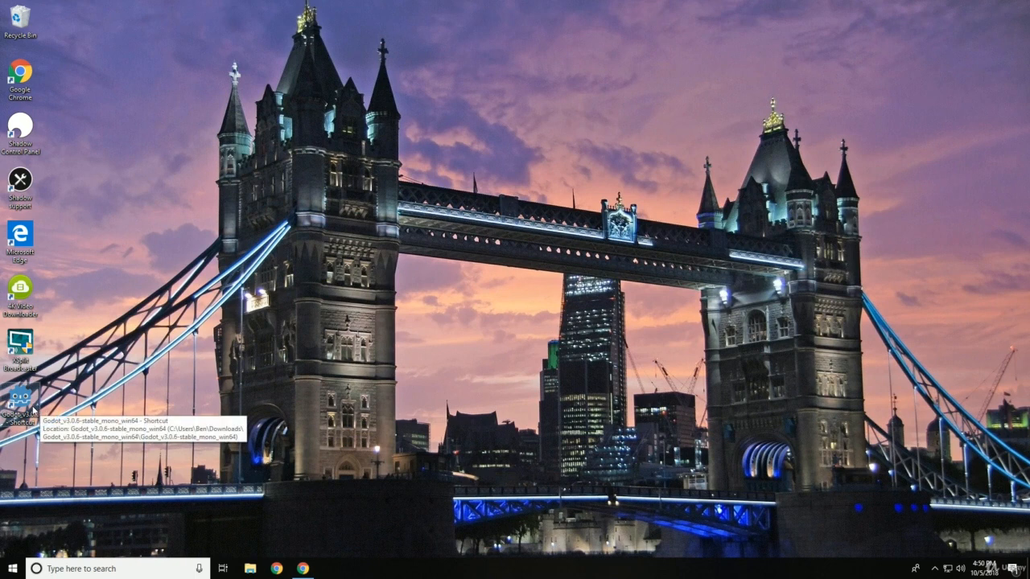
pyautogui.rightClick(19, 406)
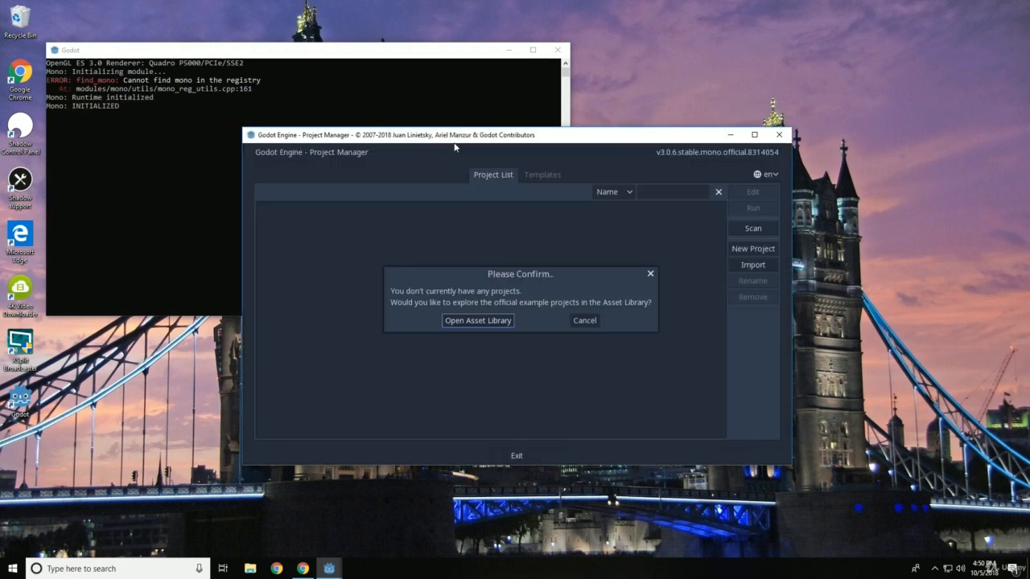
pyautogui.moveTo(392, 289)
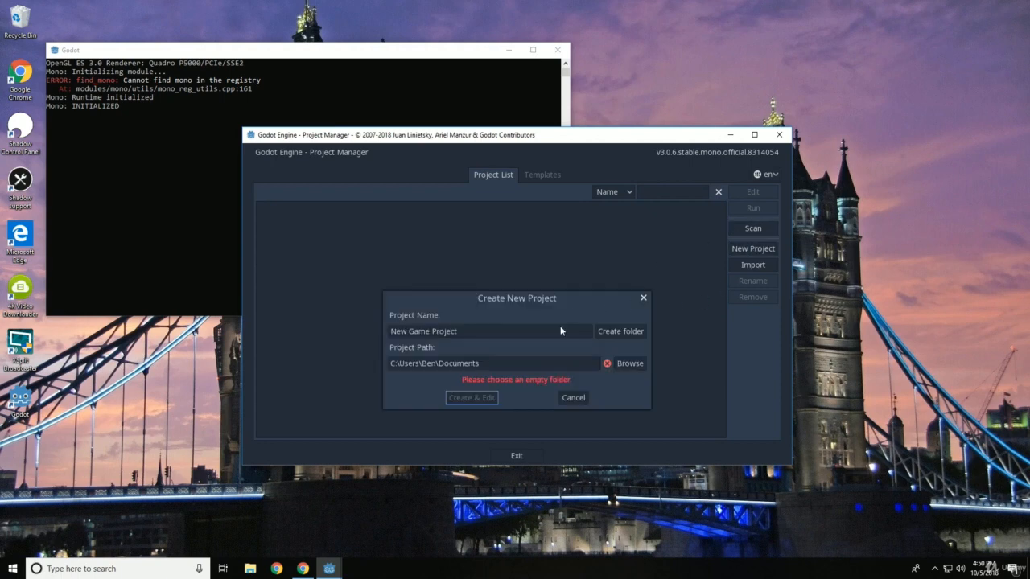
pyautogui.moveTo(595, 329)
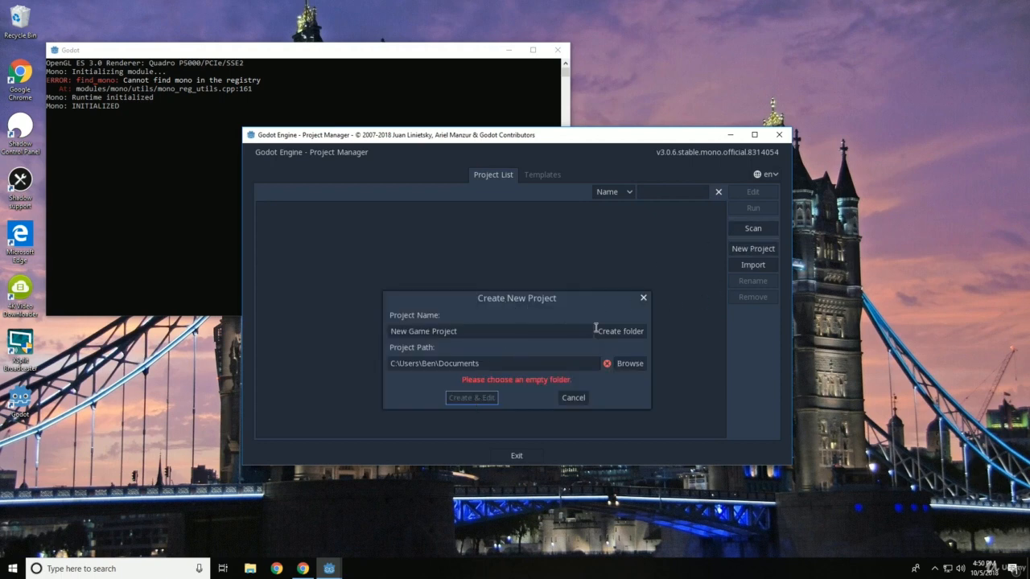
# Create 'New Game Project' in its own folder under Documents and open it in the editor.
pyautogui.click(619, 331)
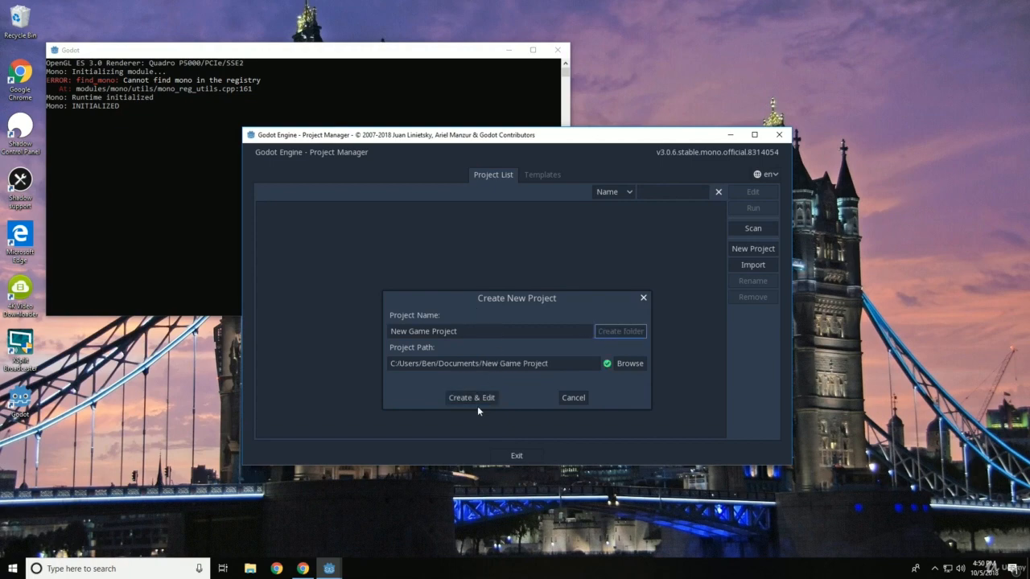
pyautogui.click(472, 397)
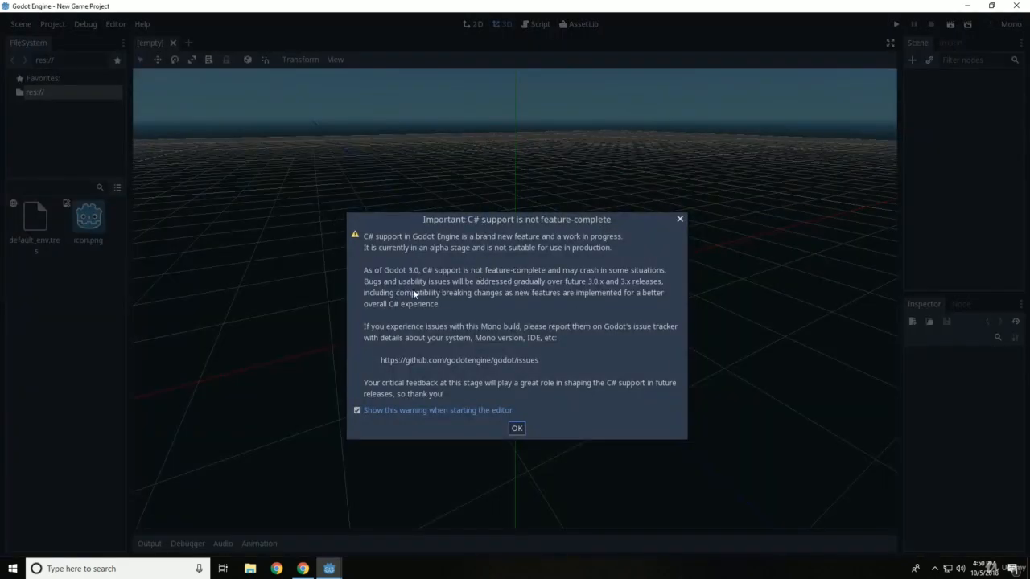
pyautogui.moveTo(579, 304)
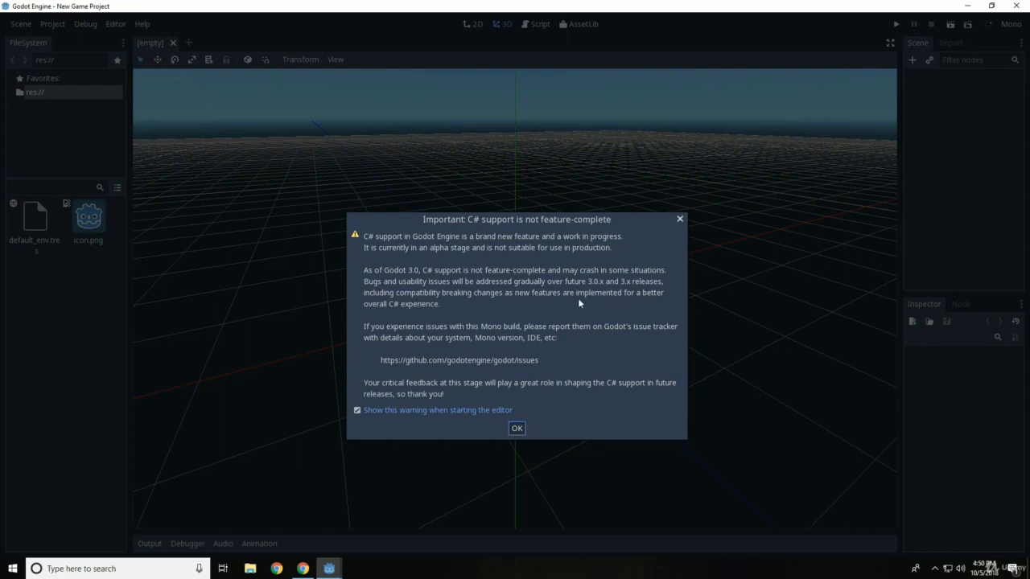
pyautogui.moveTo(451, 312)
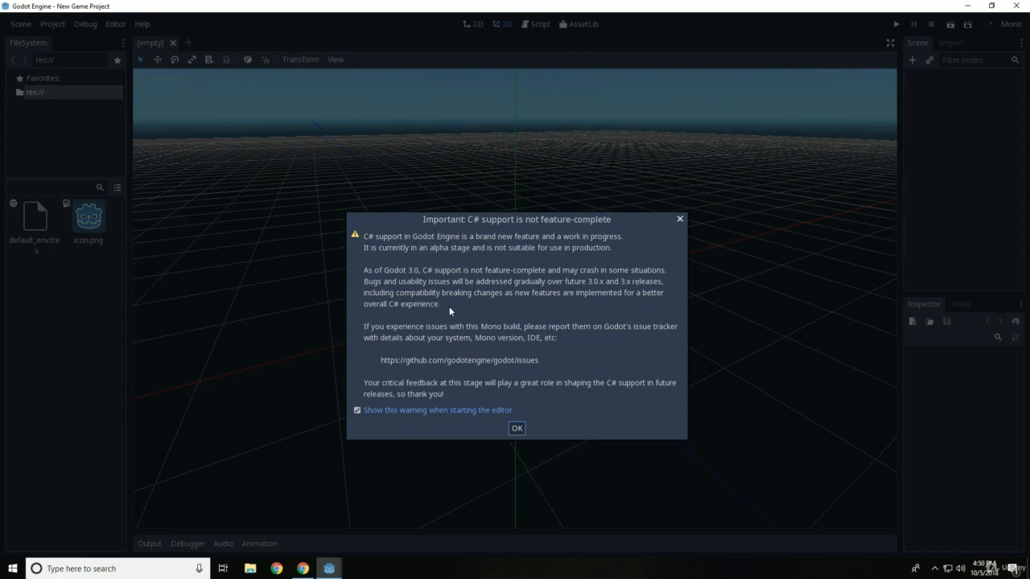
# Dismiss the C# support warning and bring up the Create New Node list.
pyautogui.moveTo(517, 219); pyautogui.dragTo(496, 159)
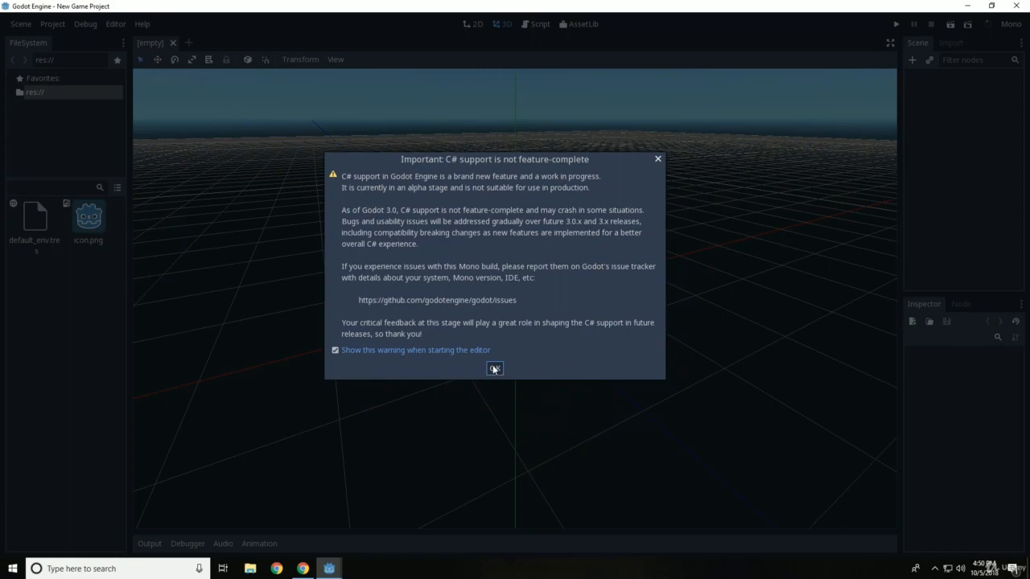
pyautogui.click(494, 368)
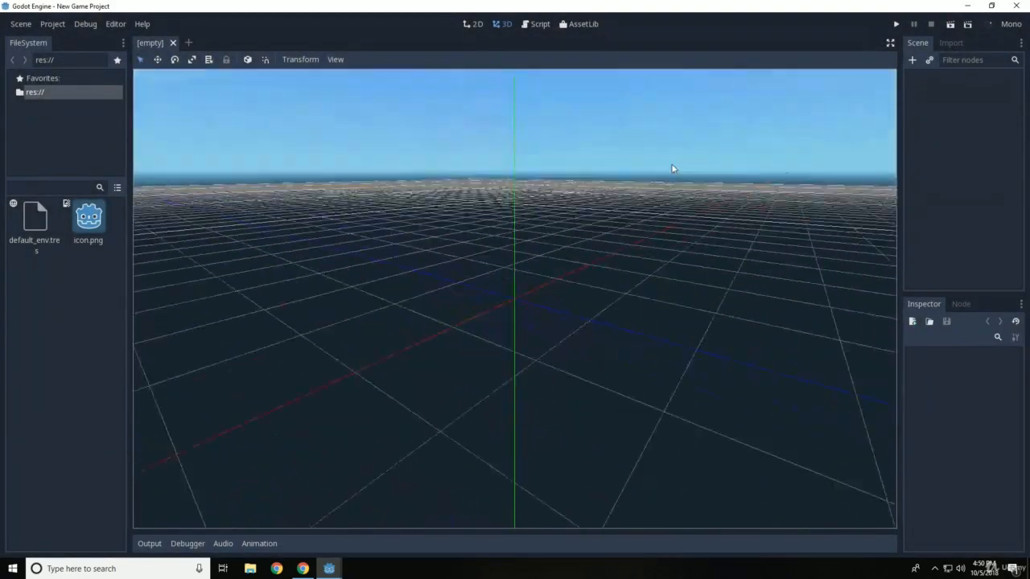
pyautogui.click(913, 60)
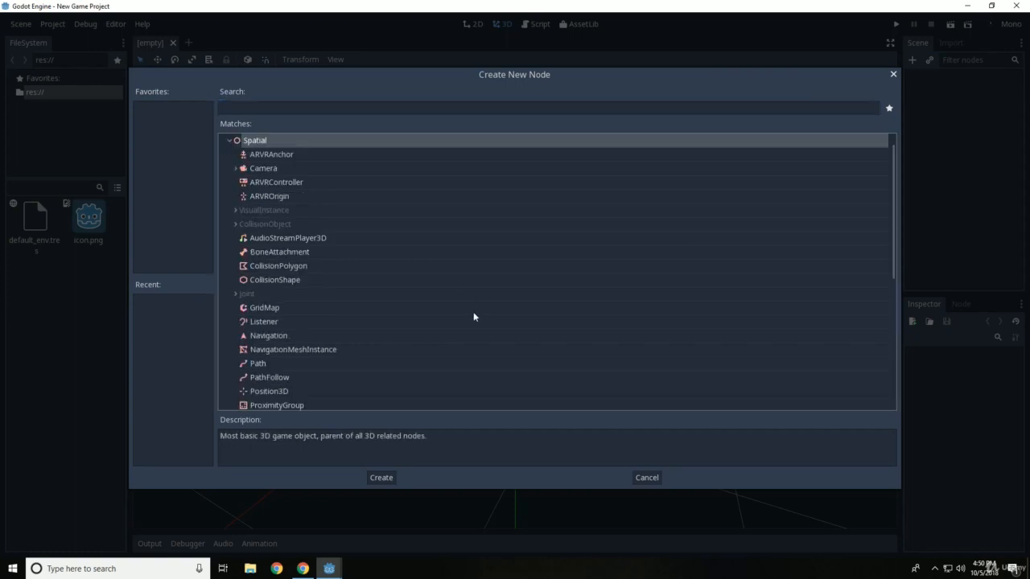
# Add a Spatial root node and a MeshInstance child found under VisualInstance > GeometryInstance.
pyautogui.click(380, 476)
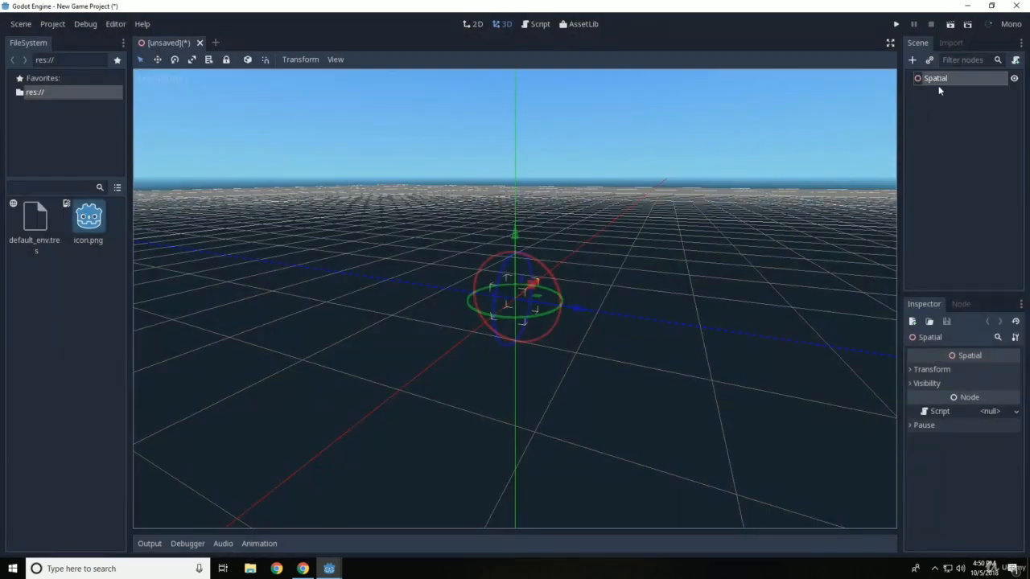
pyautogui.click(911, 60)
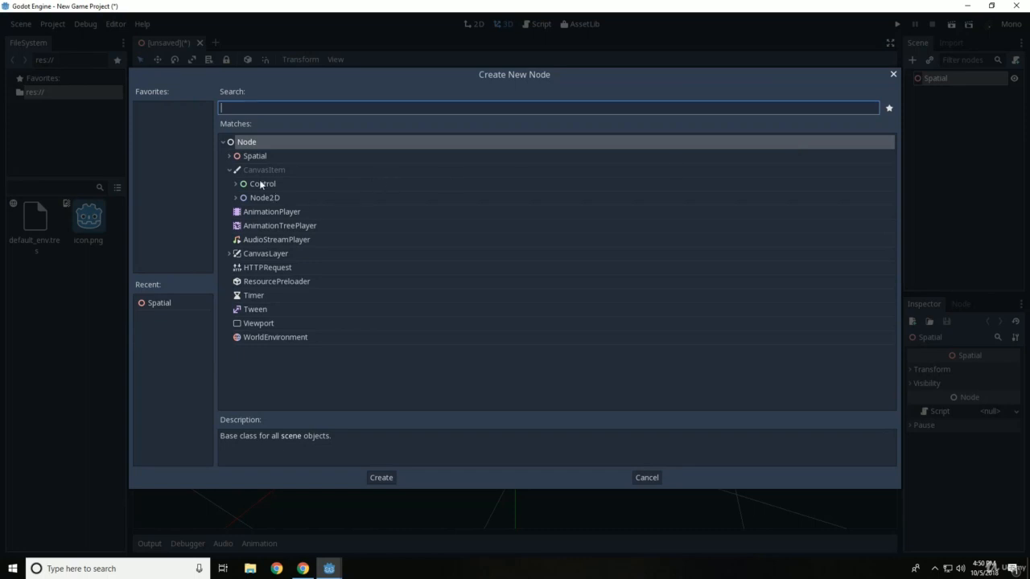
pyautogui.click(229, 154)
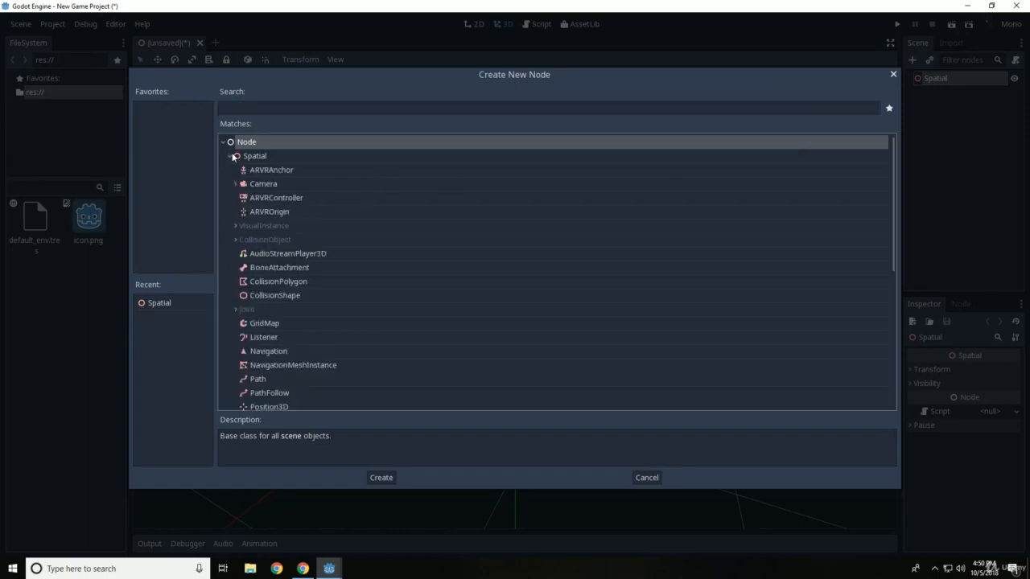
pyautogui.scroll(-3)
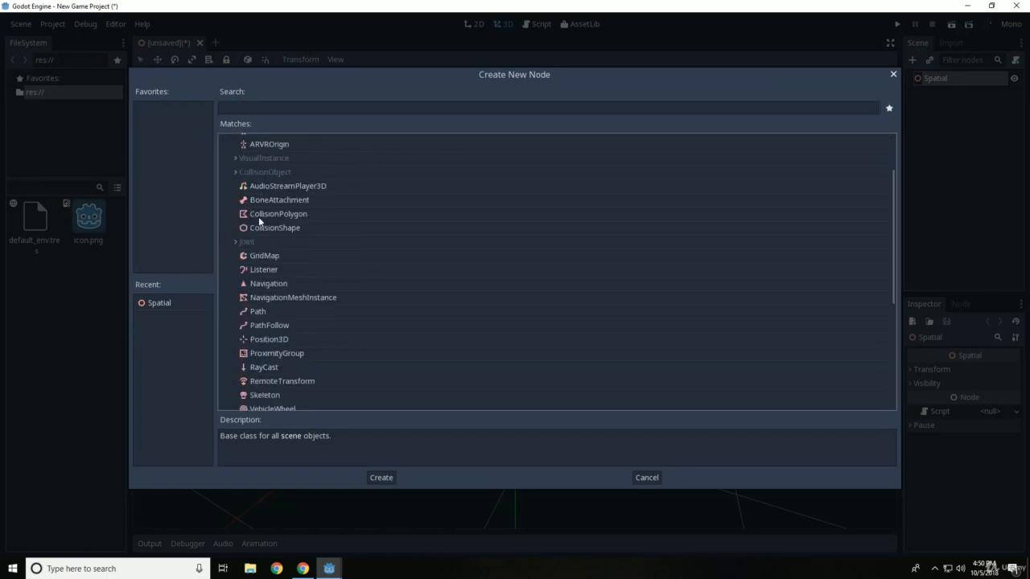
pyautogui.click(235, 158)
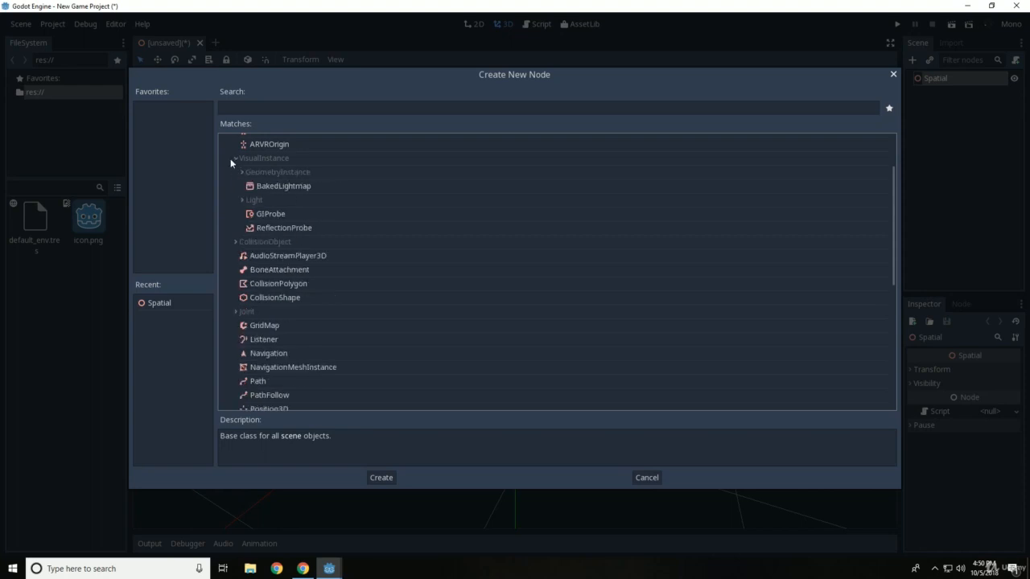
pyautogui.click(242, 171)
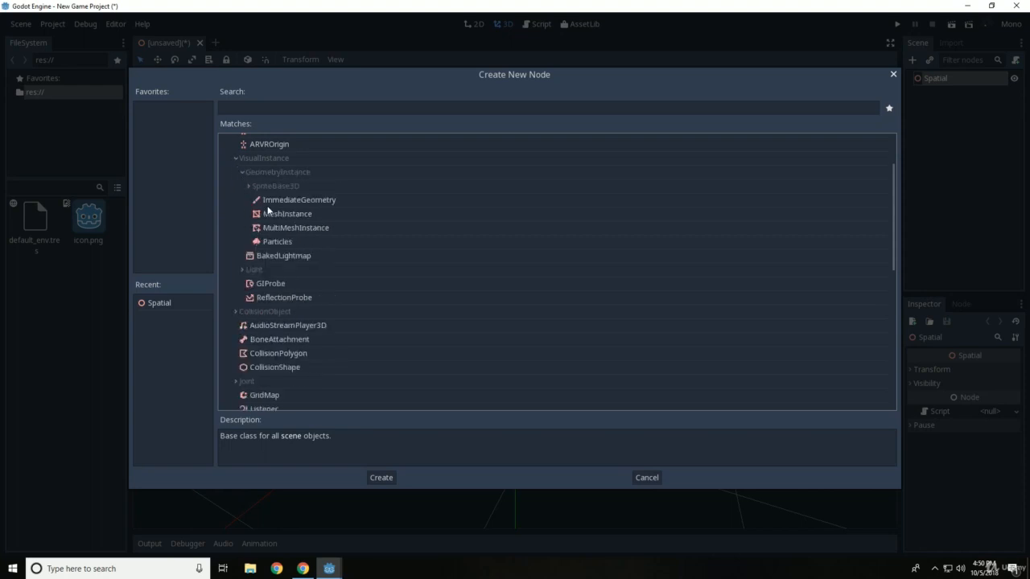
pyautogui.click(380, 476)
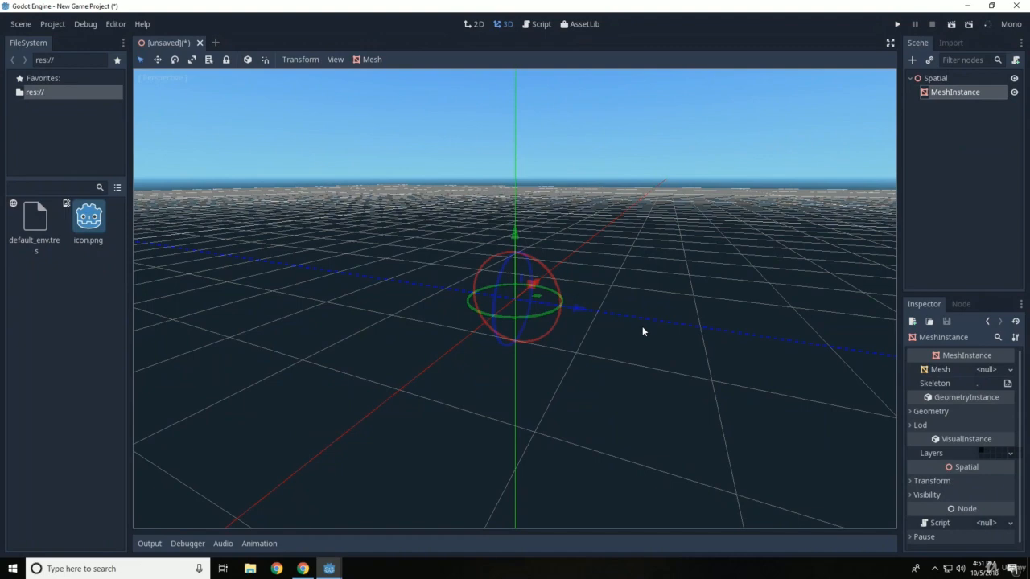
# Assign a new CylinderMesh to the MeshInstance and run the current scene.
pyautogui.click(995, 368)
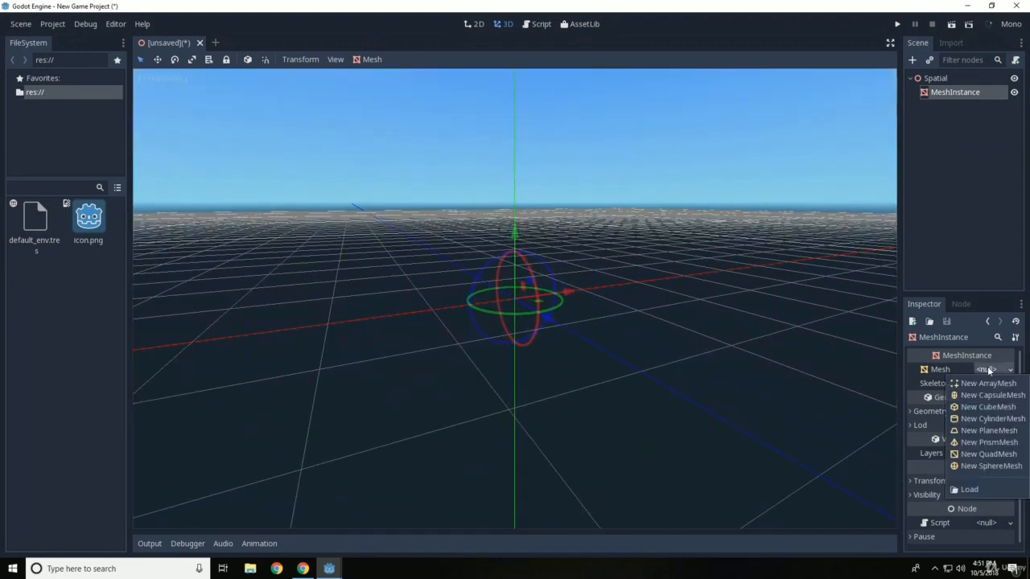
pyautogui.click(988, 418)
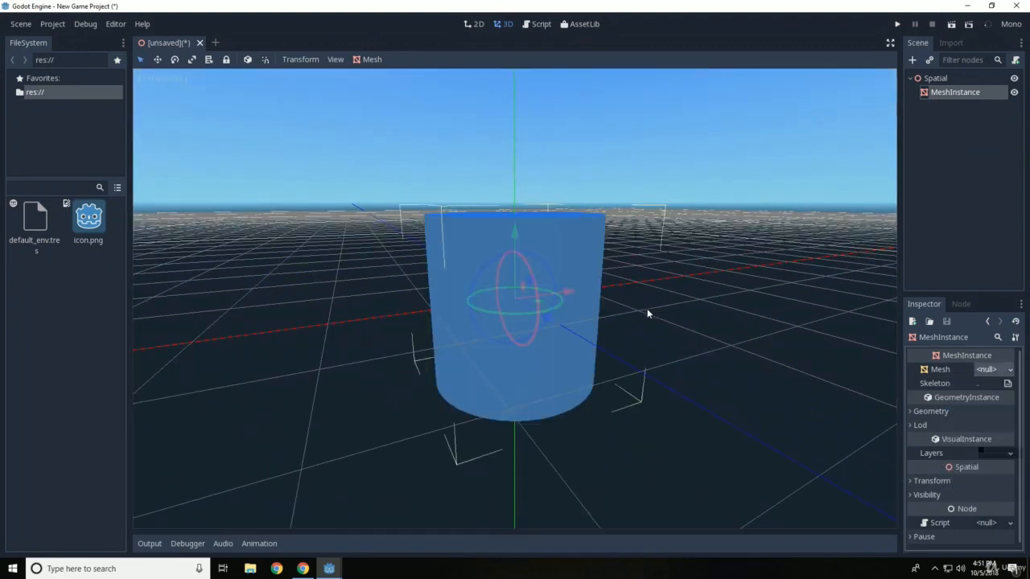
pyautogui.moveTo(563, 292); pyautogui.dragTo(732, 346)
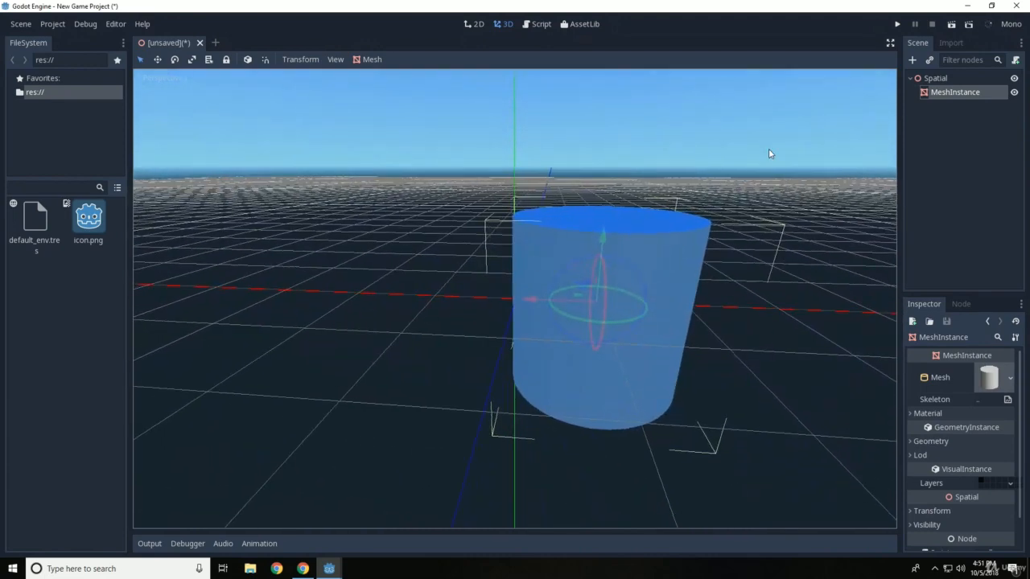
pyautogui.click(896, 24)
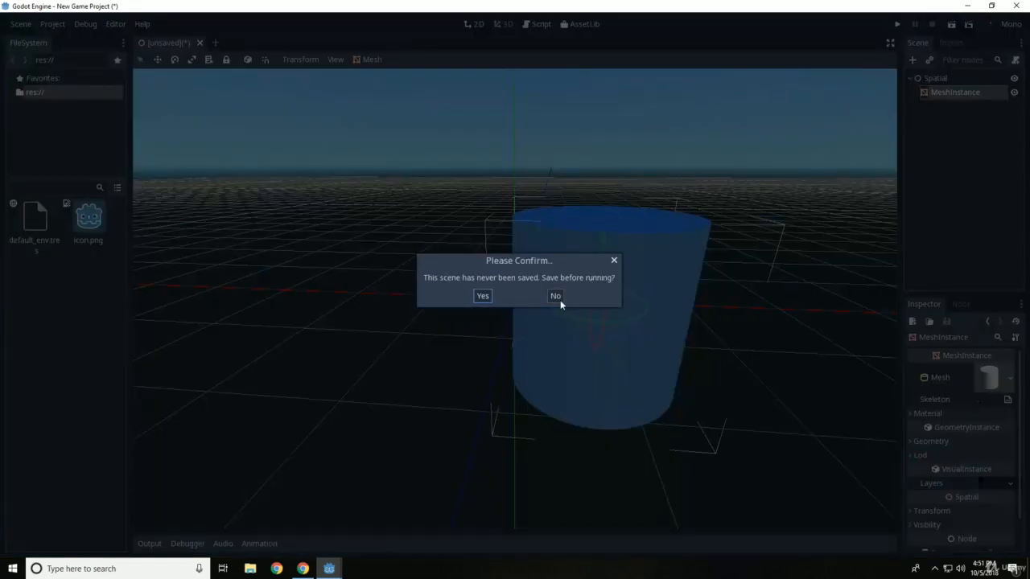
# Save the scene as Spatial.tscn, allow private-network firewall access, then close the running game.
pyautogui.click(483, 296)
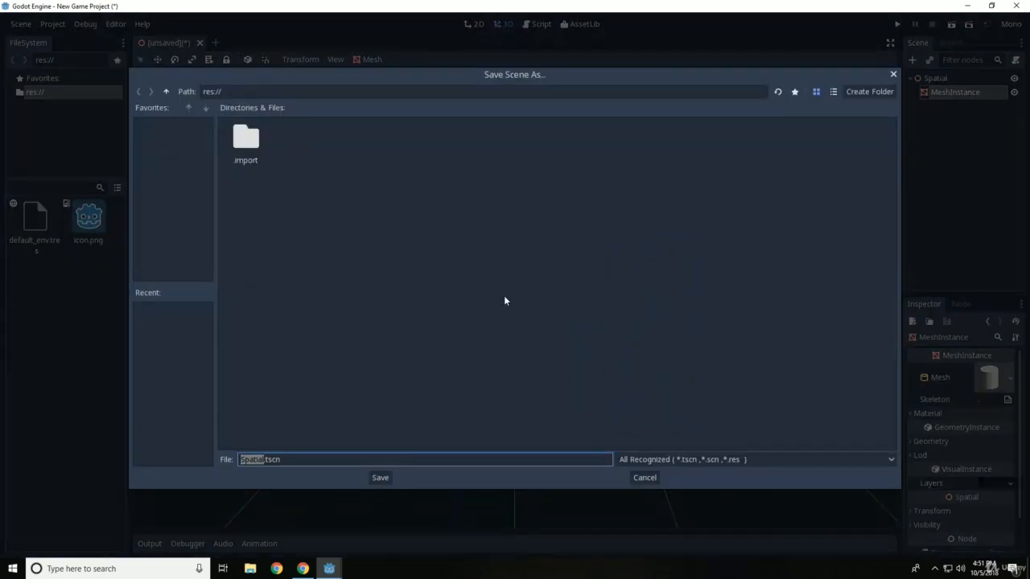
pyautogui.click(380, 476)
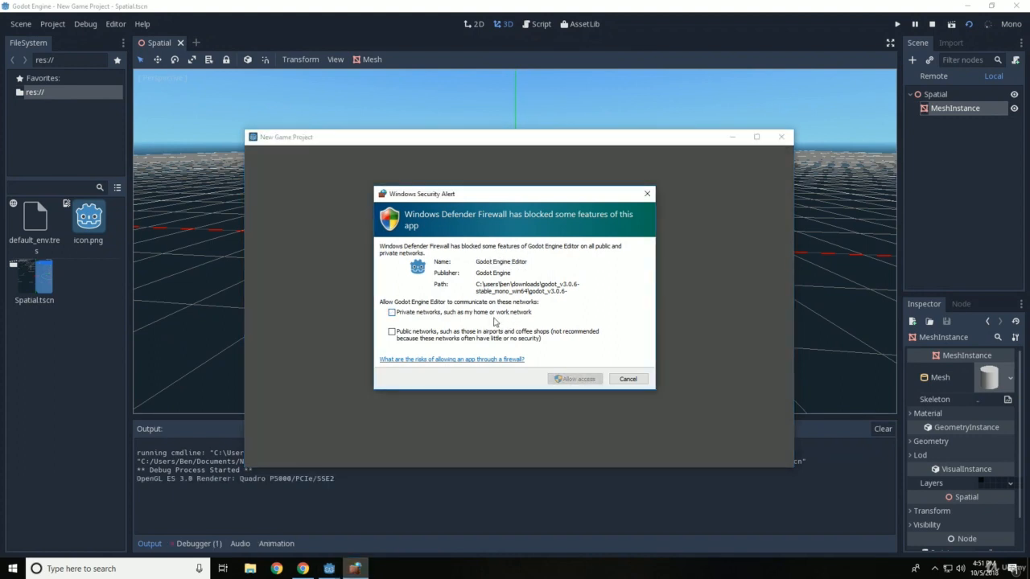
pyautogui.click(393, 313)
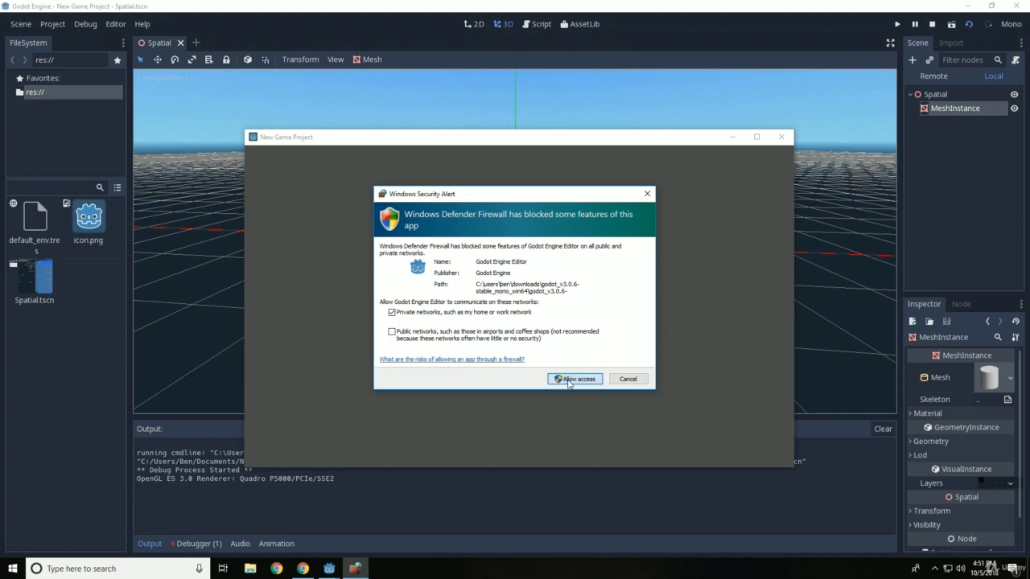
pyautogui.click(577, 380)
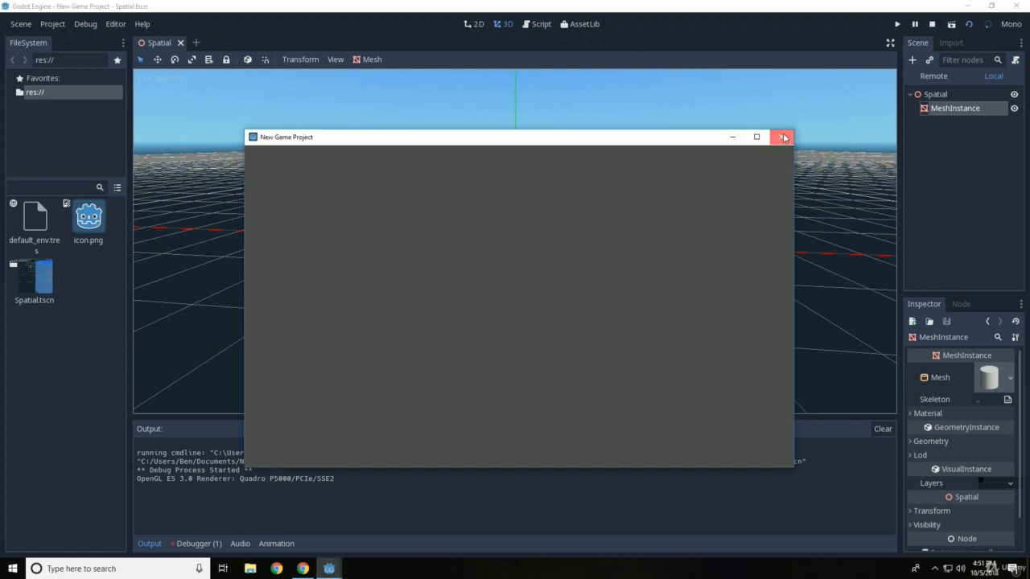
pyautogui.click(782, 137)
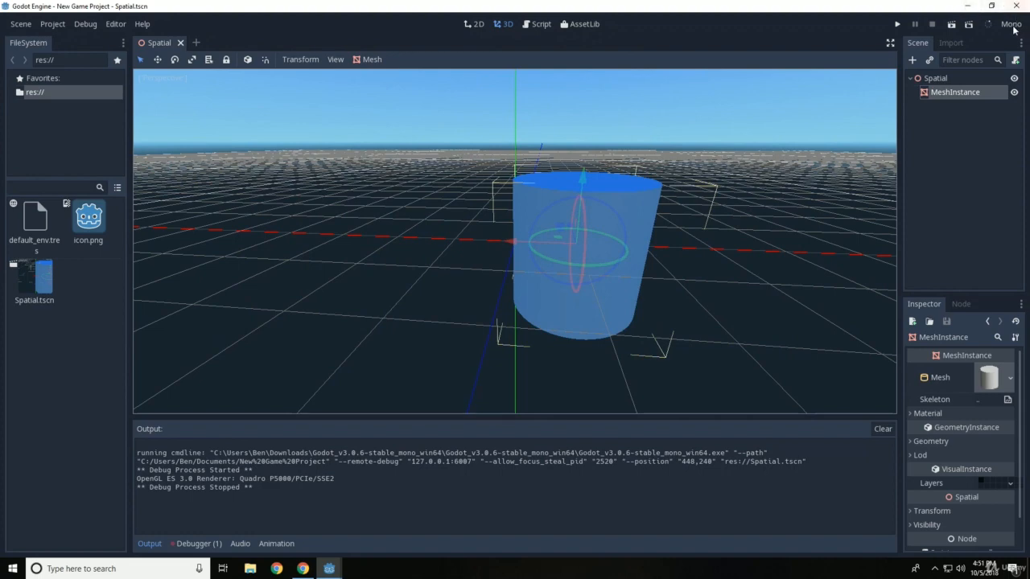
pyautogui.moveTo(304, 563)
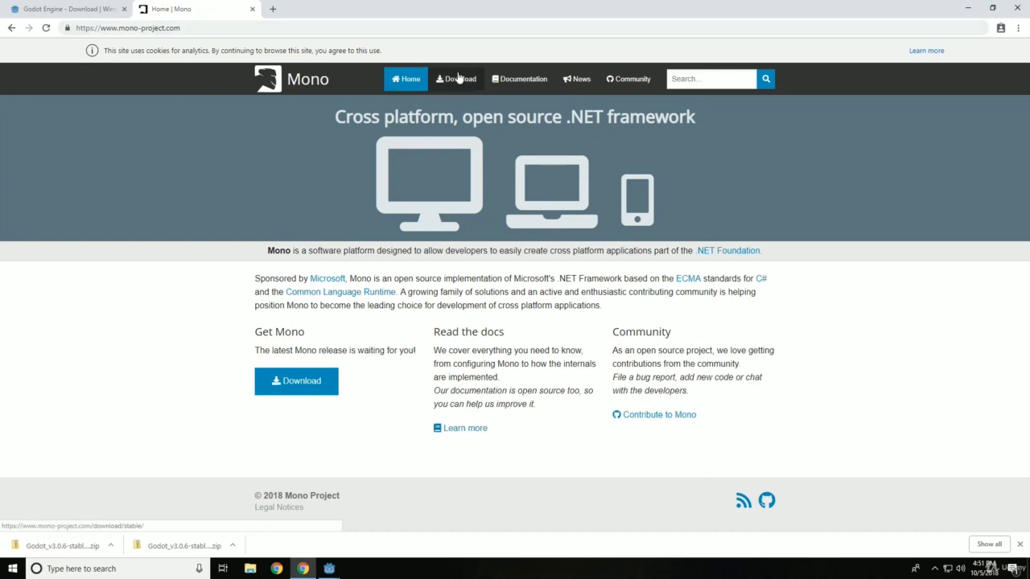
# Reach Mono's stable download page and bring the Windows installer options into view.
pyautogui.click(457, 79)
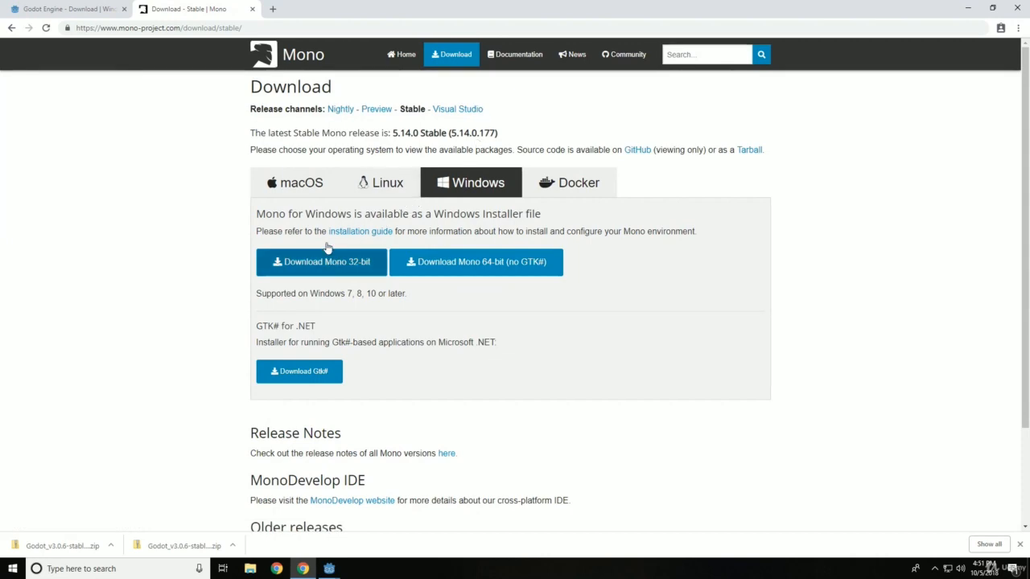
pyautogui.click(570, 182)
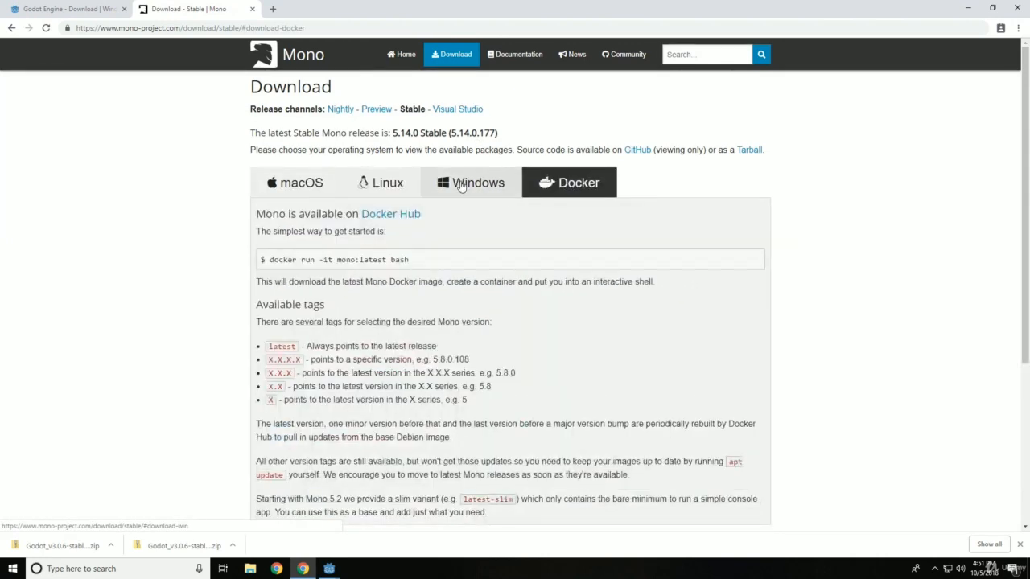
pyautogui.click(470, 182)
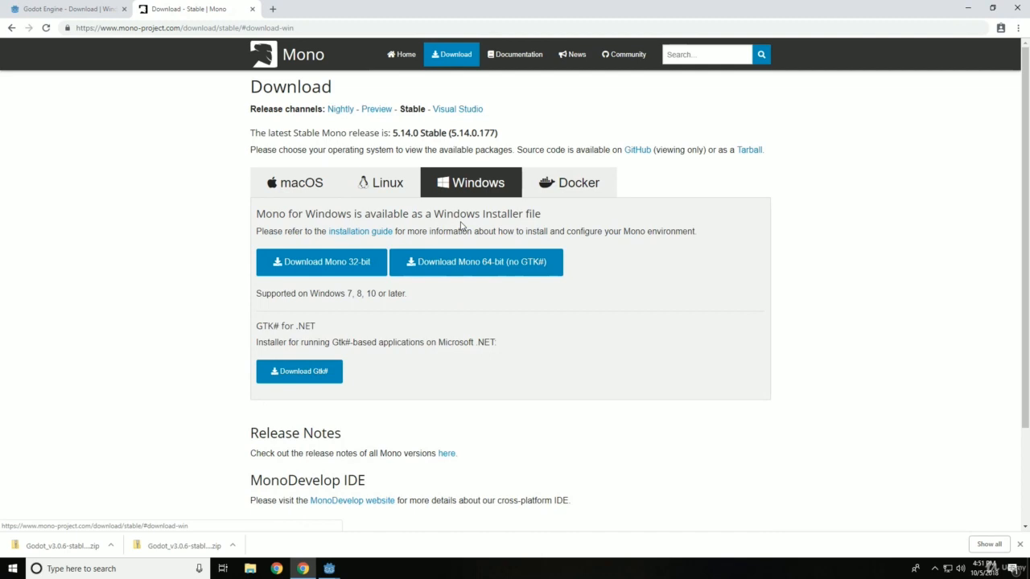
pyautogui.scroll(-3)
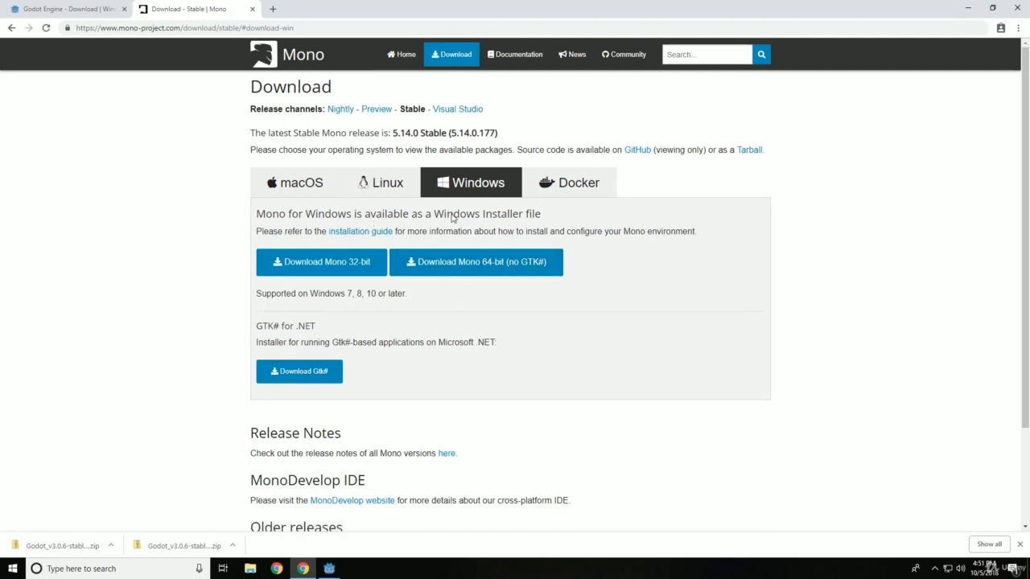
pyautogui.moveTo(341, 554)
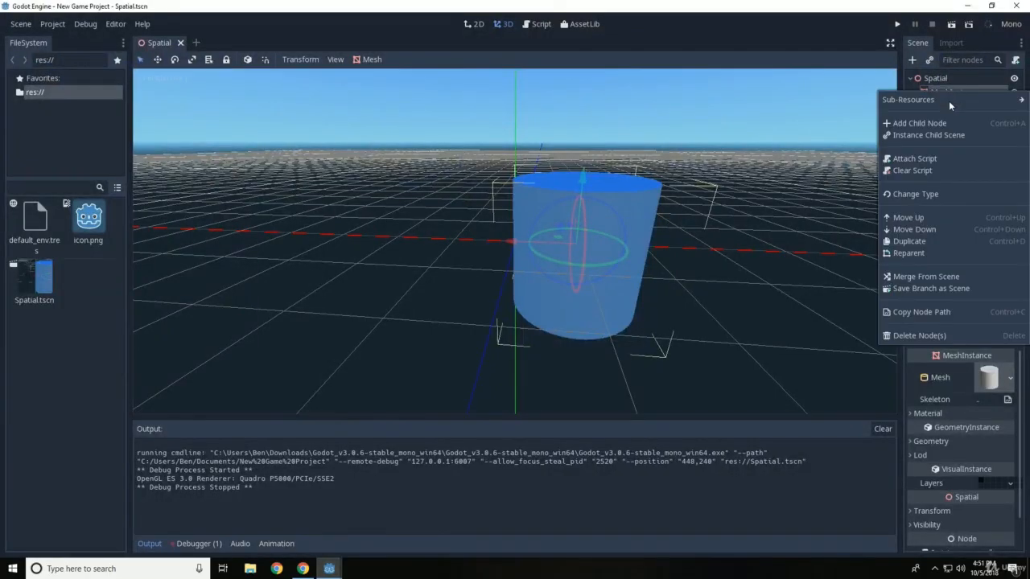
pyautogui.moveTo(914, 160)
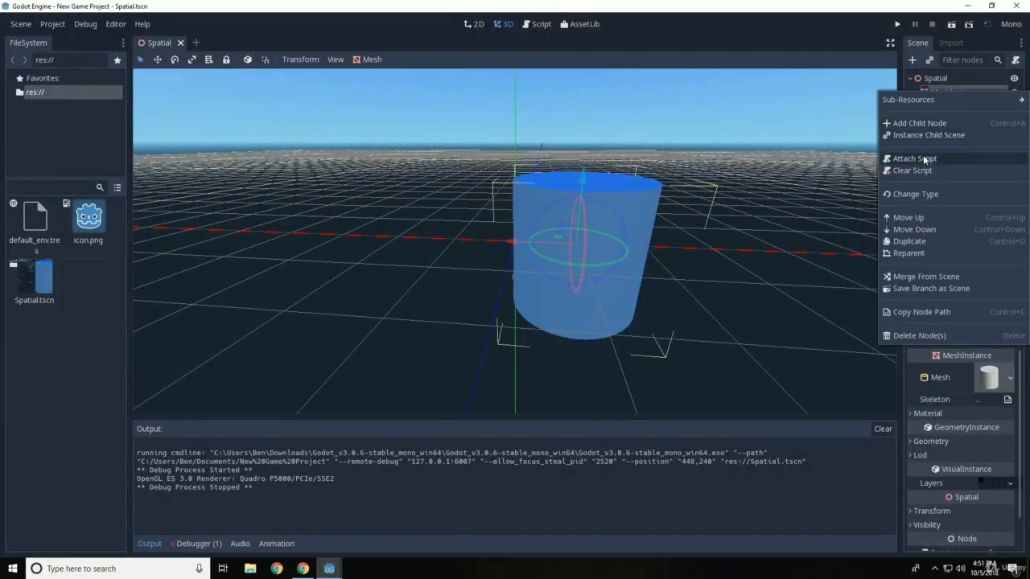
# Begin attaching a script to MeshInstance with C# as the language, path MeshInstance.cs.
pyautogui.click(936, 77)
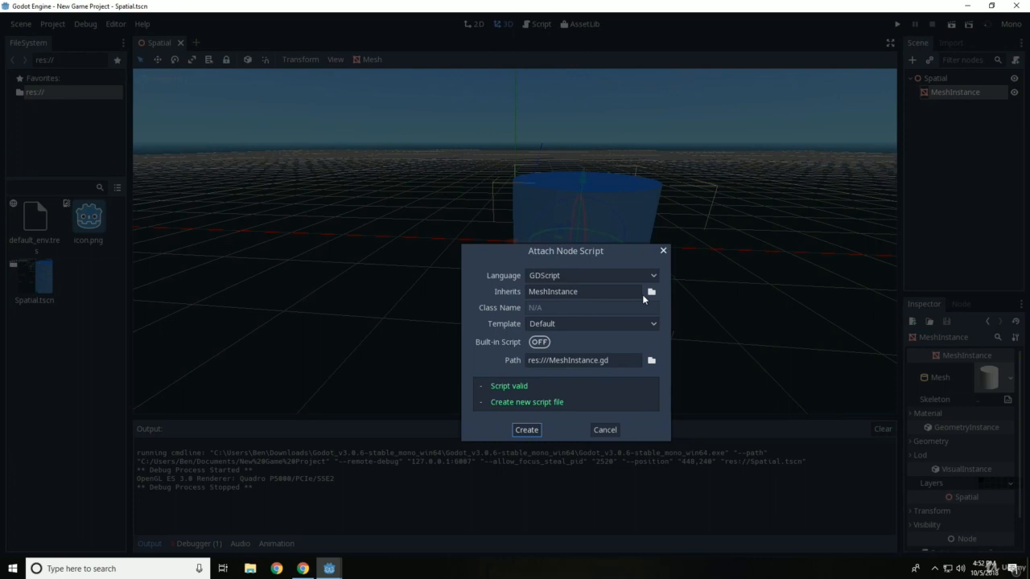
pyautogui.click(592, 275)
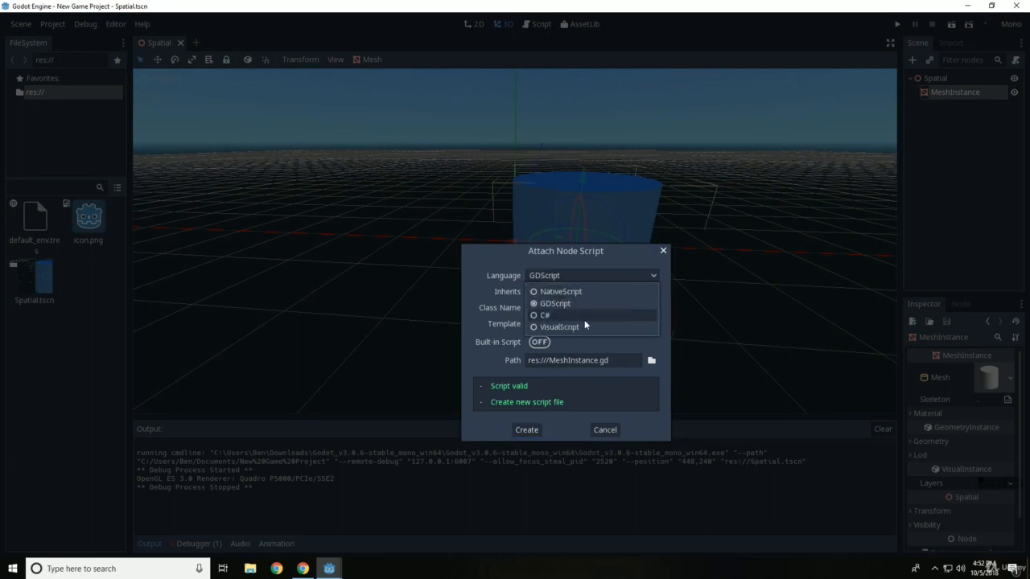
pyautogui.click(544, 314)
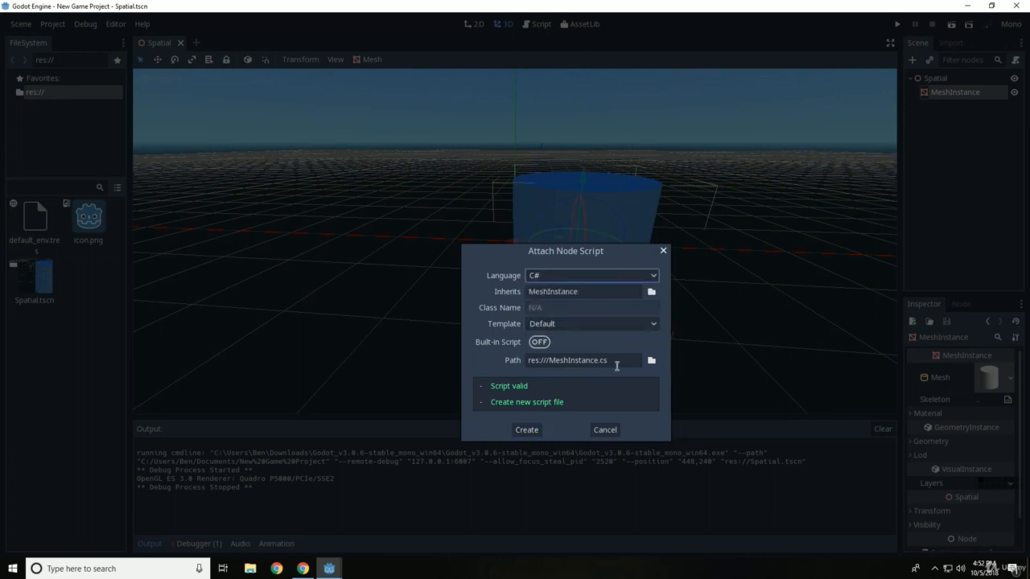
pyautogui.moveTo(608, 411)
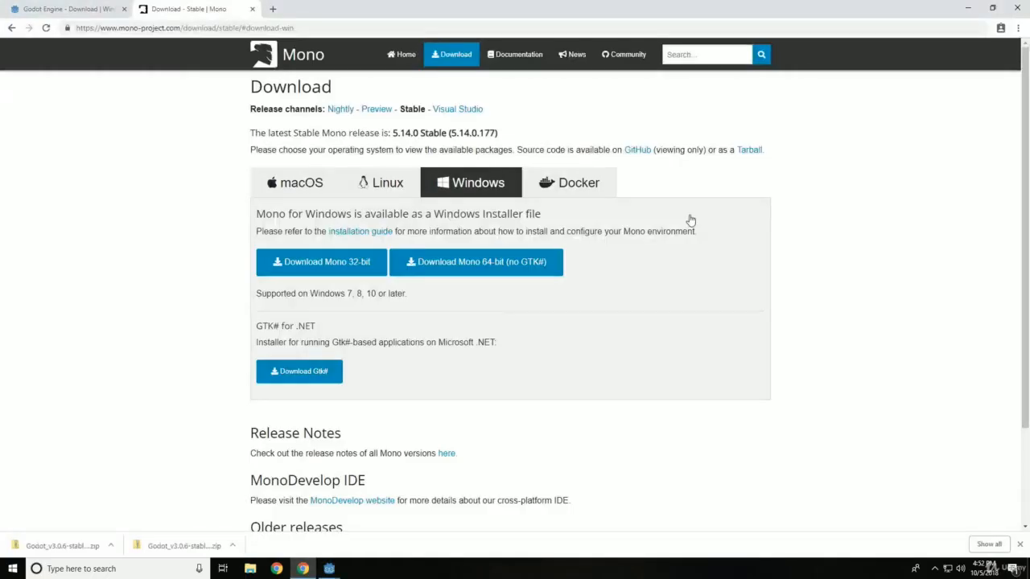
pyautogui.moveTo(329, 570)
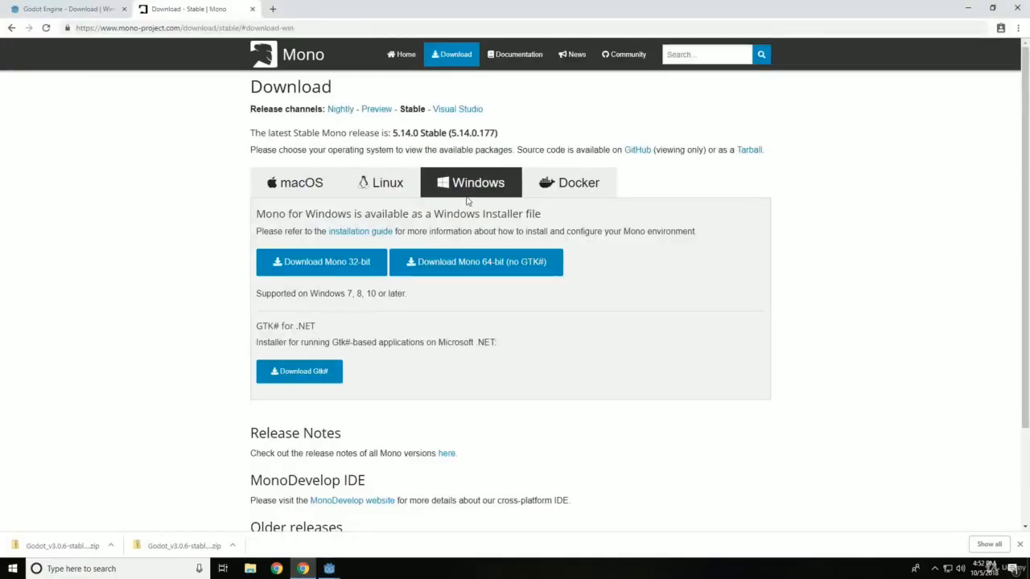
pyautogui.moveTo(476, 261)
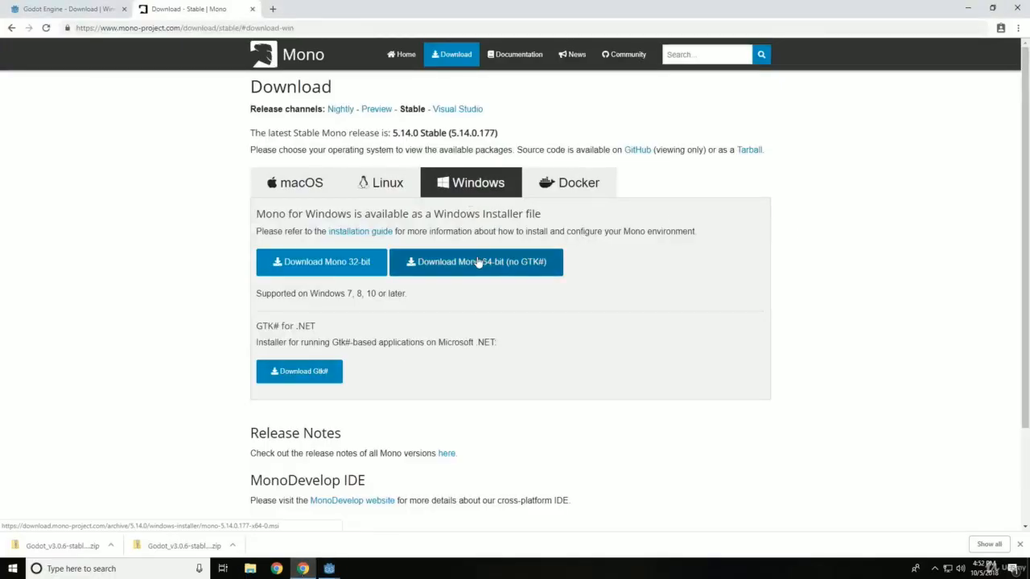
# Download the Mono 5.14.0 64-bit (no GTK#) Windows installer.
pyautogui.click(477, 261)
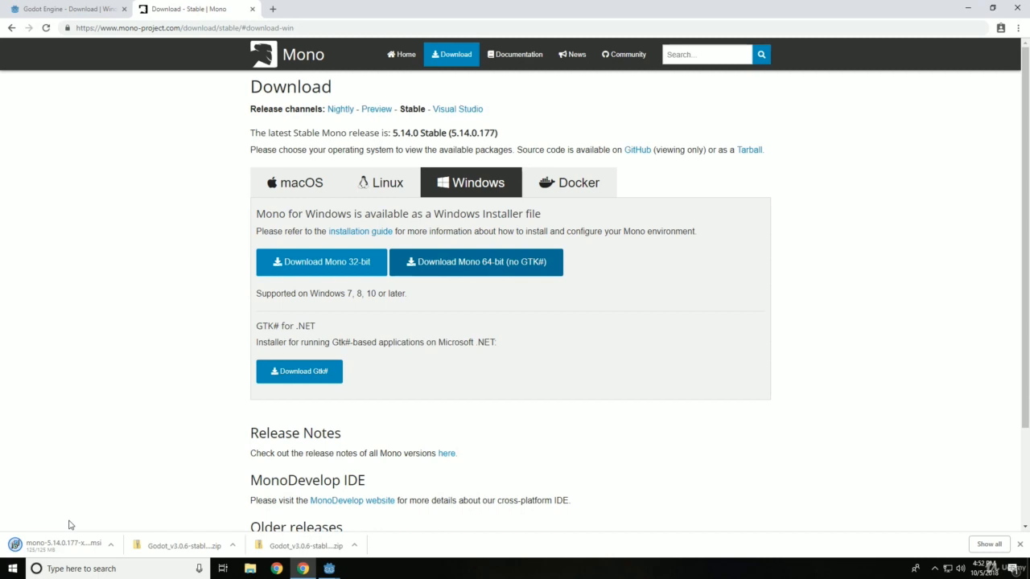
pyautogui.moveTo(173, 438)
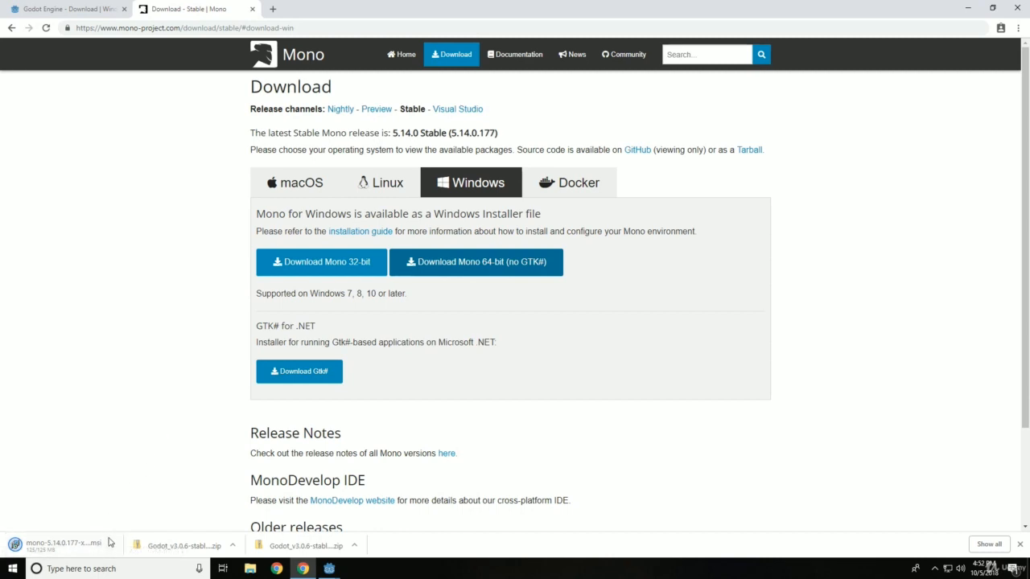
pyautogui.moveTo(135, 341)
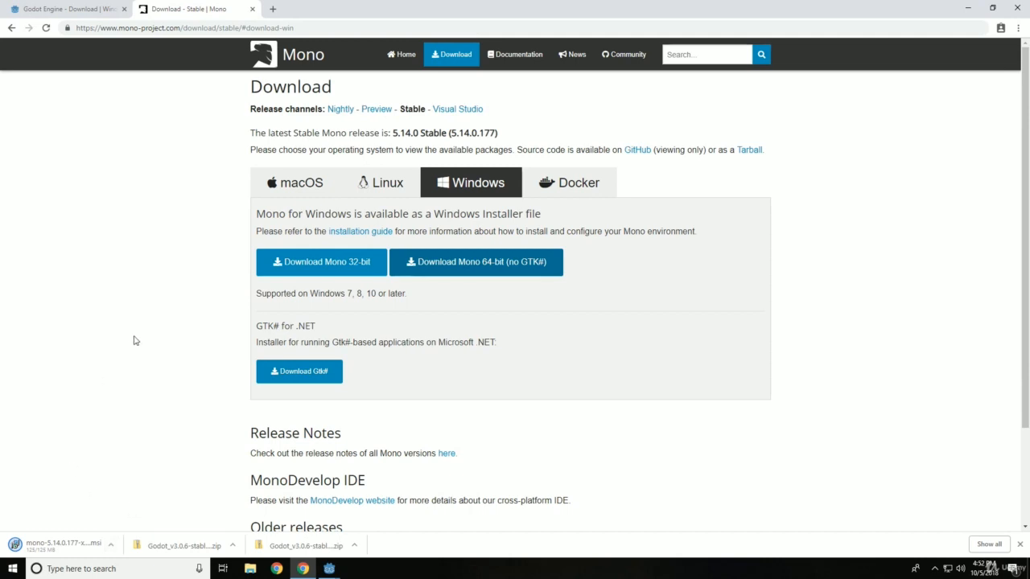
pyautogui.moveTo(184, 418)
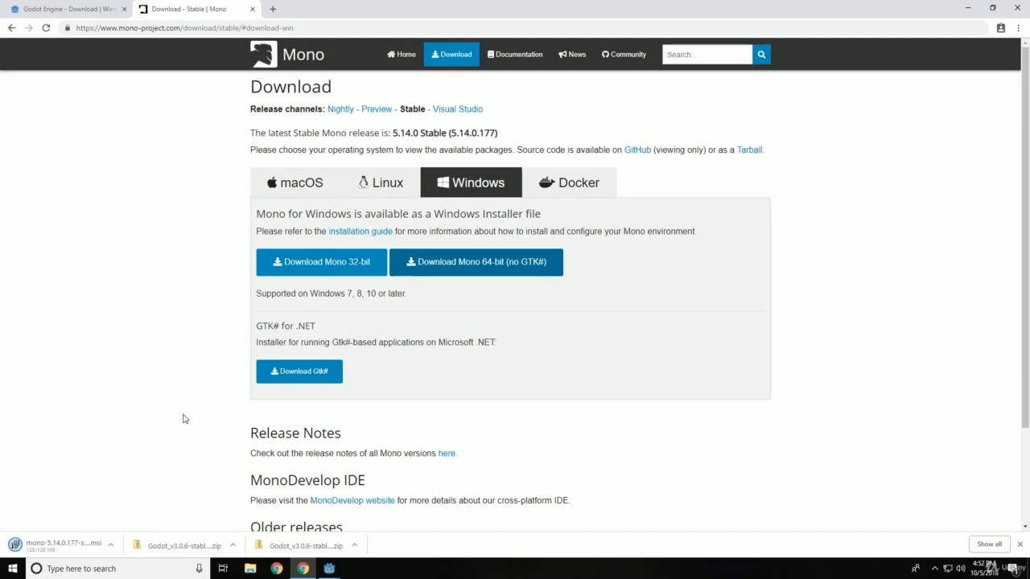
pyautogui.moveTo(354, 544)
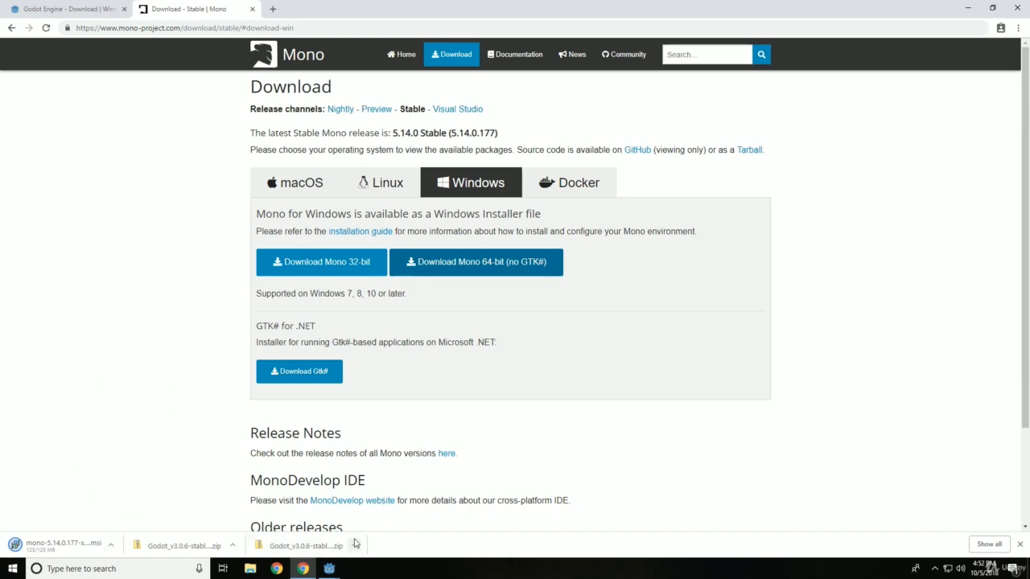
pyautogui.moveTo(67, 367)
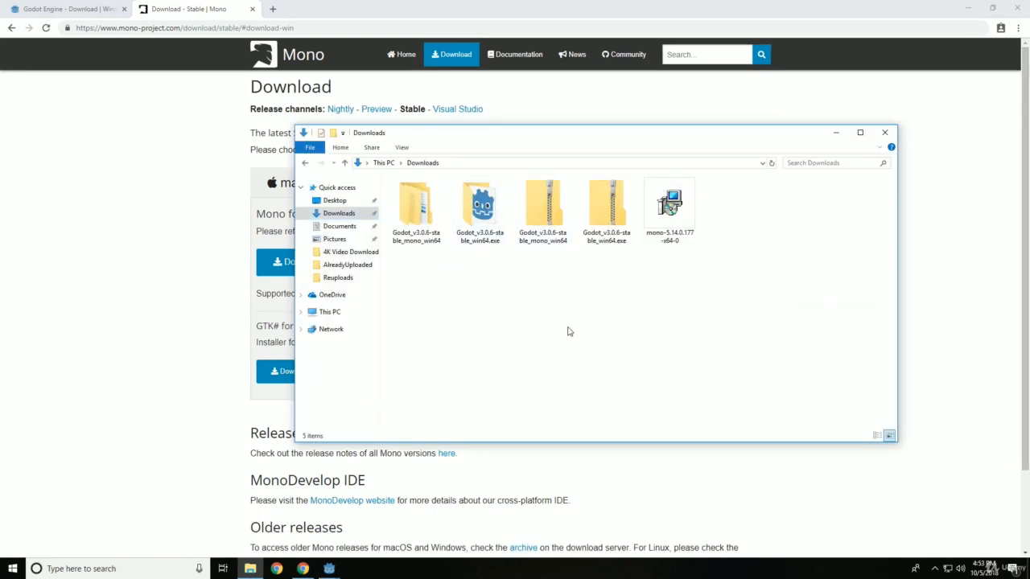
pyautogui.moveTo(755, 203)
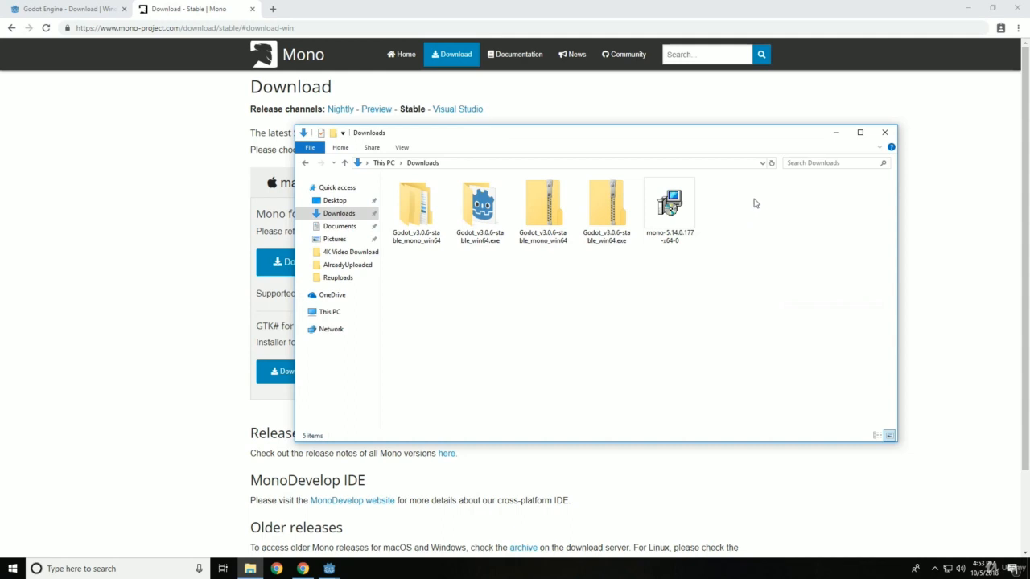
# Launch mono-5.14.0.177-x64-0.msi from Downloads, accept the licence terms and start installing.
pyautogui.click(670, 201)
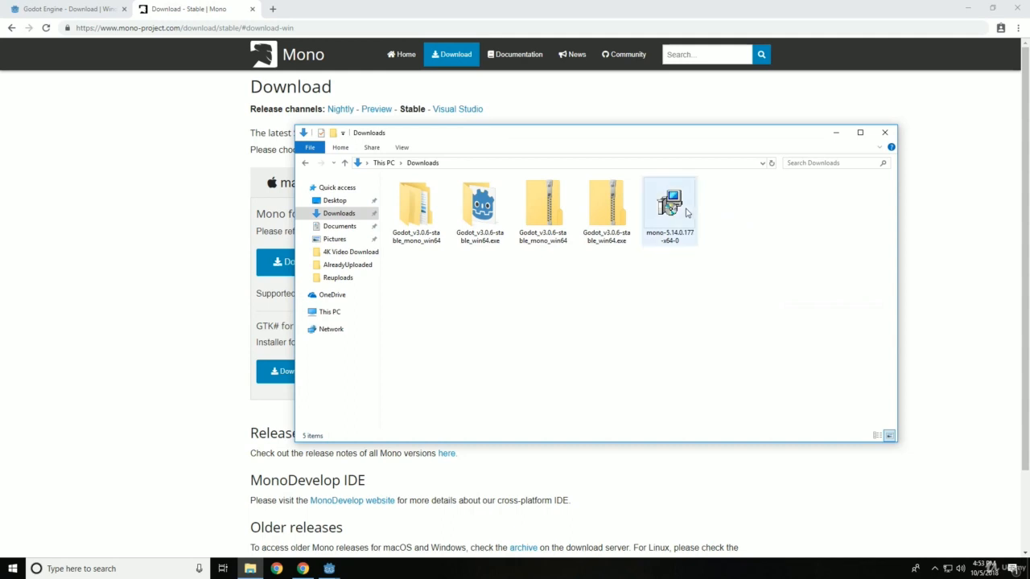
pyautogui.click(670, 206)
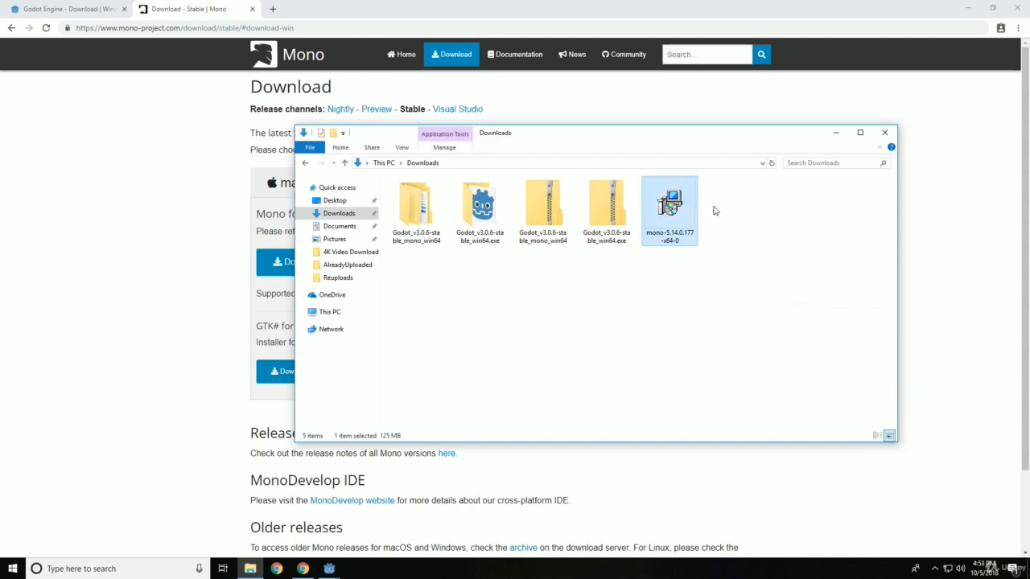
pyautogui.doubleClick(669, 201)
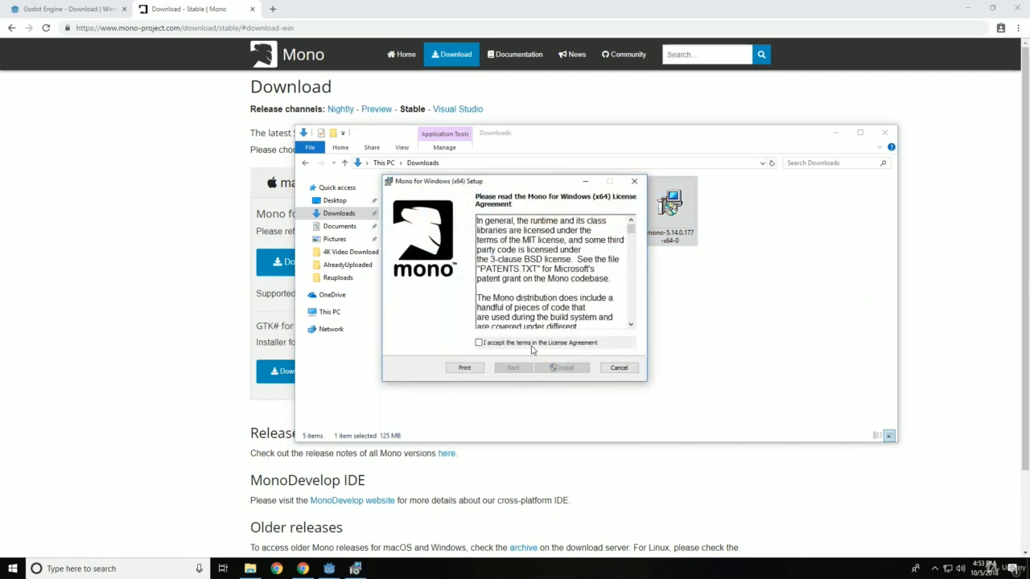
pyautogui.click(619, 367)
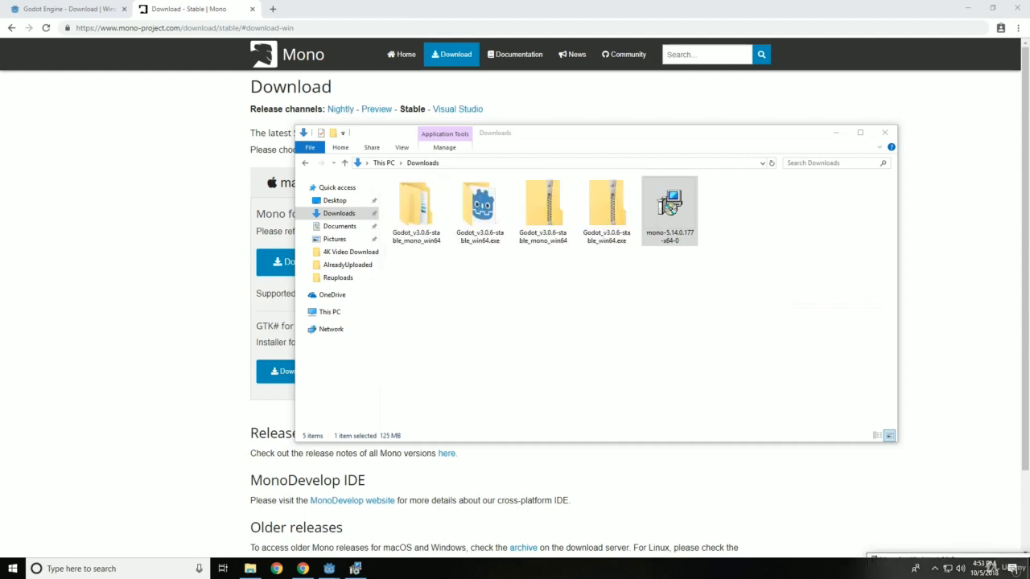
pyautogui.doubleClick(670, 211)
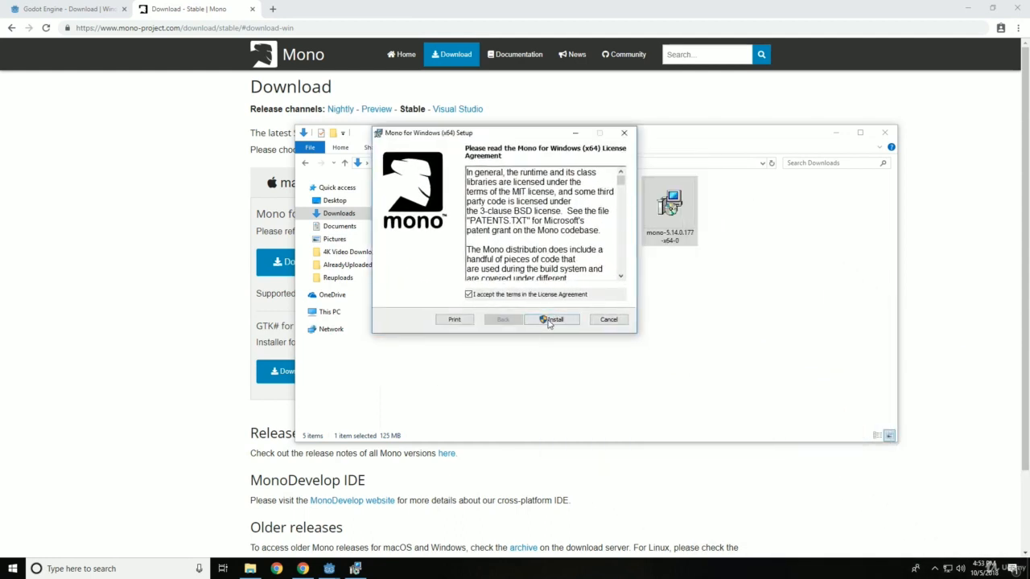
pyautogui.click(554, 319)
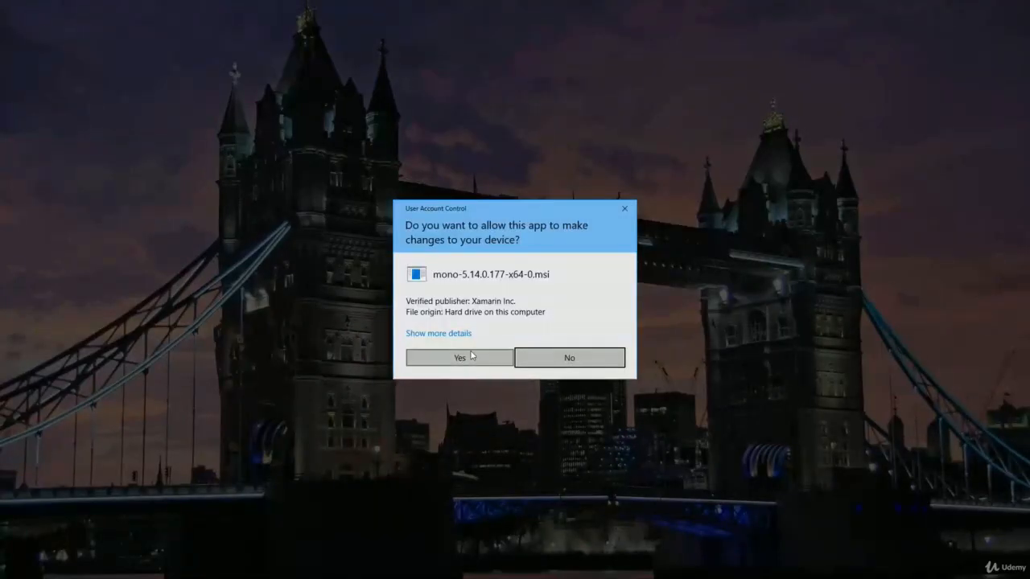
# Allow the installer to make changes, let Mono finish installing and close the setup wizard.
pyautogui.click(459, 358)
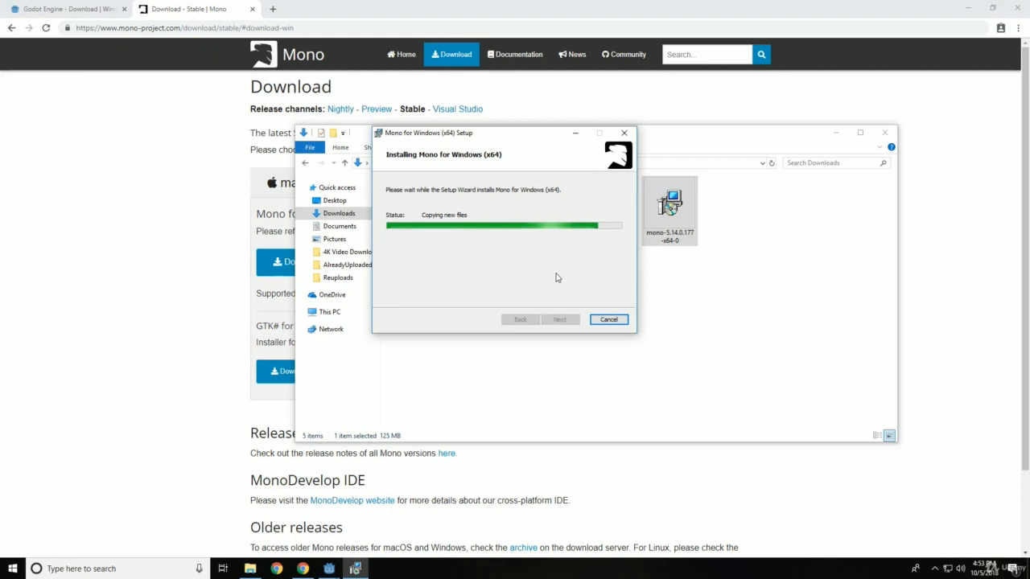
pyautogui.moveTo(562, 288)
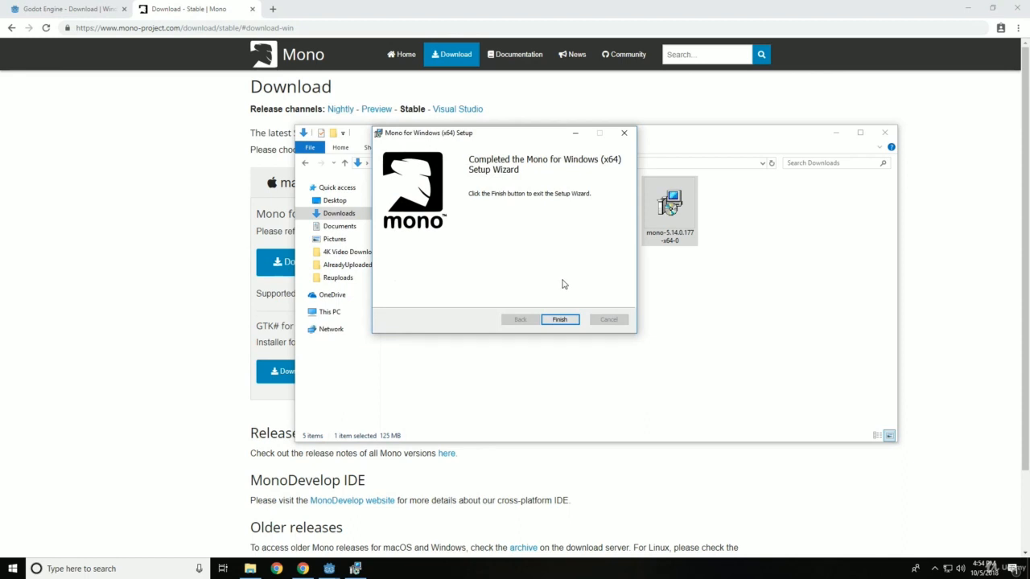
pyautogui.moveTo(558, 309)
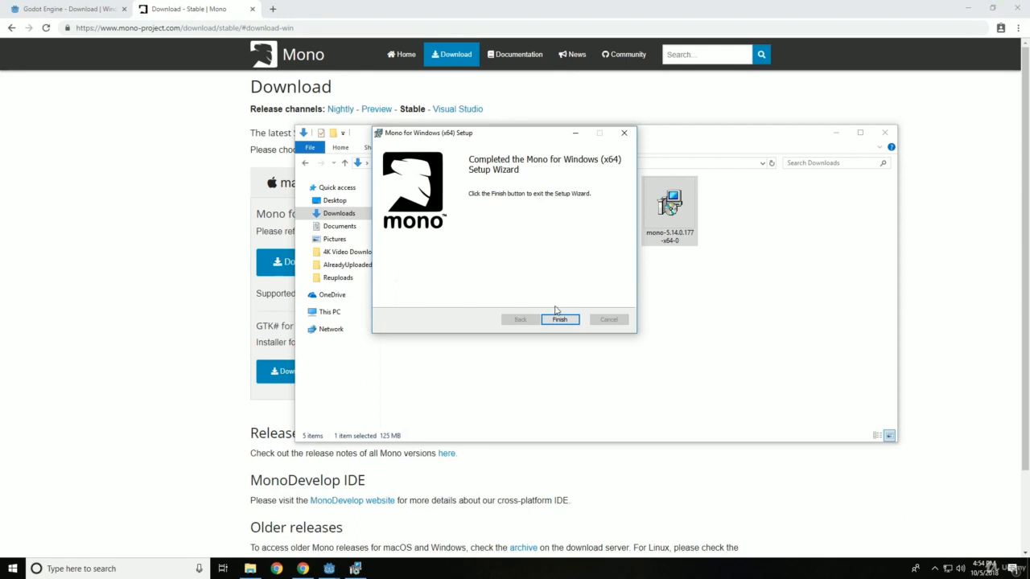
pyautogui.click(560, 319)
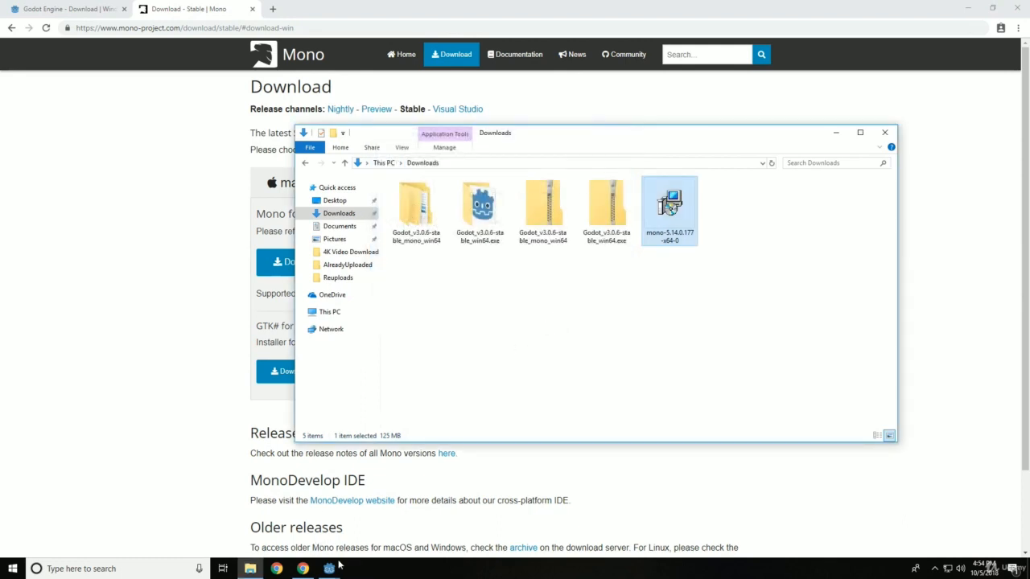
# Review the Attach Script options for MeshInstance, cancel without creating one and return to the Project Manager.
pyautogui.click(328, 570)
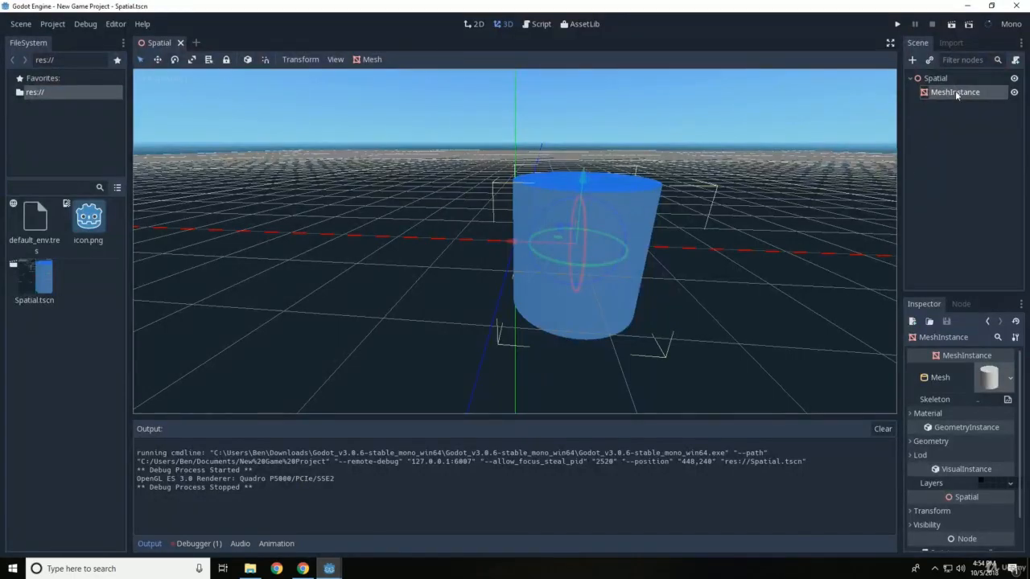
pyautogui.rightClick(955, 91)
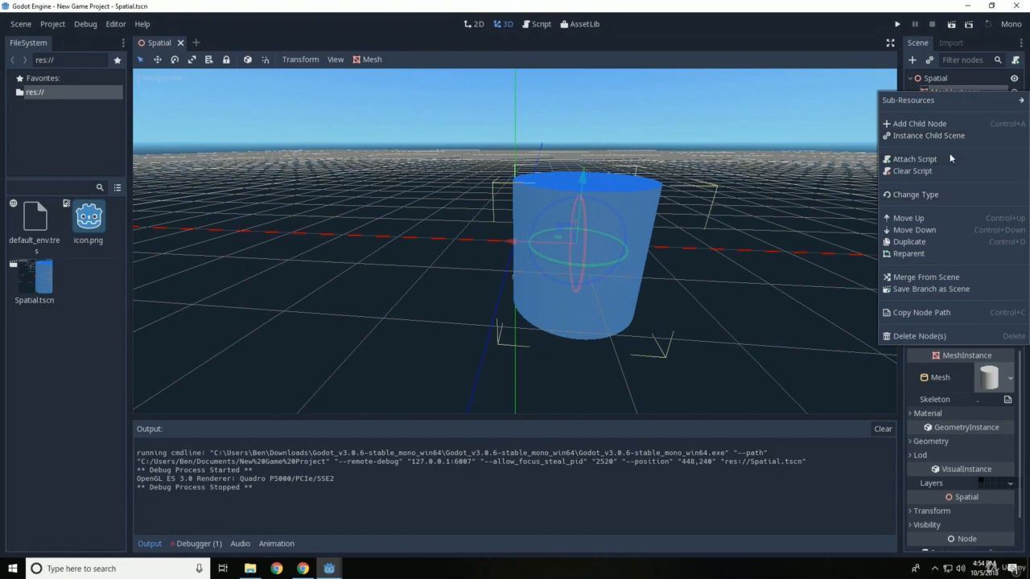
pyautogui.click(915, 159)
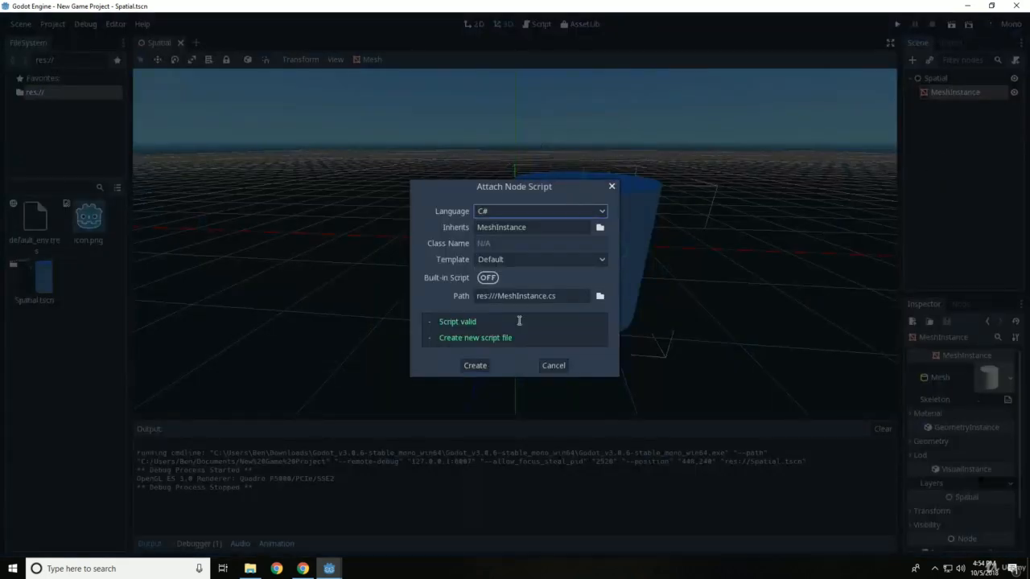
pyautogui.click(475, 365)
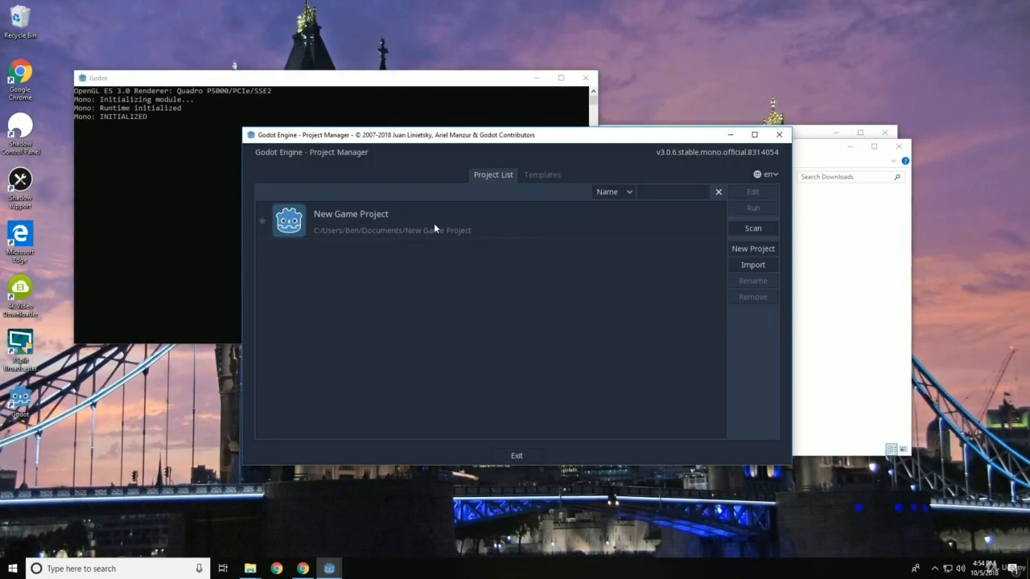
# Reopen New Game Project and accept the 'C# support is not feature-complete' warning.
pyautogui.doubleClick(351, 222)
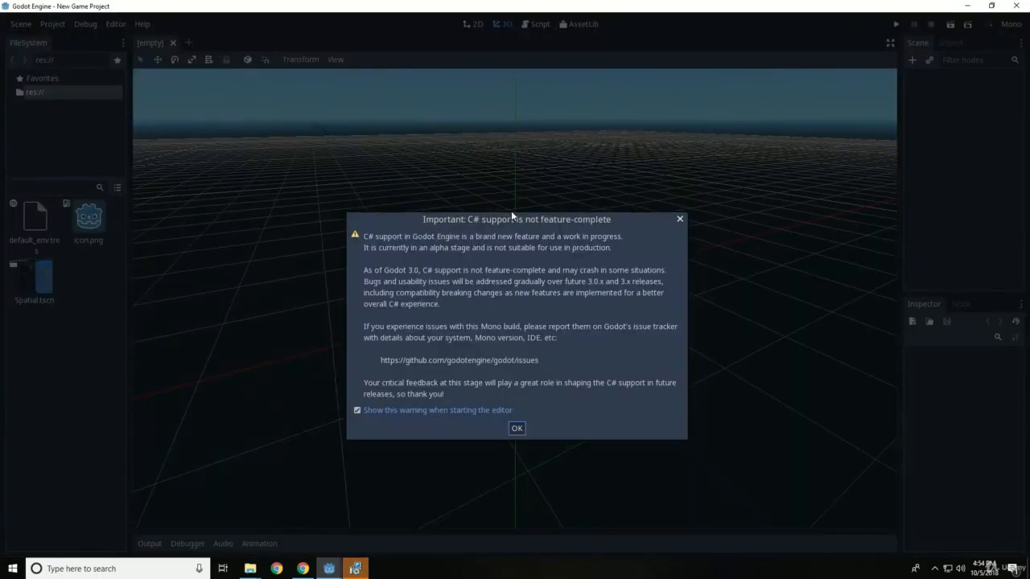
pyautogui.click(516, 428)
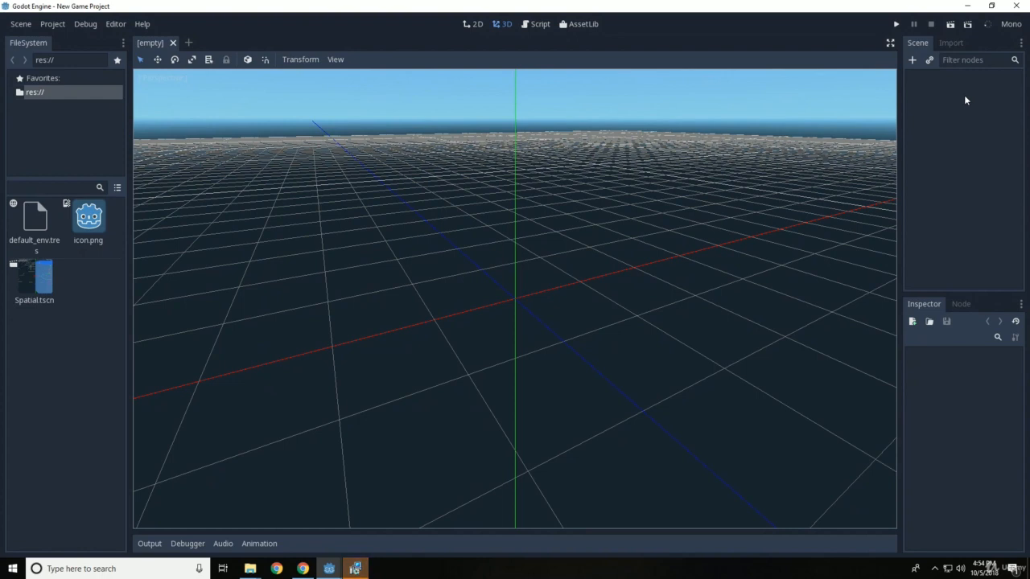
pyautogui.moveTo(953, 93)
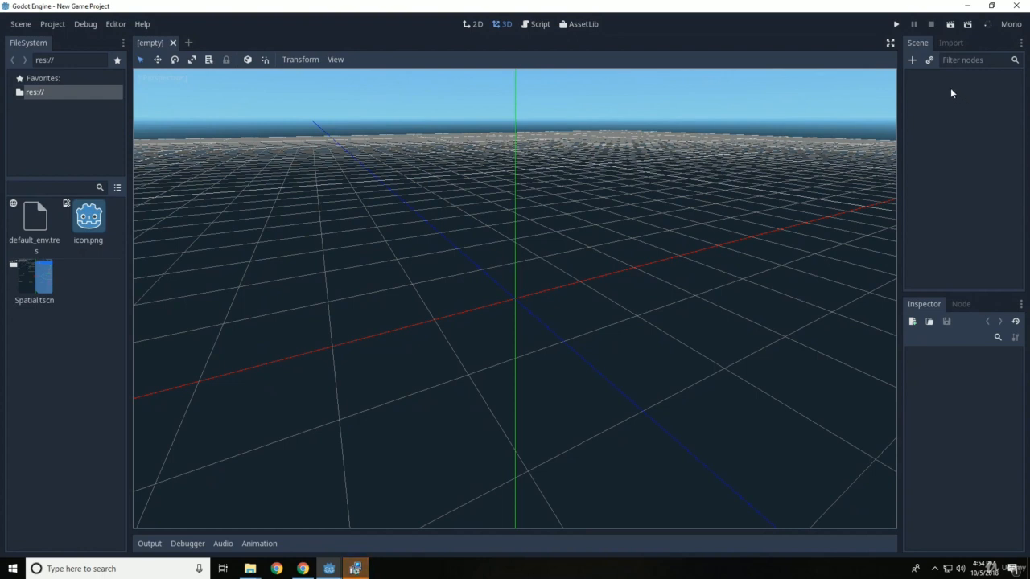
# Create a Spatial root node and begin attaching a C# script Spatial.cs to it.
pyautogui.click(911, 60)
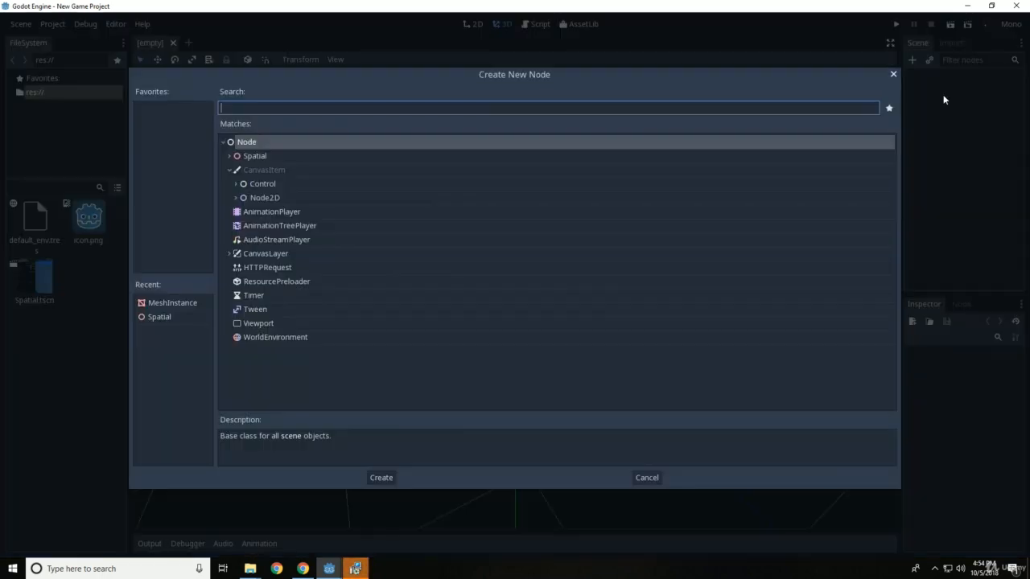
pyautogui.click(255, 155)
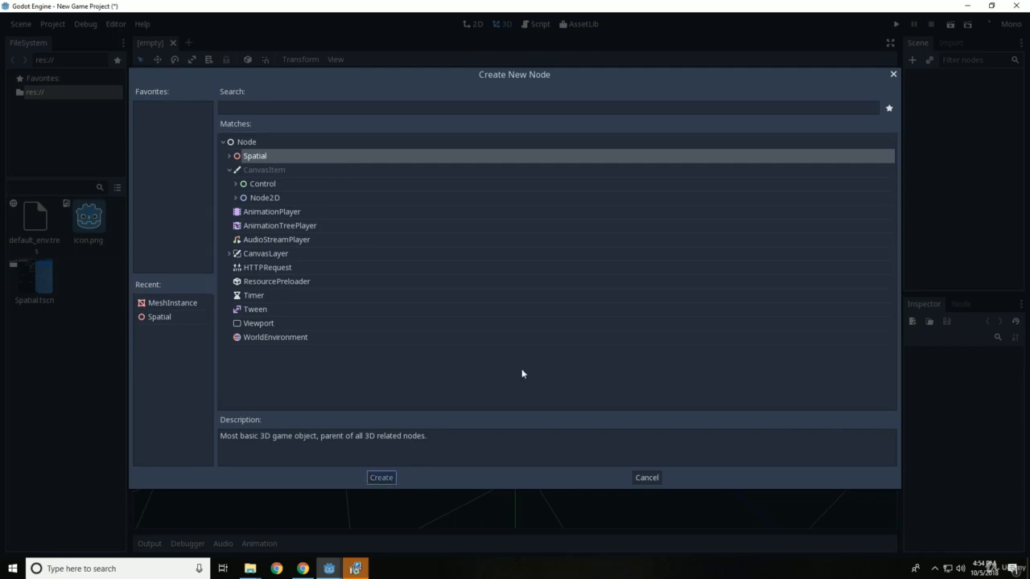
pyautogui.click(380, 477)
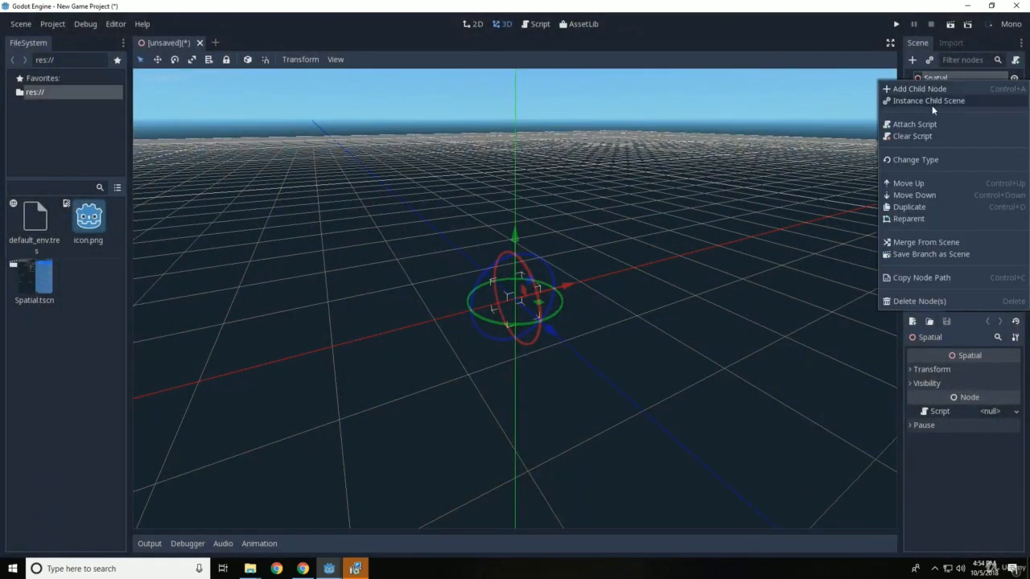
pyautogui.click(914, 124)
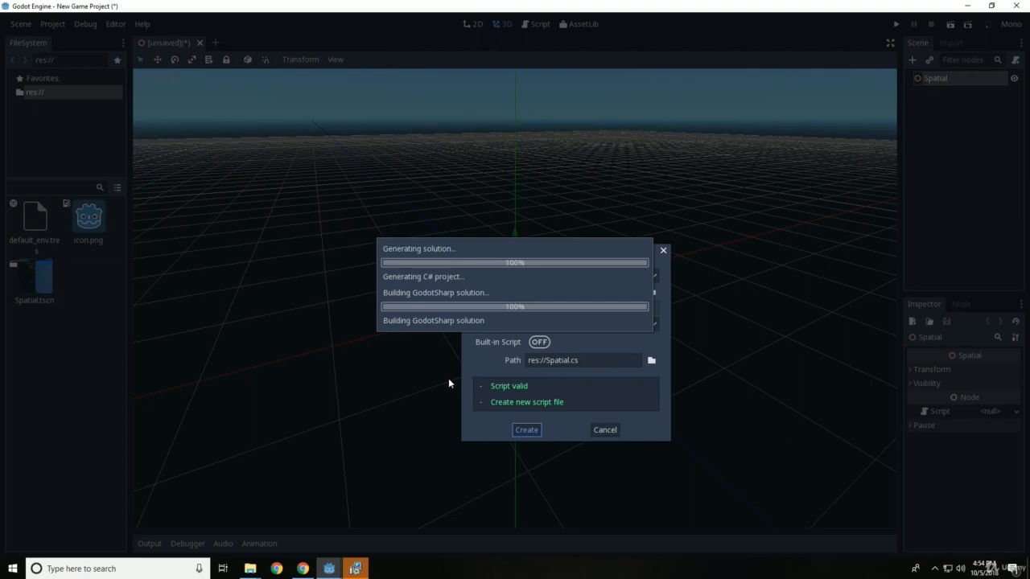
pyautogui.moveTo(364, 546)
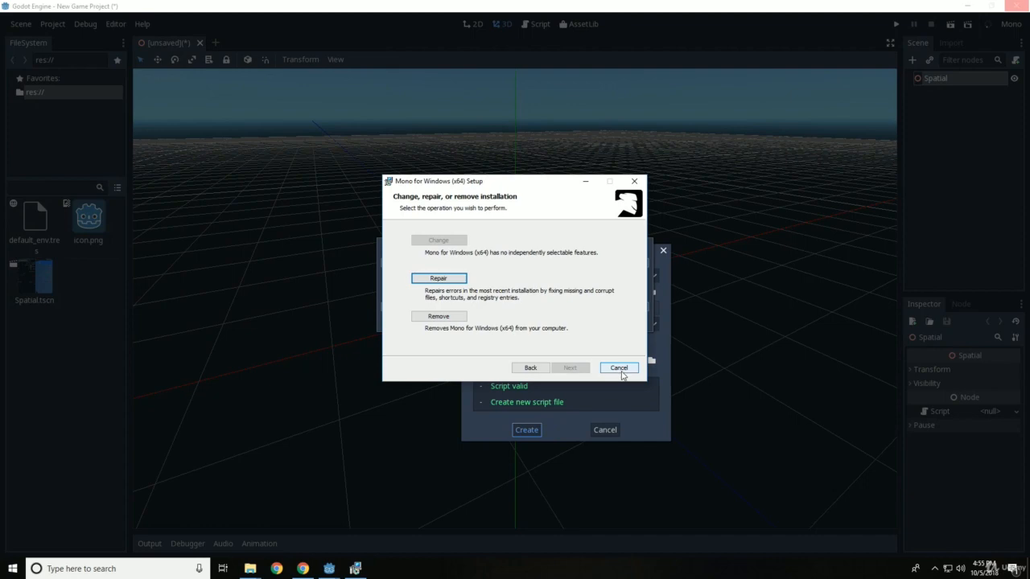
# Cancel the Mono repair/remove wizard and confirm, leaving Mono installed unchanged.
pyautogui.click(618, 367)
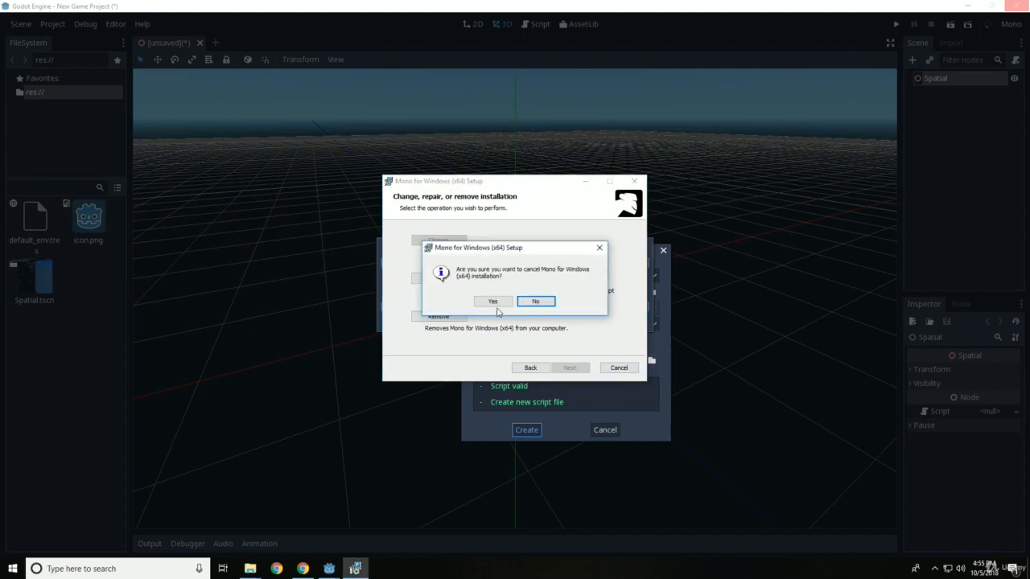
pyautogui.click(493, 301)
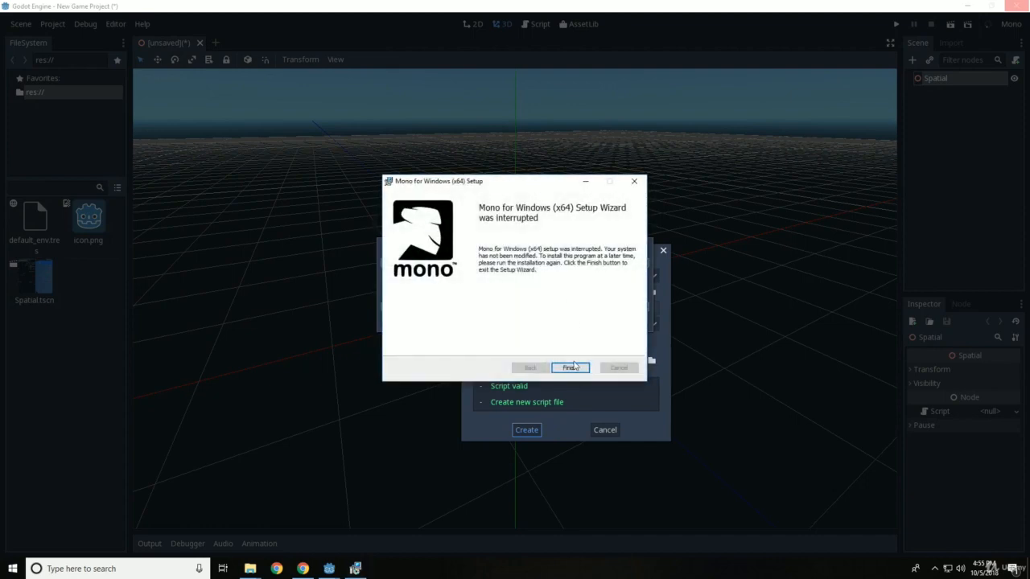
pyautogui.click(570, 367)
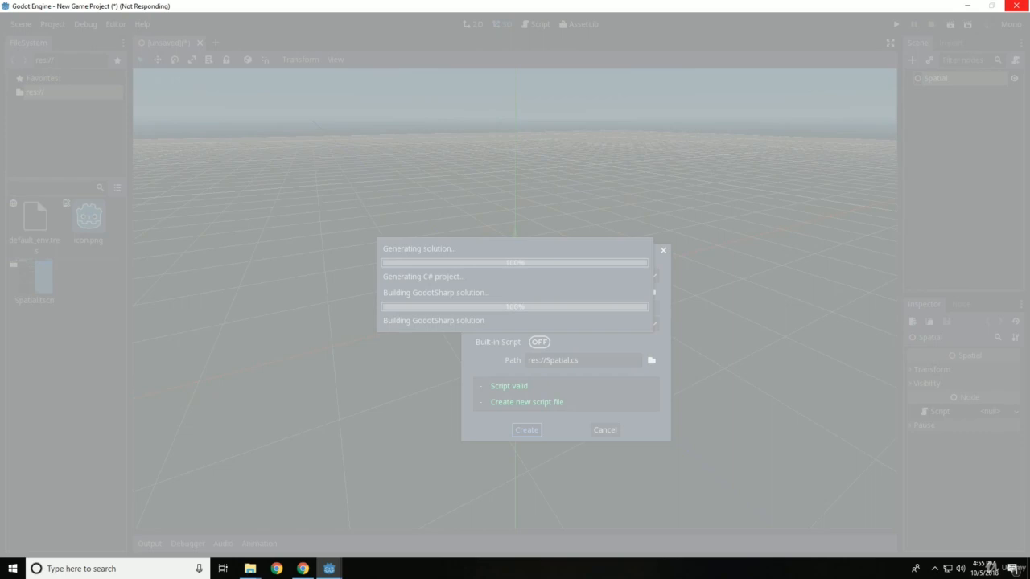
# Review the generated Spatial.cs and verify it is attached to the Spatial node.
pyautogui.click(525, 429)
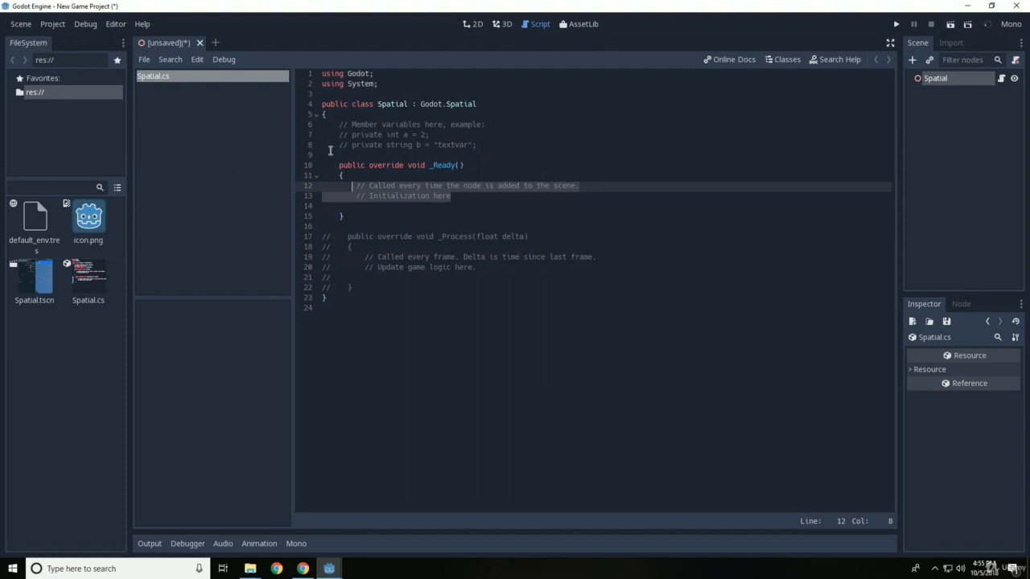
pyautogui.click(857, 126)
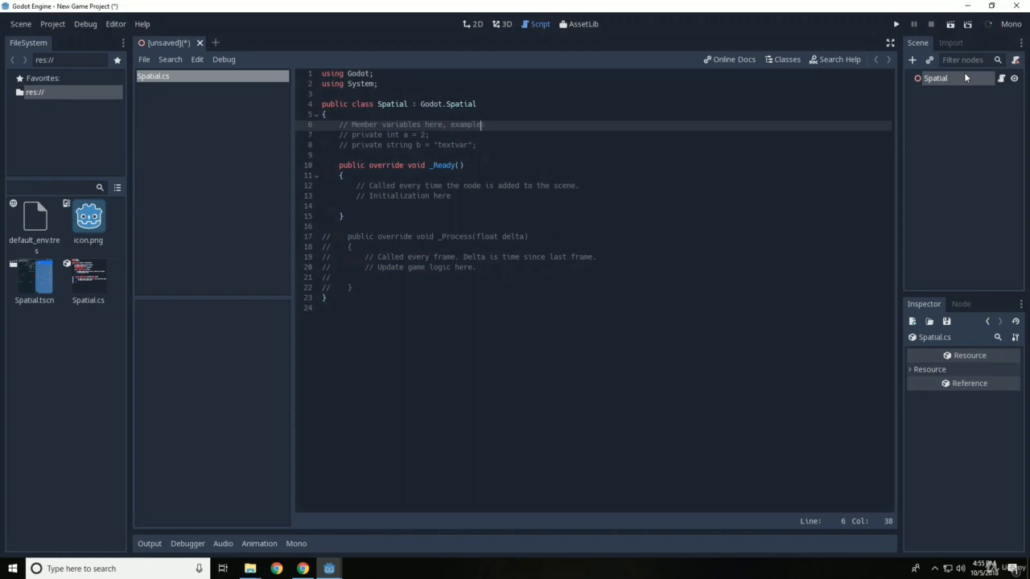
pyautogui.moveTo(937, 78)
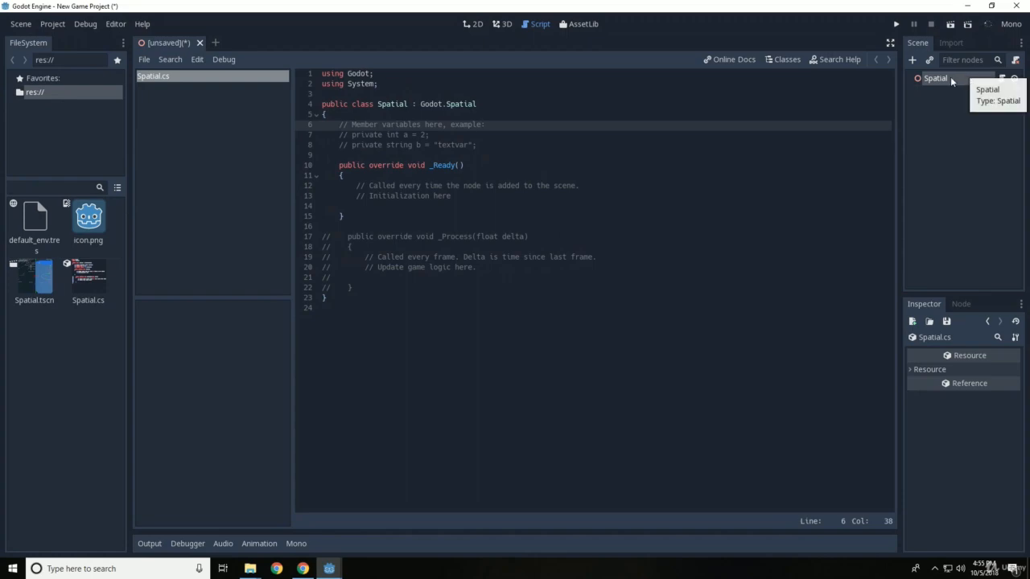
pyautogui.click(505, 25)
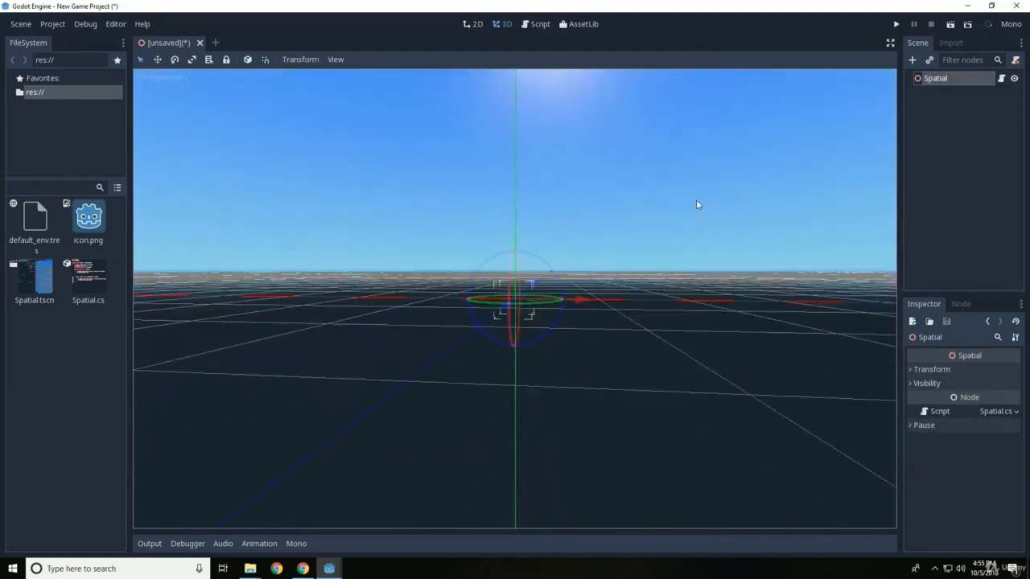